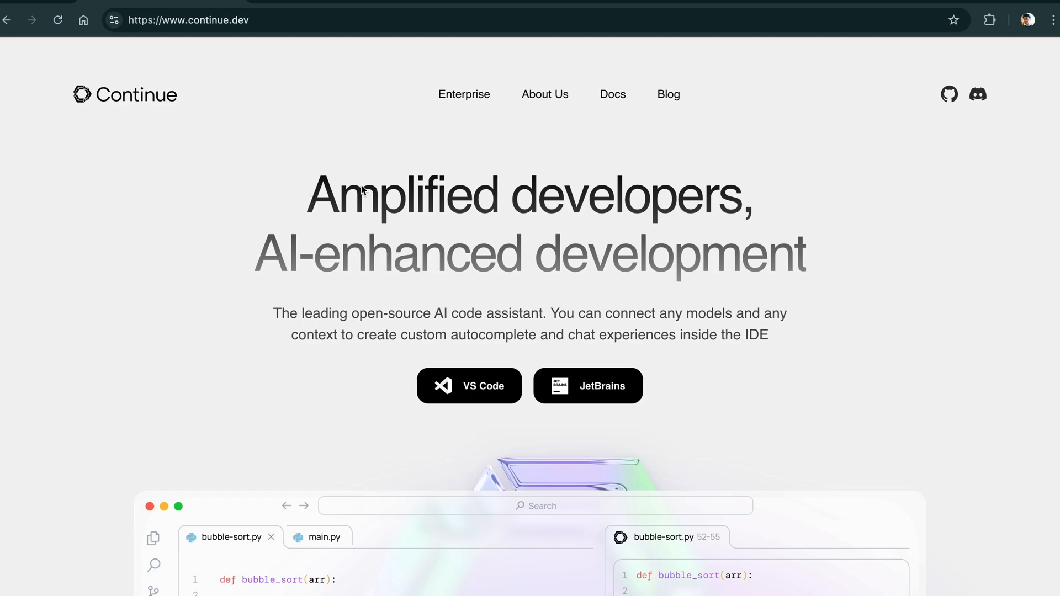
{"action": "mouse_move", "coordinate": [501, 351]}
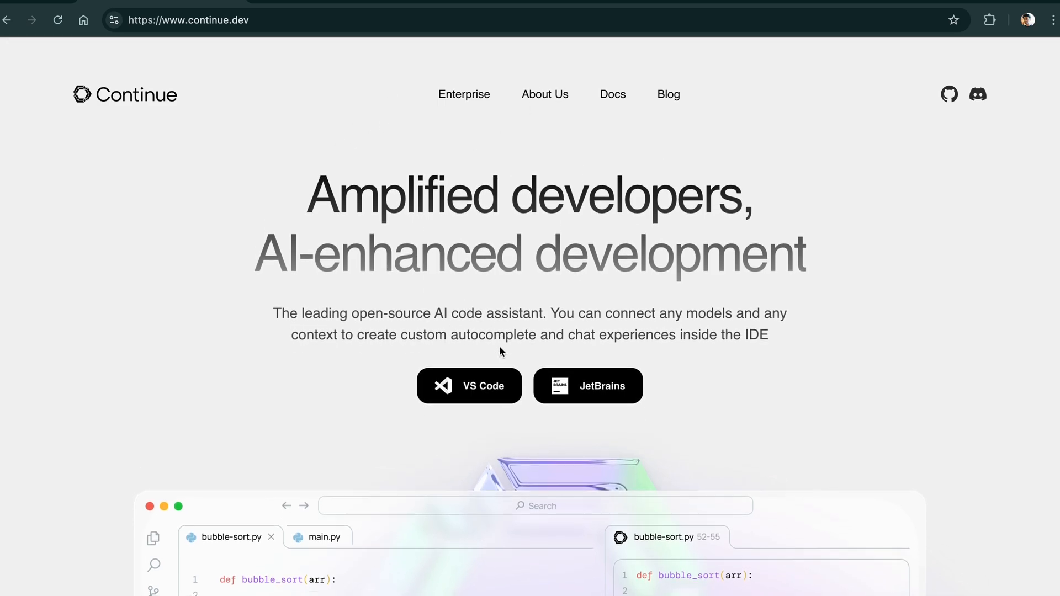
Scroll through the Continue extension's Marketplace page to review its description
{"action": "scroll", "scroll_direction": "down", "scroll_amount": 3}
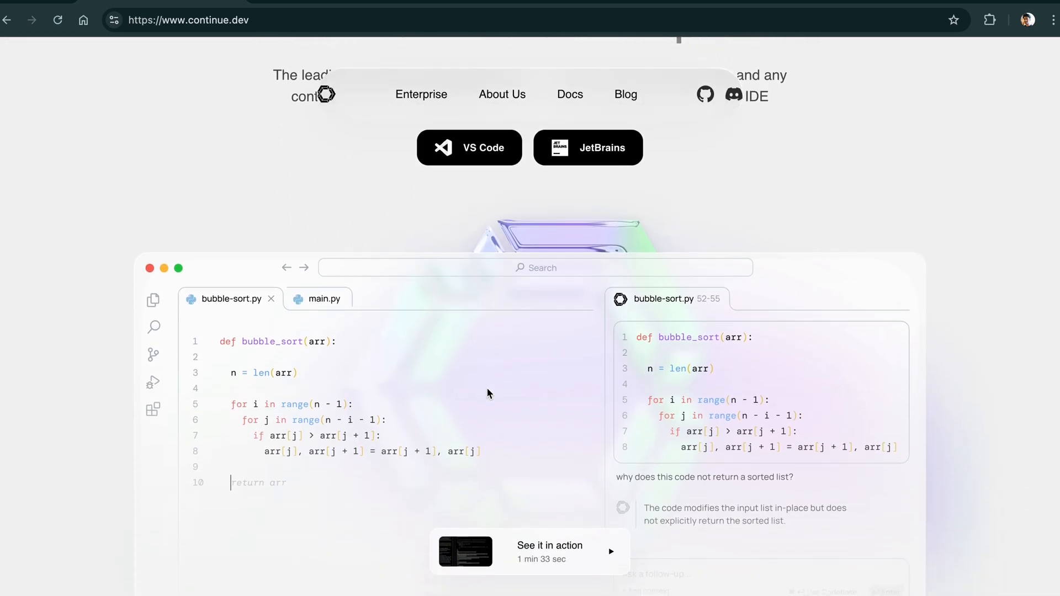
{"action": "scroll", "scroll_direction": "up", "scroll_amount": 3}
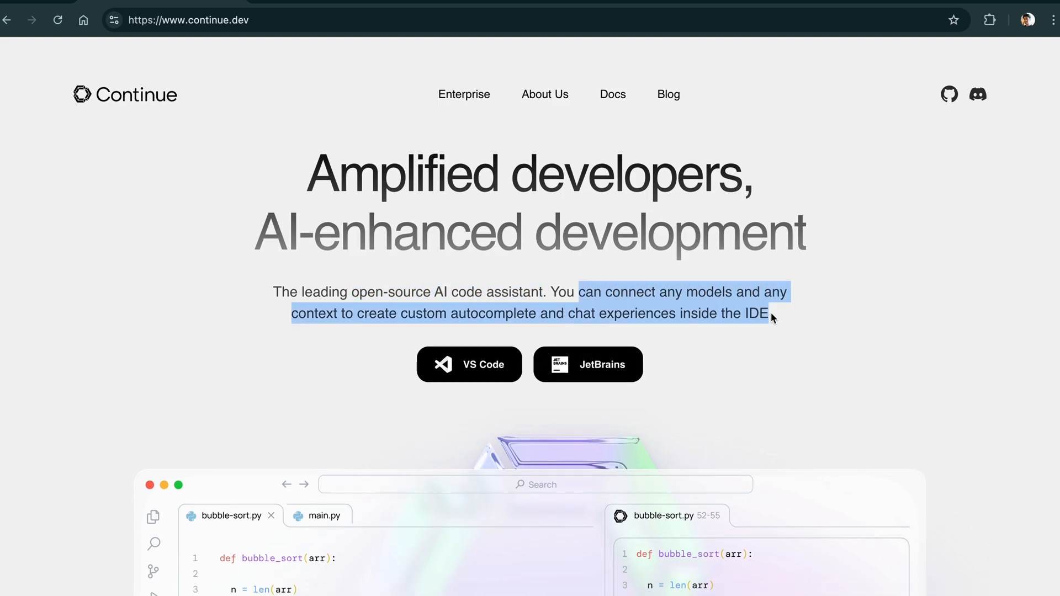
{"action": "mouse_move", "coordinate": [656, 319]}
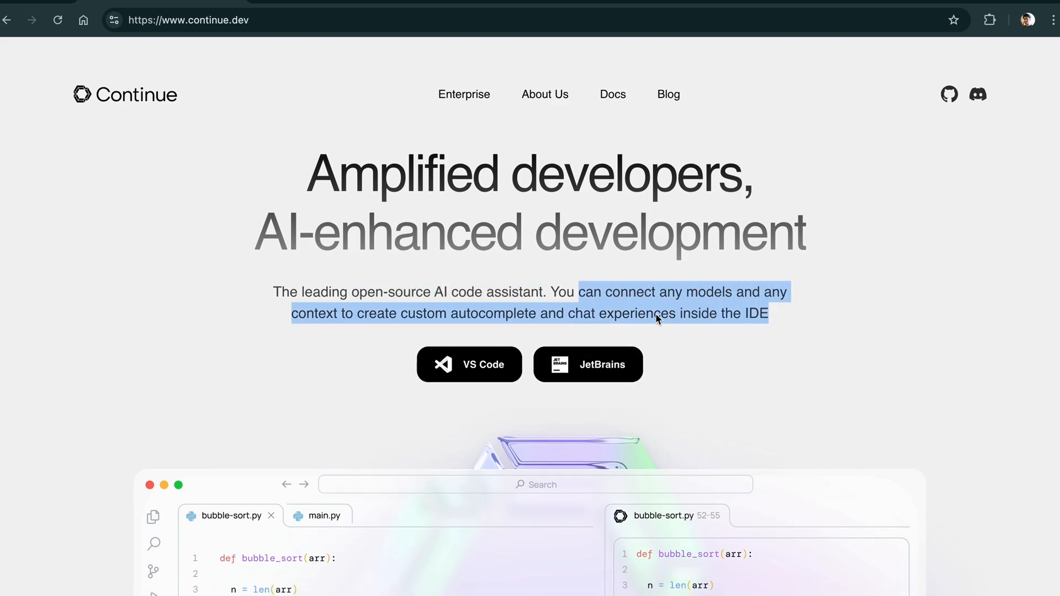
{"action": "scroll", "scroll_direction": "down", "scroll_amount": 3}
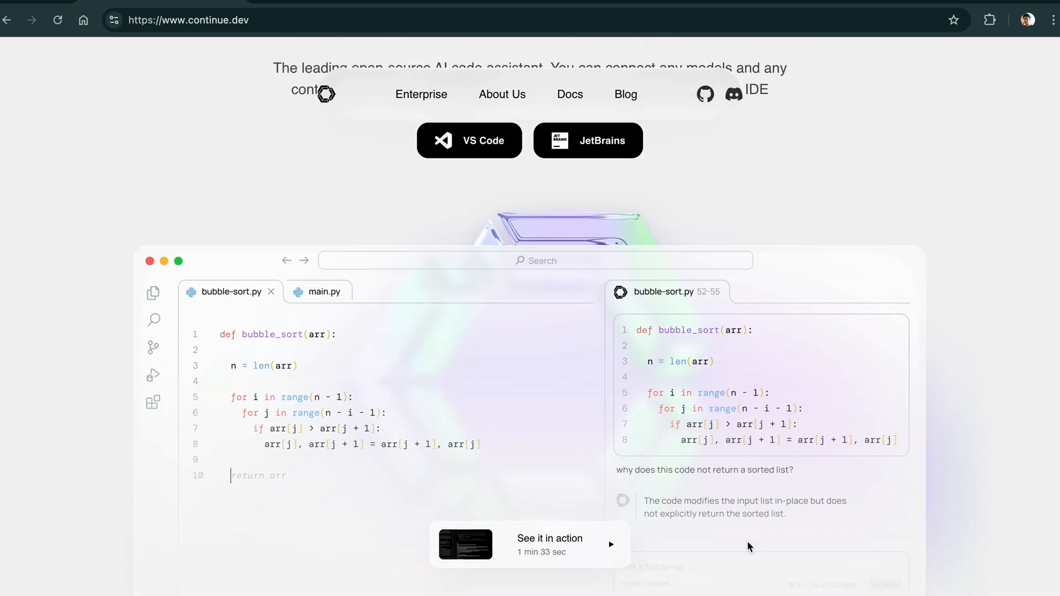
{"action": "scroll", "scroll_direction": "down", "scroll_amount": 3}
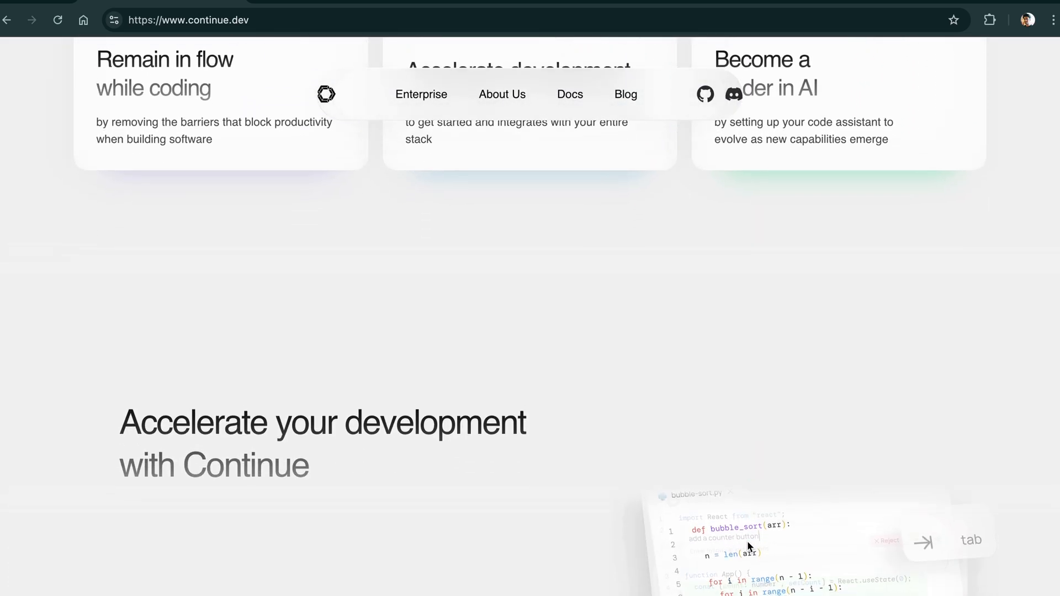
{"action": "scroll", "scroll_direction": "down", "scroll_amount": 3}
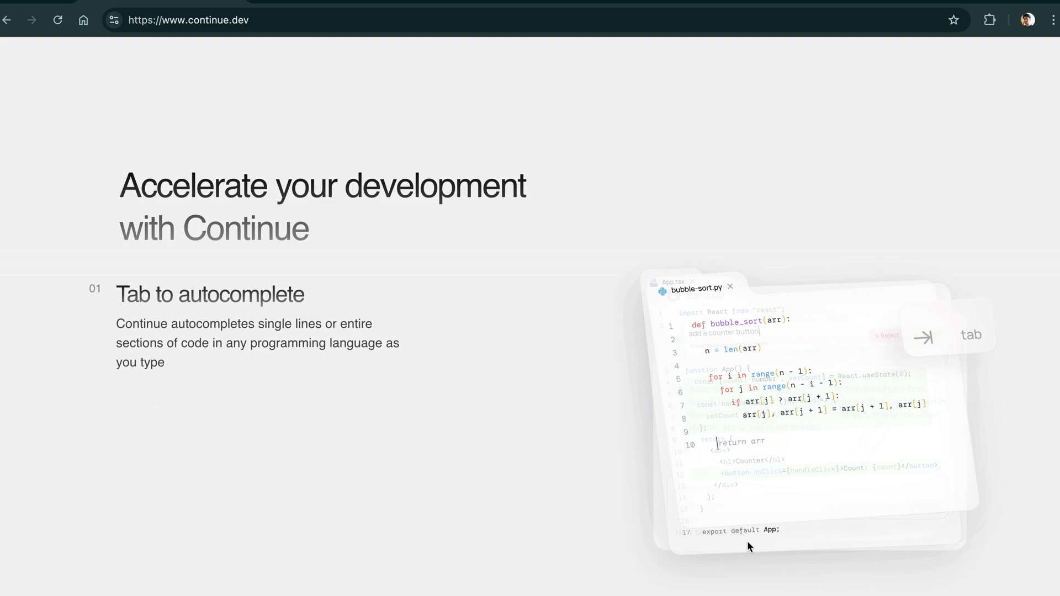
{"action": "scroll", "scroll_direction": "down", "scroll_amount": 3}
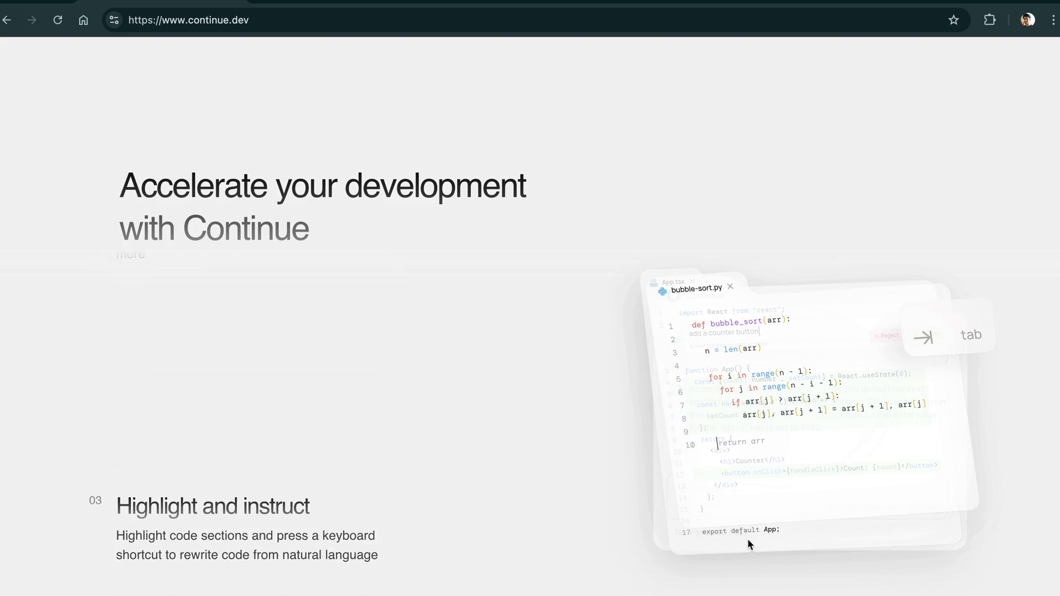
{"action": "scroll", "scroll_direction": "down", "scroll_amount": 3}
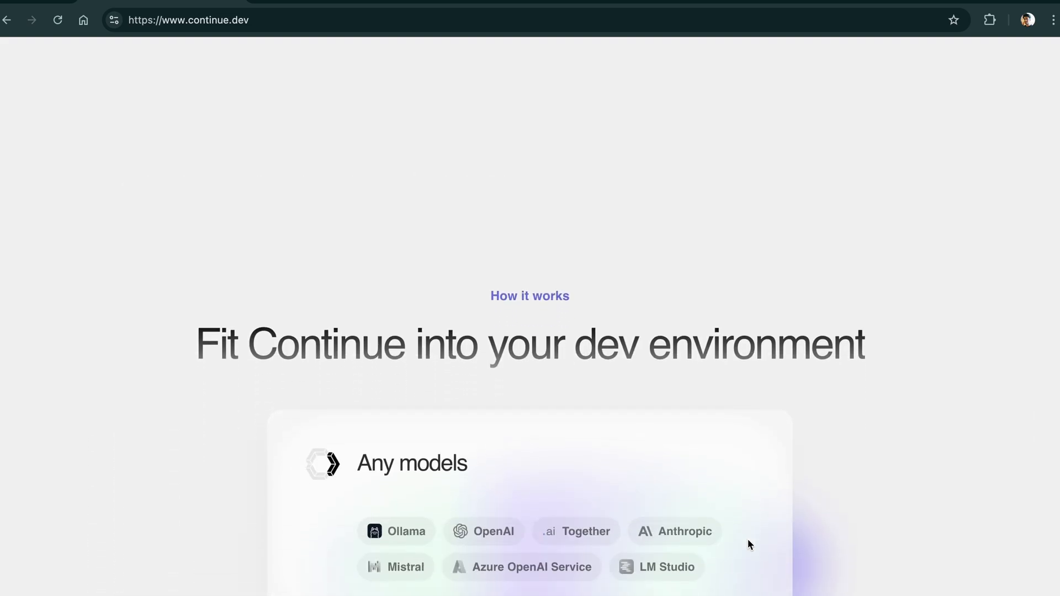
{"action": "scroll", "scroll_direction": "down", "scroll_amount": 3}
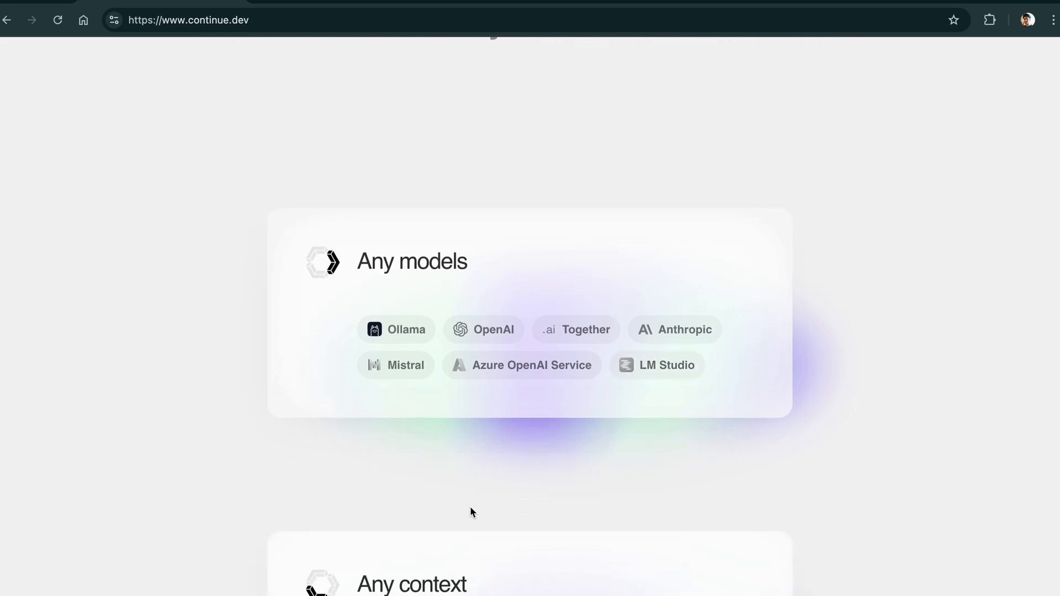
{"action": "scroll", "scroll_direction": "down", "scroll_amount": 3}
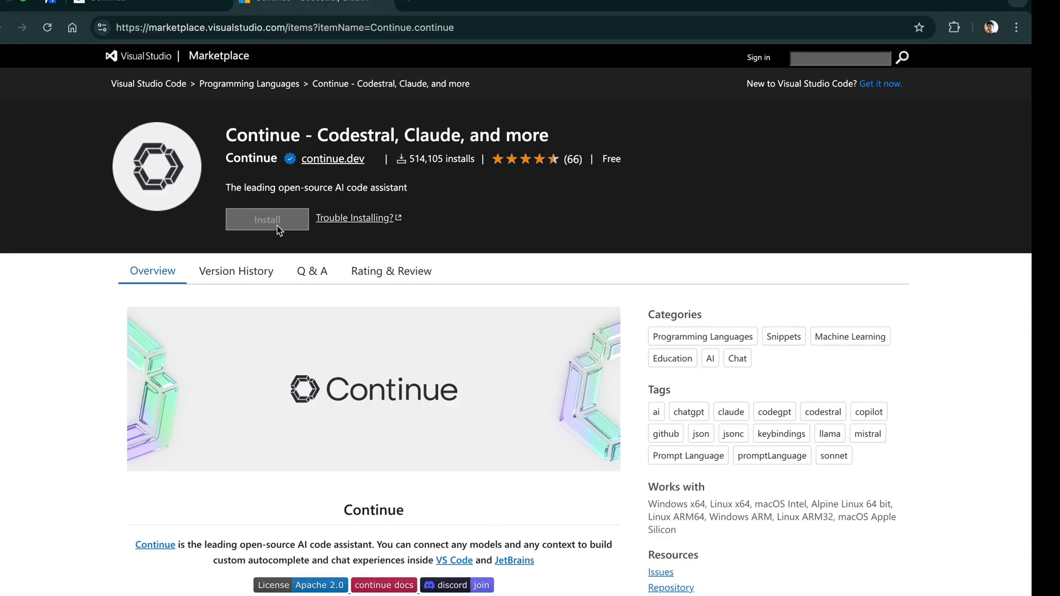
Install Continue into VS Code from the Marketplace and enable the extension
{"action": "left_click", "coordinate": [266, 218]}
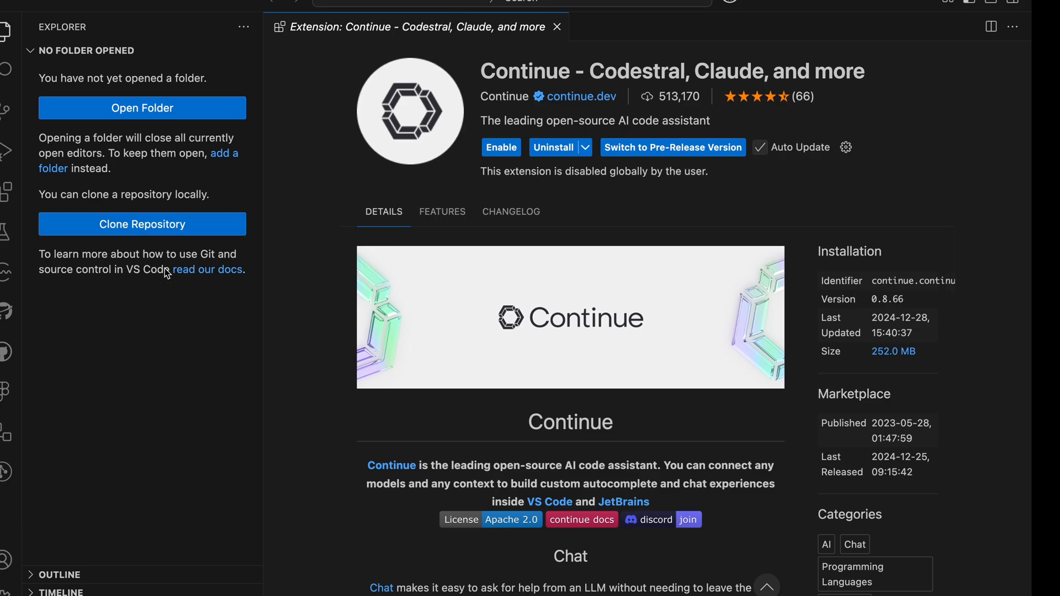
{"action": "left_click", "coordinate": [501, 146]}
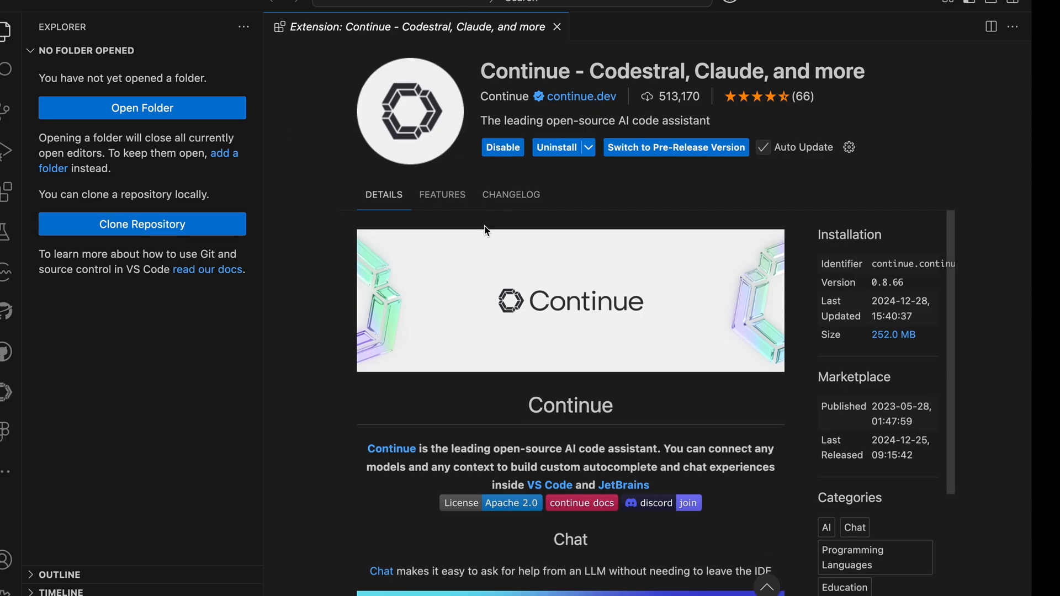
{"action": "left_click", "coordinate": [557, 27]}
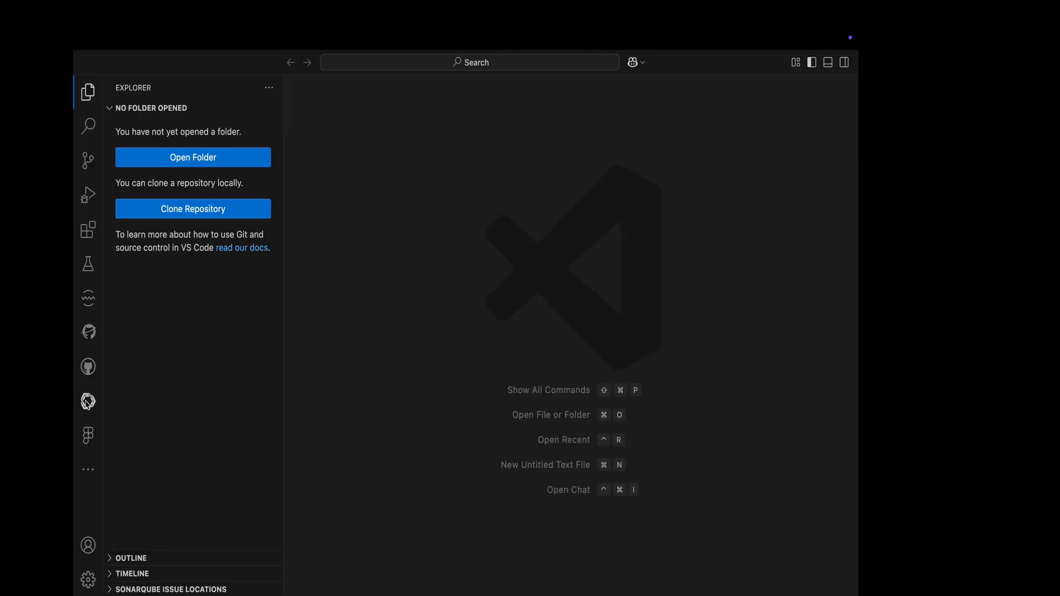
Find GitHub Copilot in the Extensions view and disable it globally
{"action": "left_click", "coordinate": [641, 61]}
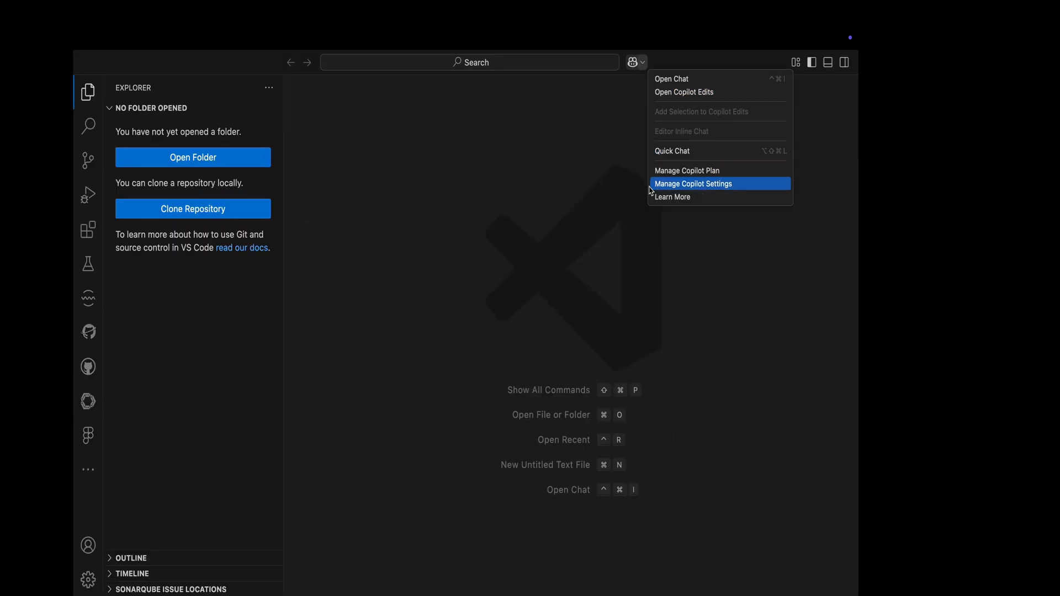
{"action": "left_click", "coordinate": [87, 230]}
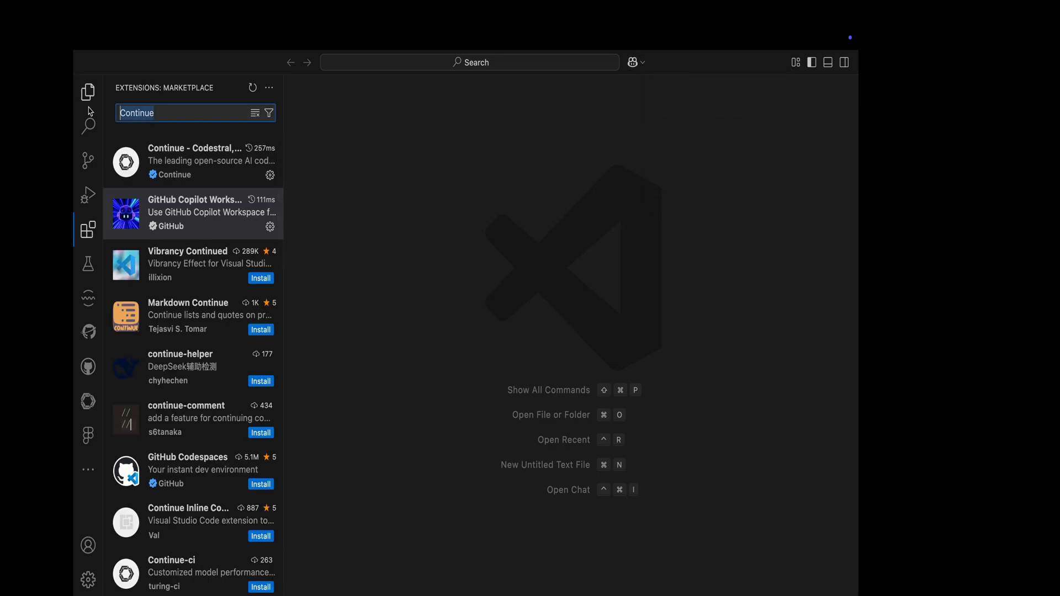
{"action": "type", "text": "copilot"}
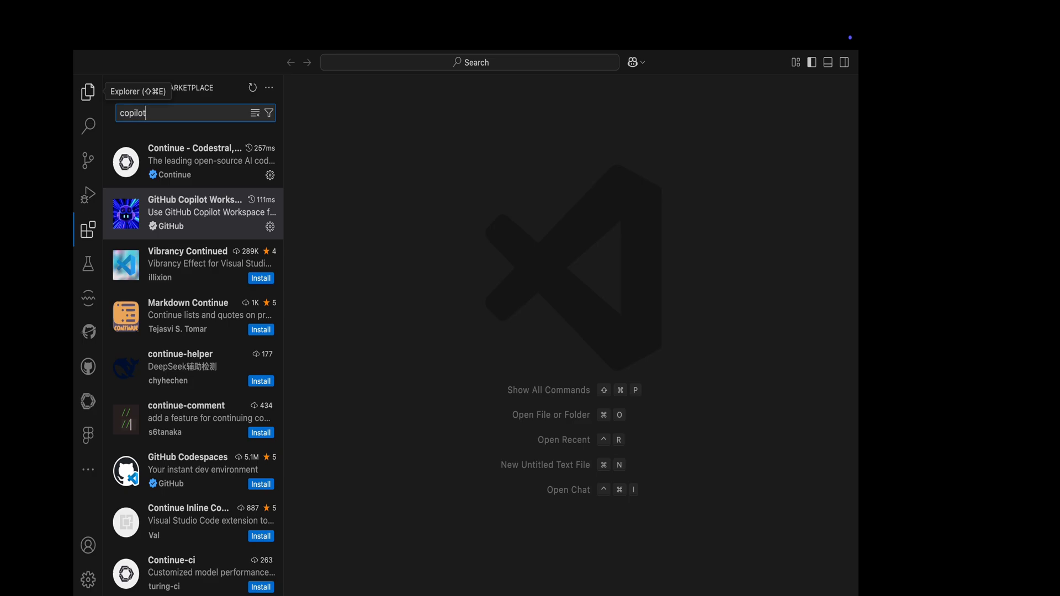
{"action": "mouse_move", "coordinate": [172, 238]}
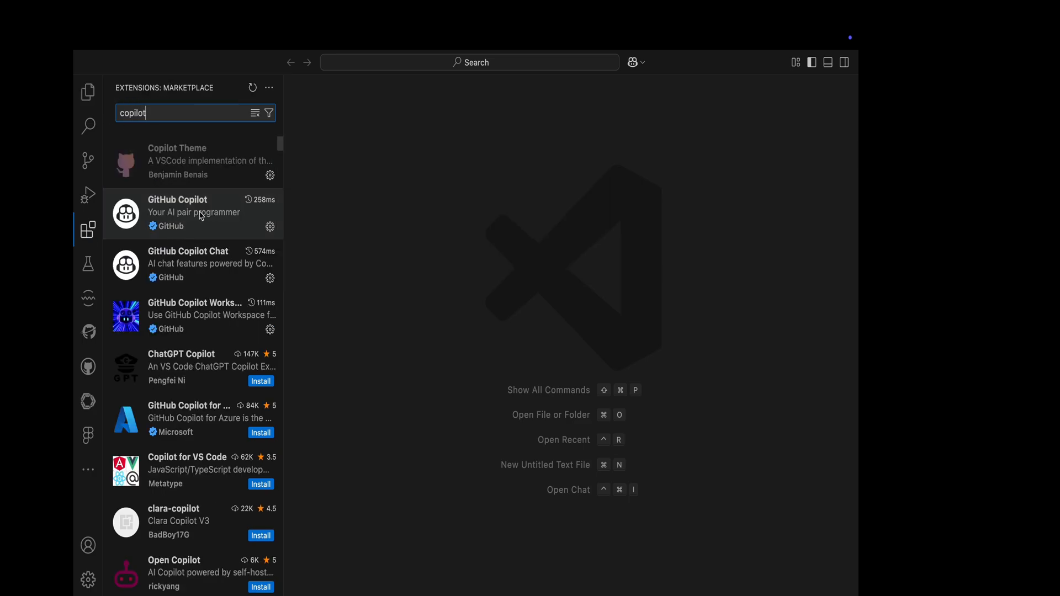
{"action": "left_click", "coordinate": [192, 212]}
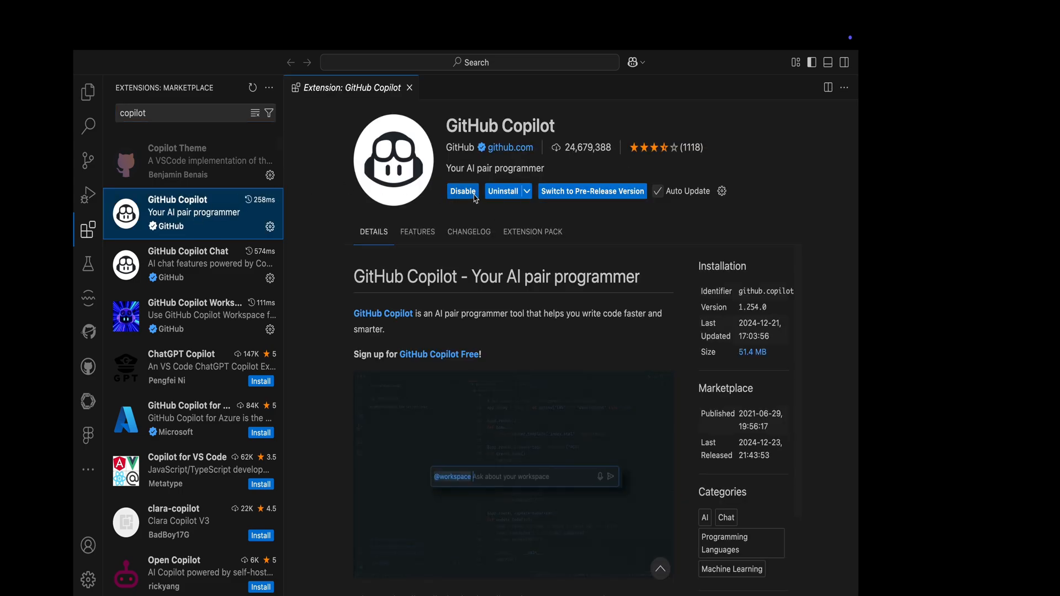
{"action": "left_click", "coordinate": [463, 191]}
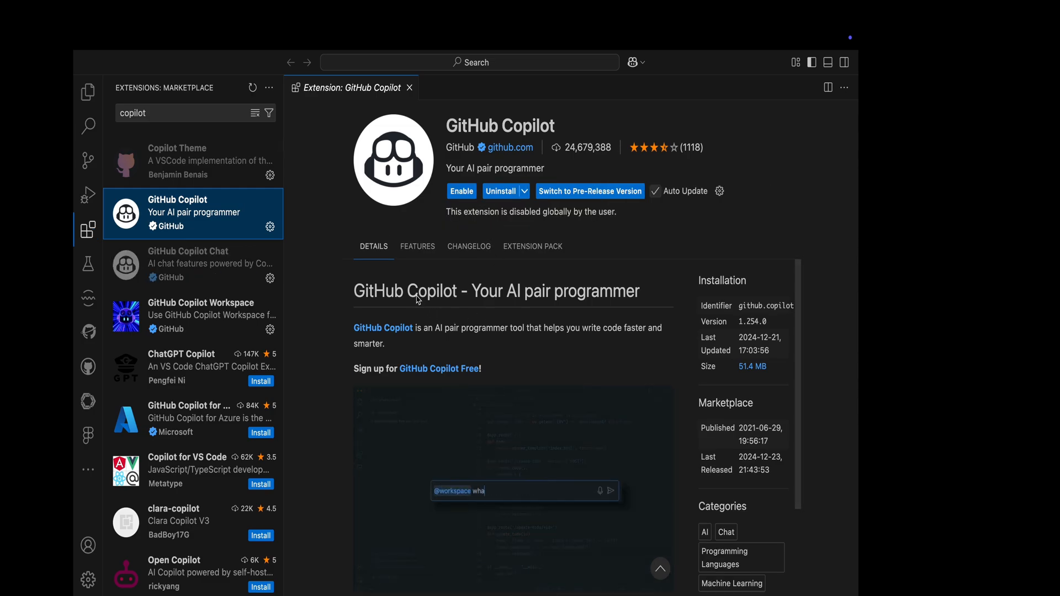
{"action": "left_click", "coordinate": [409, 87]}
{"action": "type", "text": "contin"}
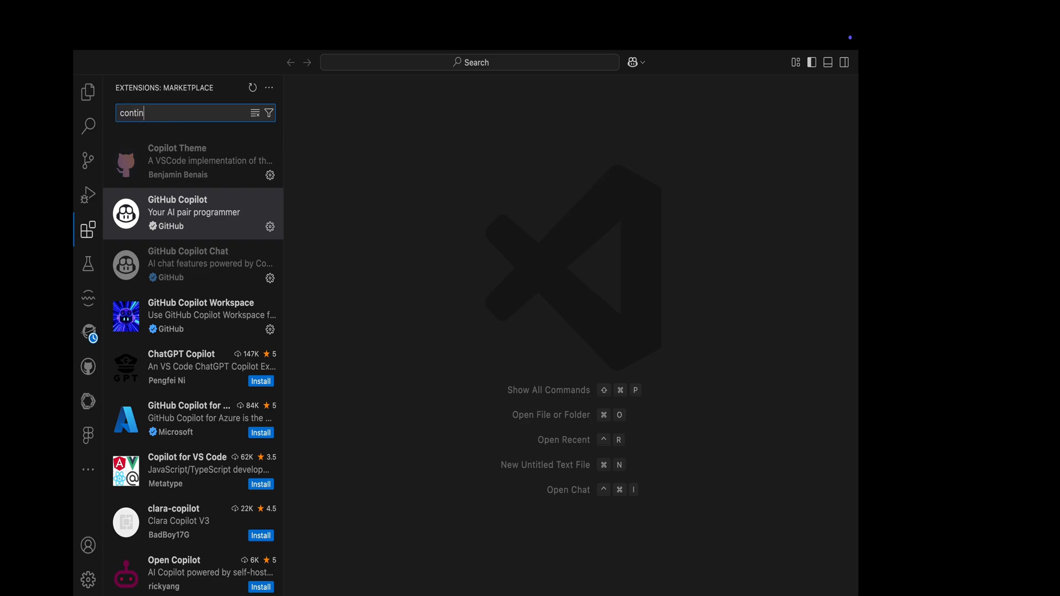
Search 'continue' in Extensions, view its details, and bring up the Continue sidebar panel
{"action": "type", "text": "ue"}
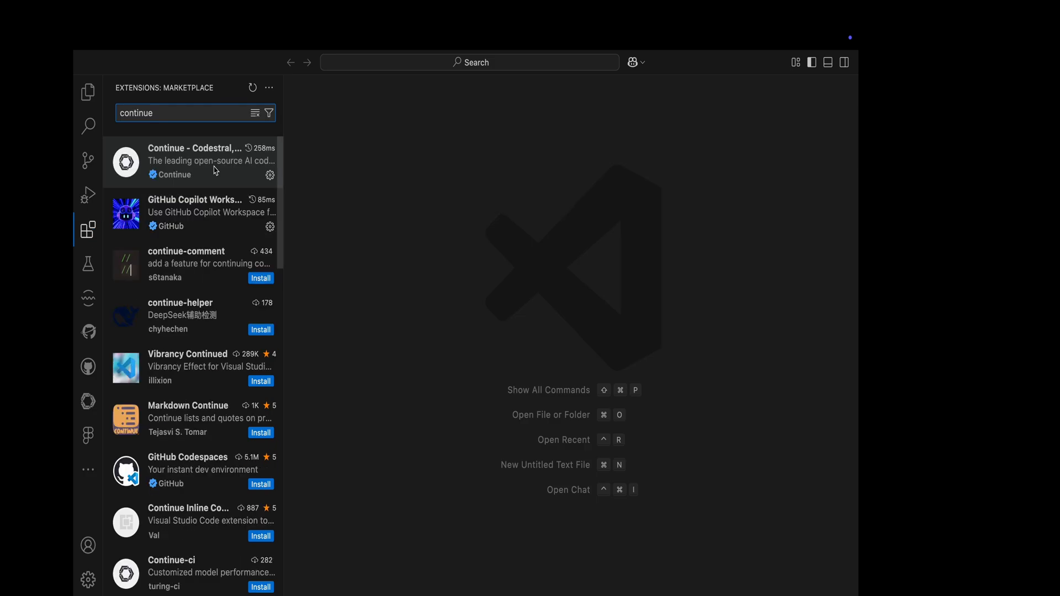
{"action": "left_click", "coordinate": [194, 161]}
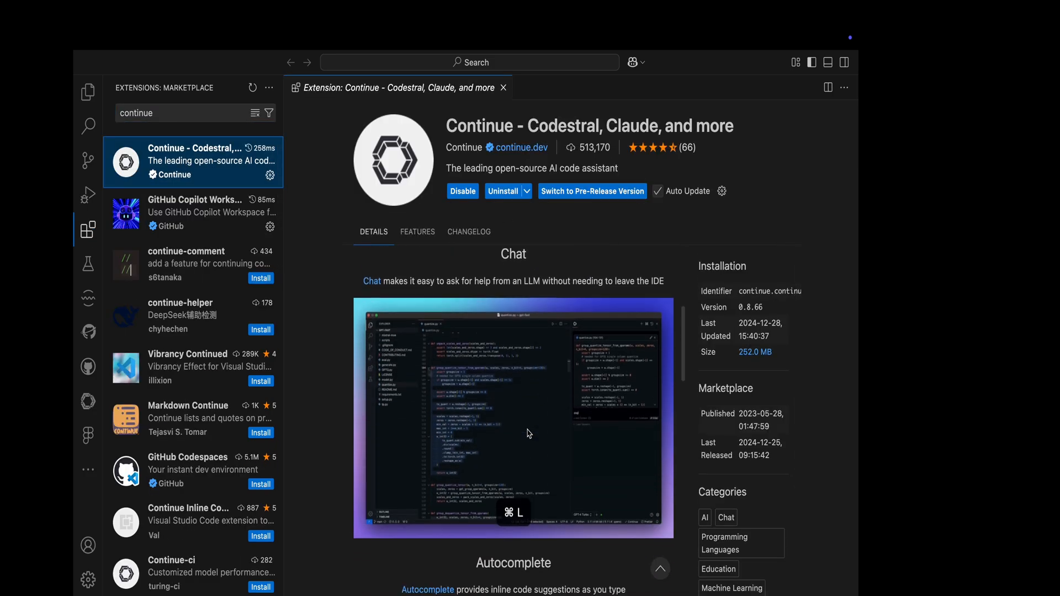
{"action": "scroll", "scroll_direction": "up", "scroll_amount": 3}
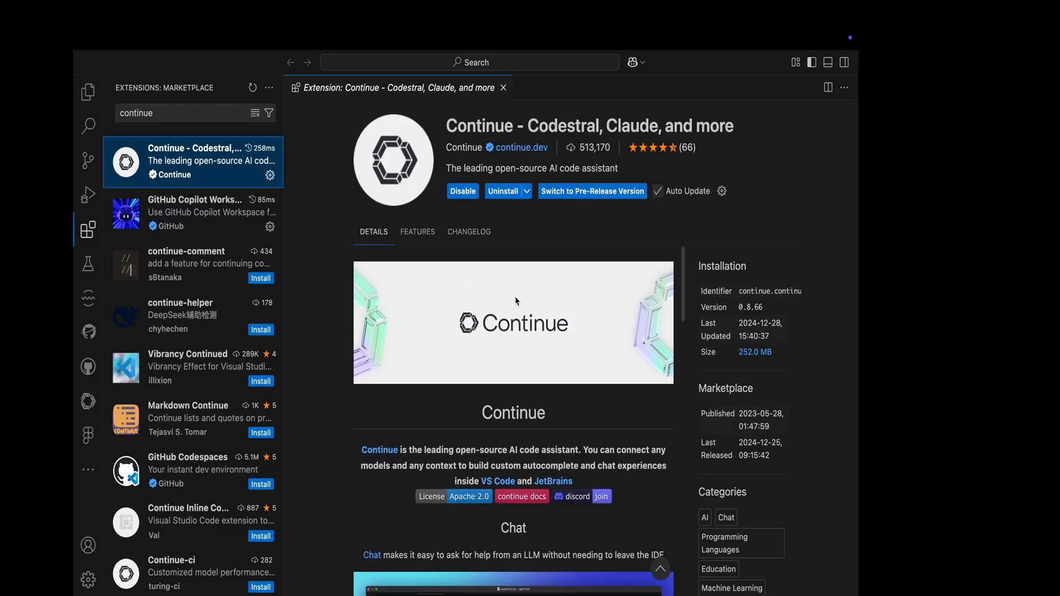
{"action": "scroll", "scroll_direction": "down", "scroll_amount": 3}
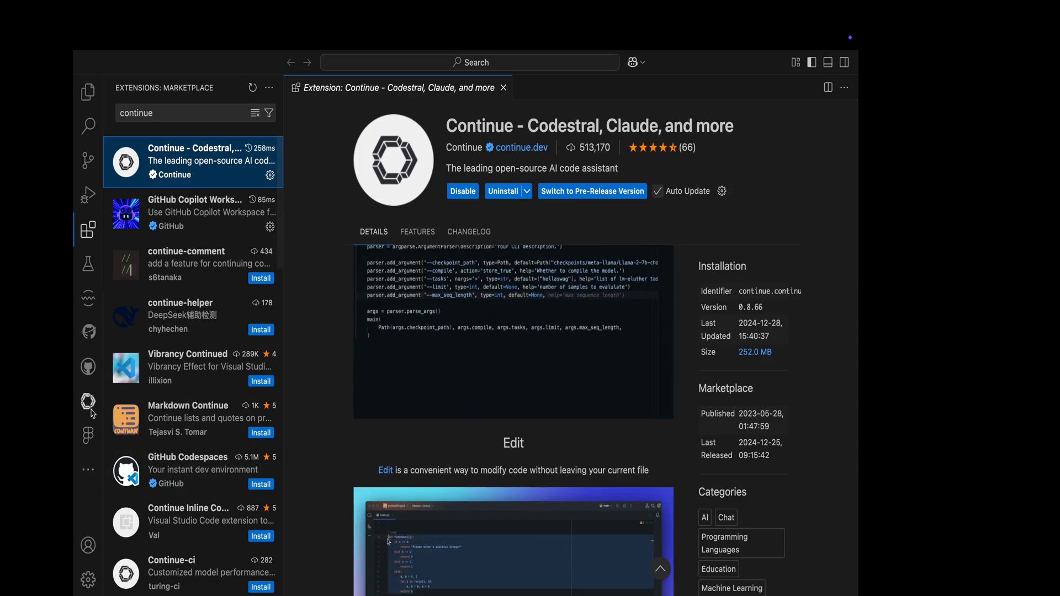
{"action": "left_click", "coordinate": [88, 402]}
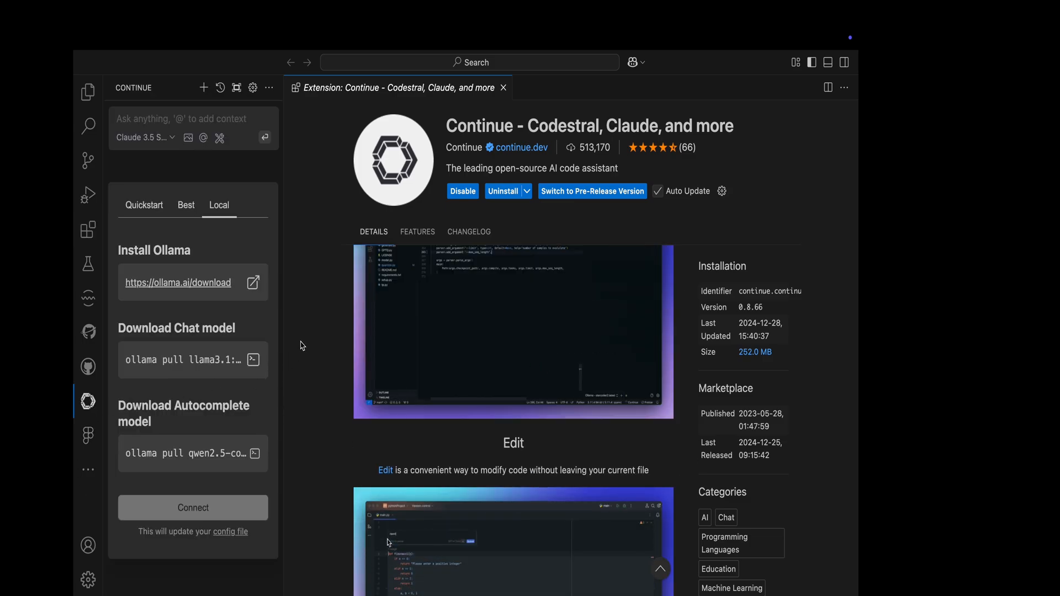
Step through Continue's setup options and choose the Local setup for Ollama models
{"action": "left_click", "coordinate": [144, 205]}
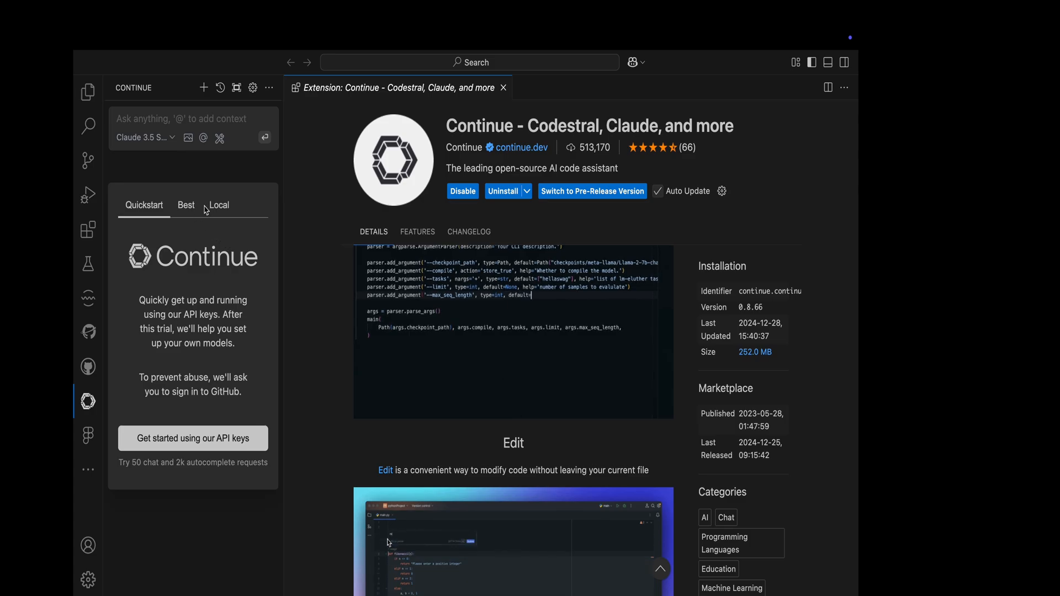
{"action": "left_click", "coordinate": [185, 206]}
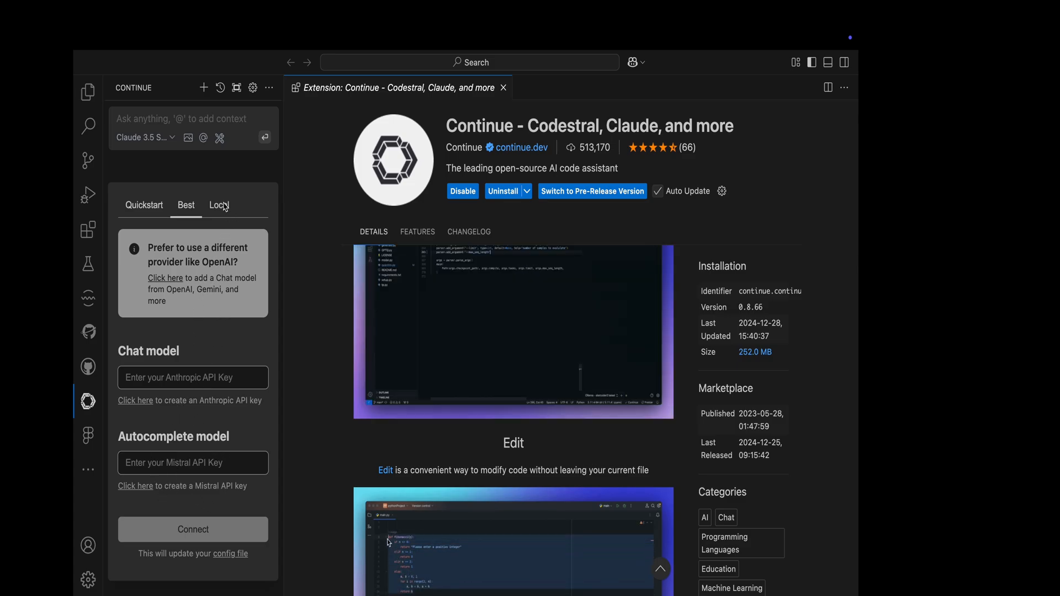
{"action": "left_click", "coordinate": [219, 205]}
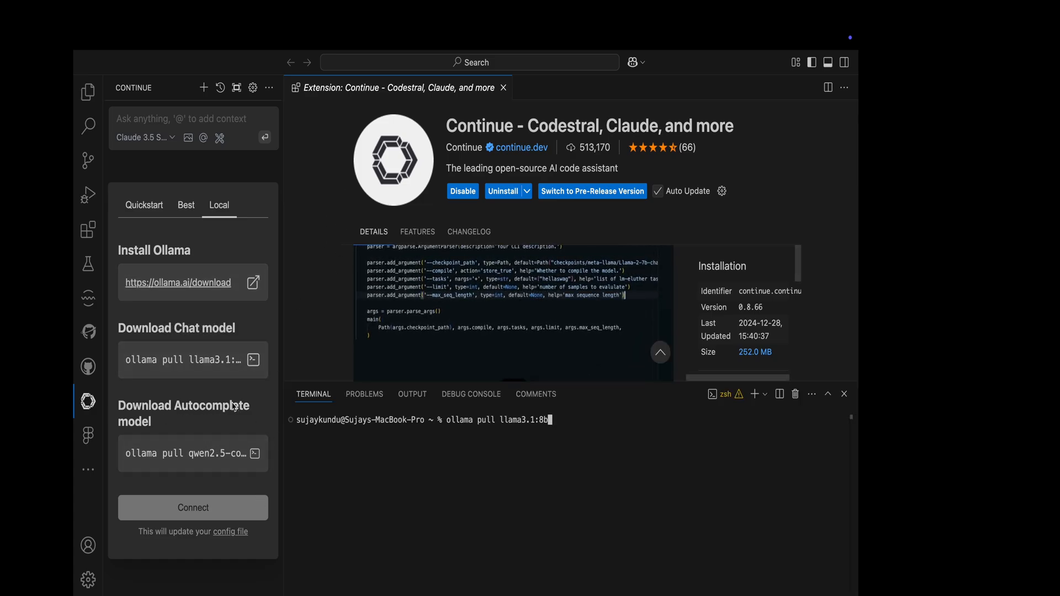
Run 'ollama pull llama3.1:8b' in the terminal to download the chat model
{"action": "key", "text": "Return"}
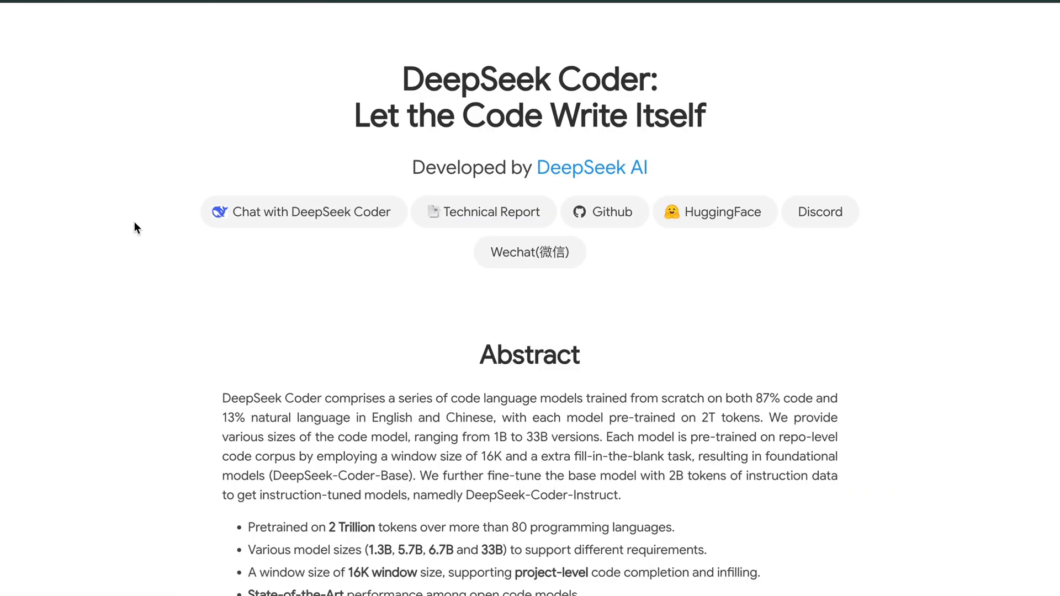
{"action": "scroll", "scroll_direction": "down", "scroll_amount": 3}
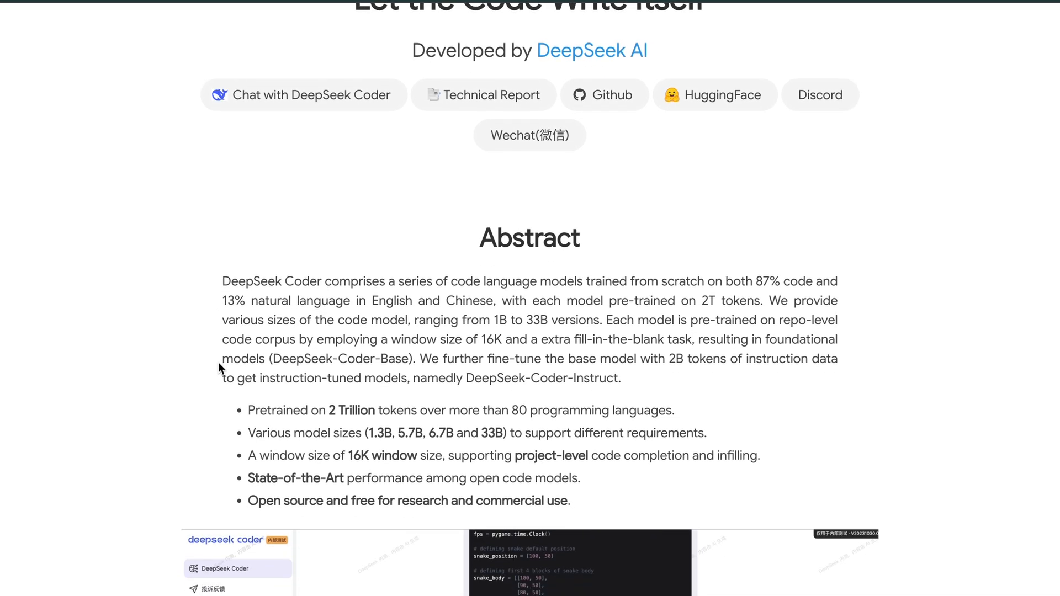
{"action": "scroll", "scroll_direction": "down", "scroll_amount": 3}
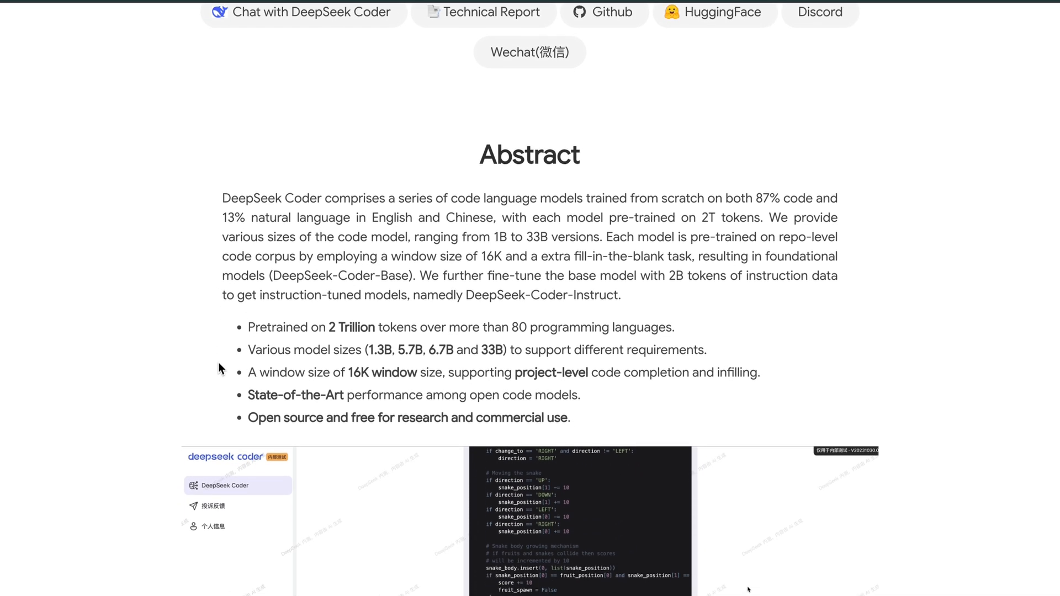
{"action": "scroll", "scroll_direction": "up", "scroll_amount": 3}
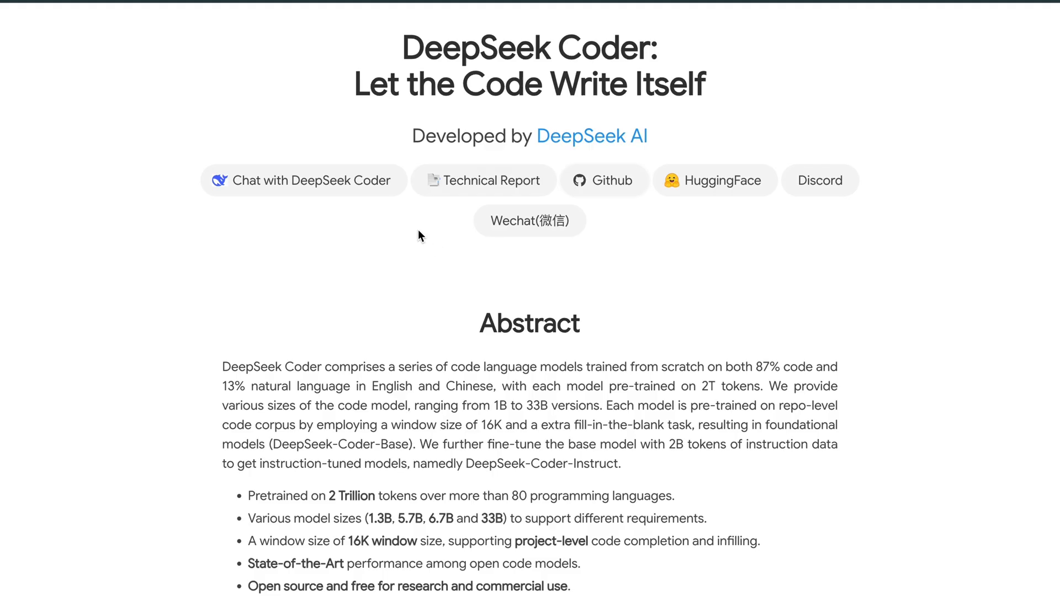
Open the DeepSeek-Coder GitHub repository and scroll through its files and README
{"action": "left_click", "coordinate": [604, 180]}
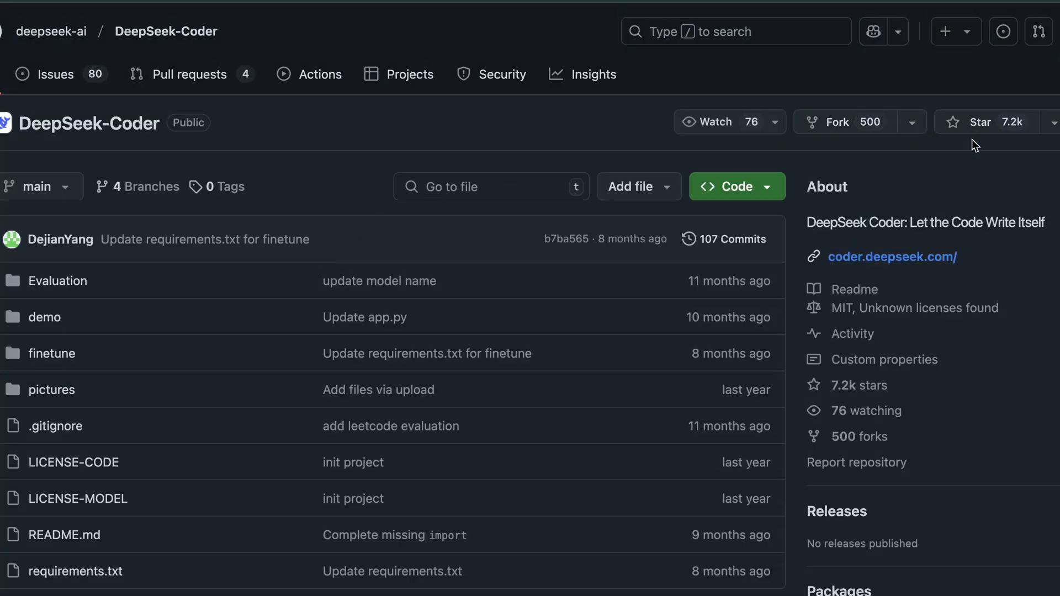
{"action": "scroll", "scroll_direction": "down", "scroll_amount": 3}
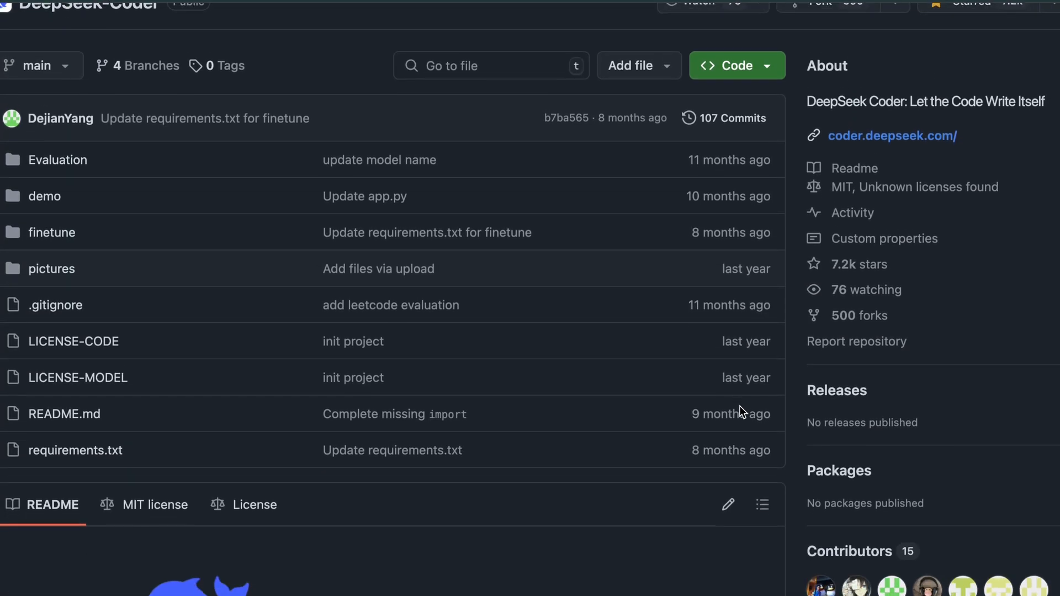
{"action": "scroll", "scroll_direction": "down", "scroll_amount": 3}
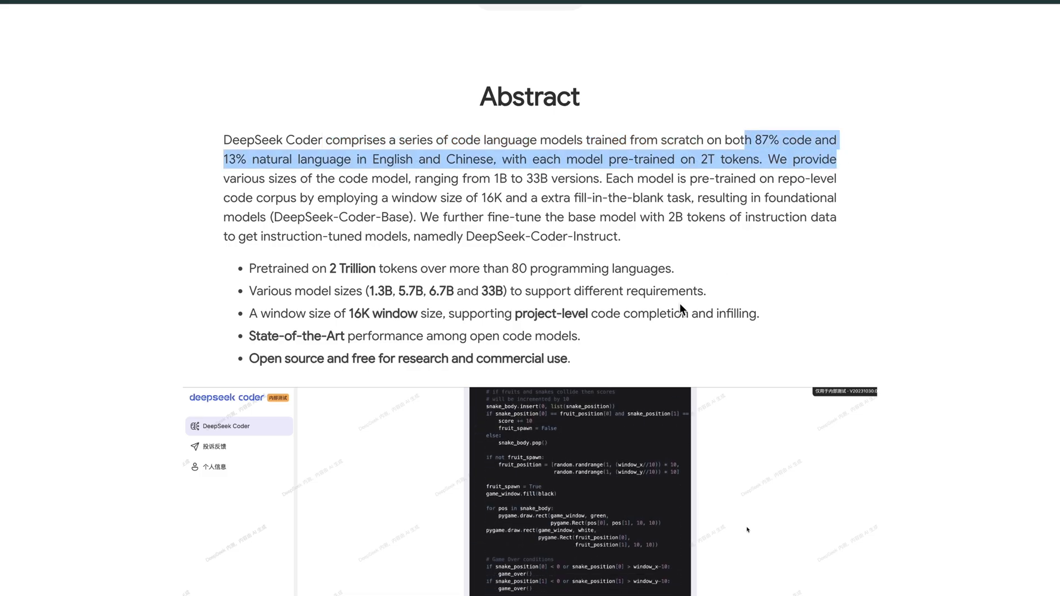
Scroll through the DeepSeek Coder page's demo and benchmark tables, then return to the abstract
{"action": "scroll", "scroll_direction": "down", "scroll_amount": 3}
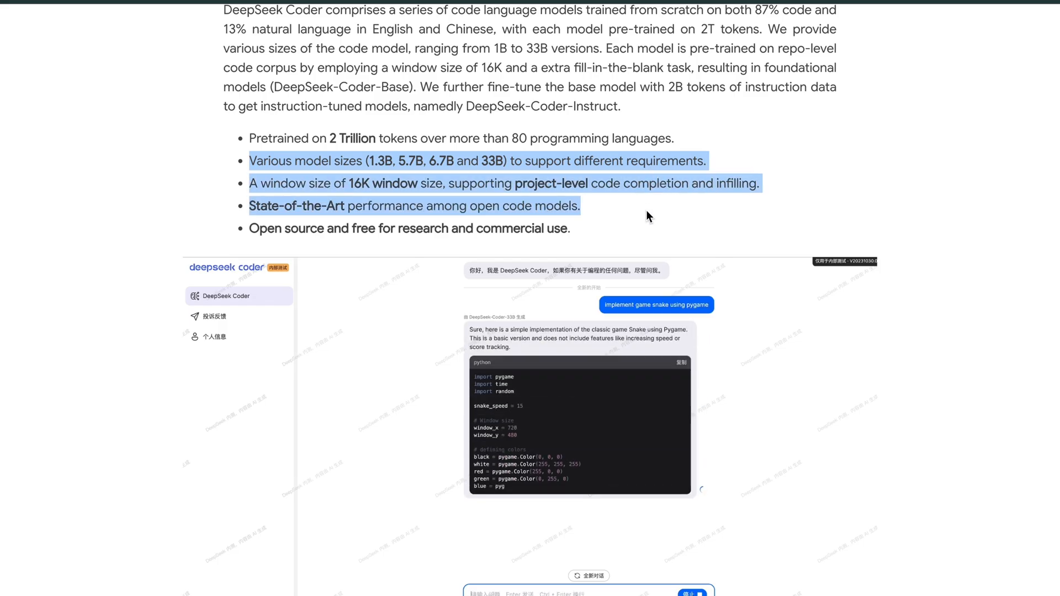
{"action": "scroll", "scroll_direction": "down", "scroll_amount": 3}
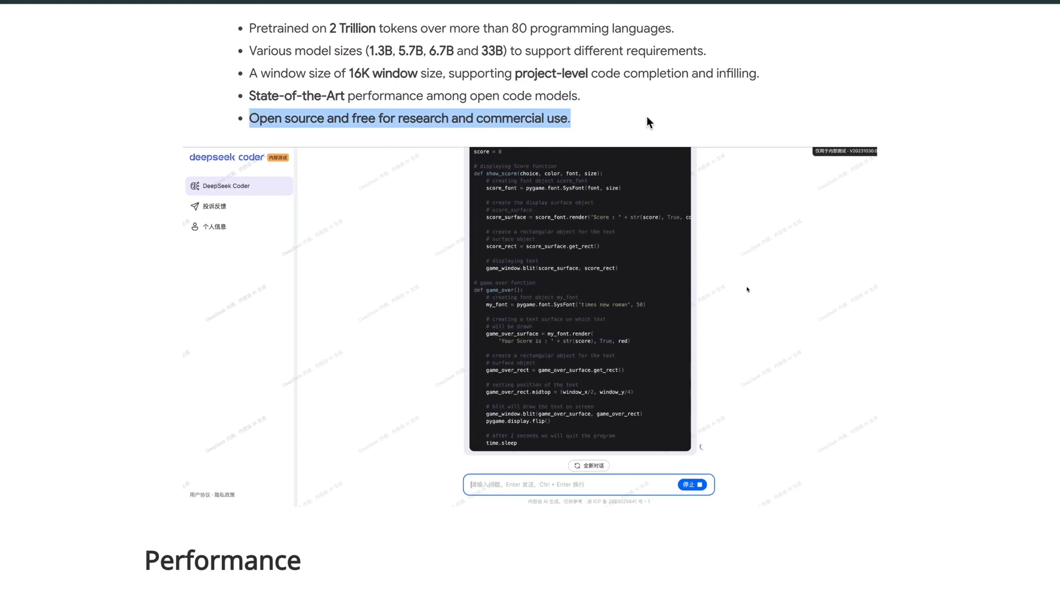
{"action": "scroll", "scroll_direction": "down", "scroll_amount": 3}
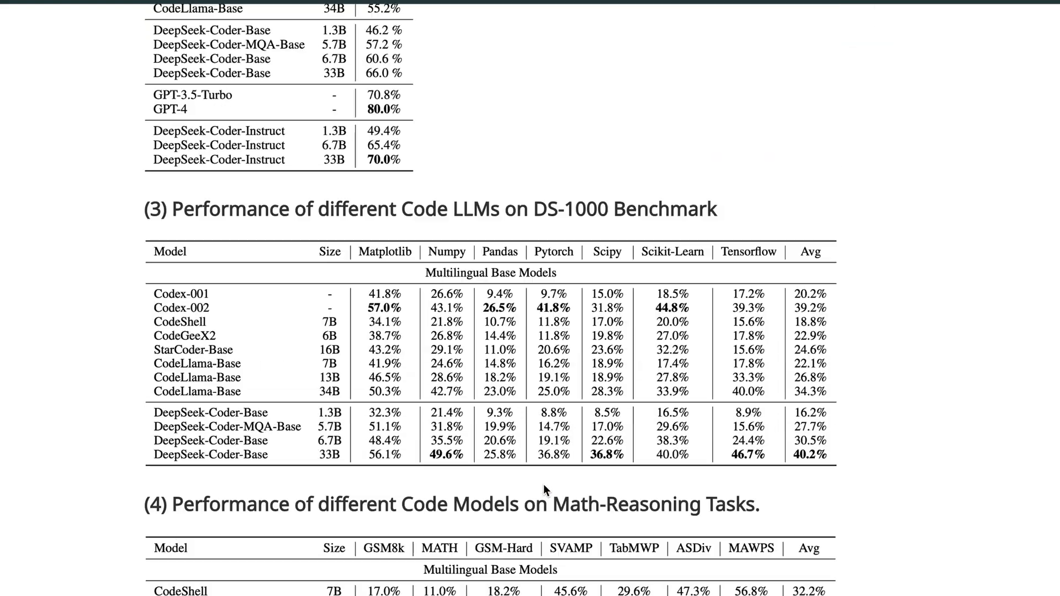
{"action": "scroll", "scroll_direction": "up", "scroll_amount": 3}
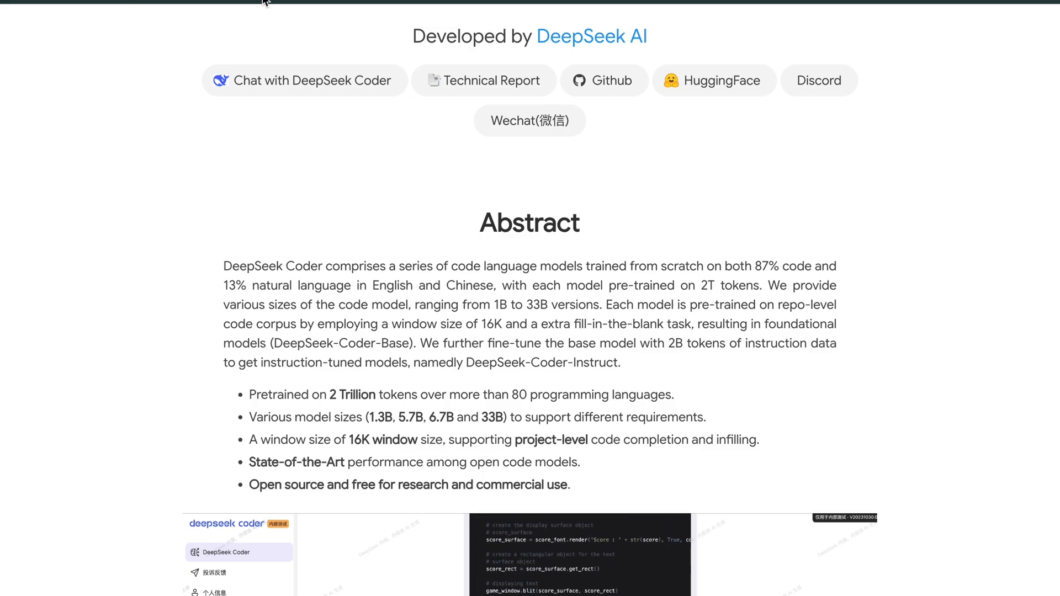
Browse DeepSeek's Hugging Face organization and open the Chat with DeepSeek VL 7B space
{"action": "left_click", "coordinate": [713, 80]}
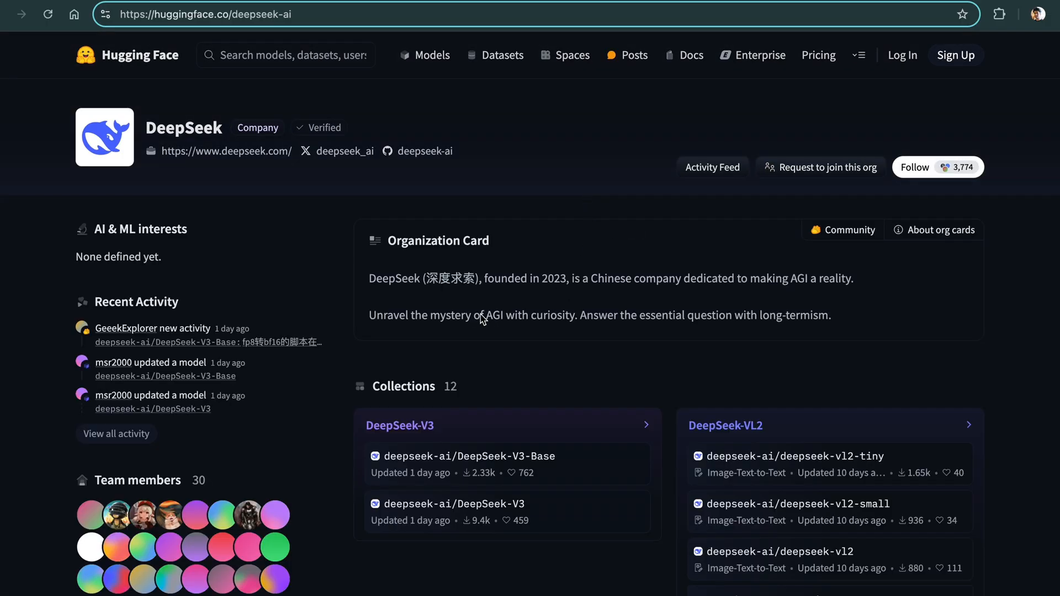
{"action": "scroll", "scroll_direction": "down", "scroll_amount": 3}
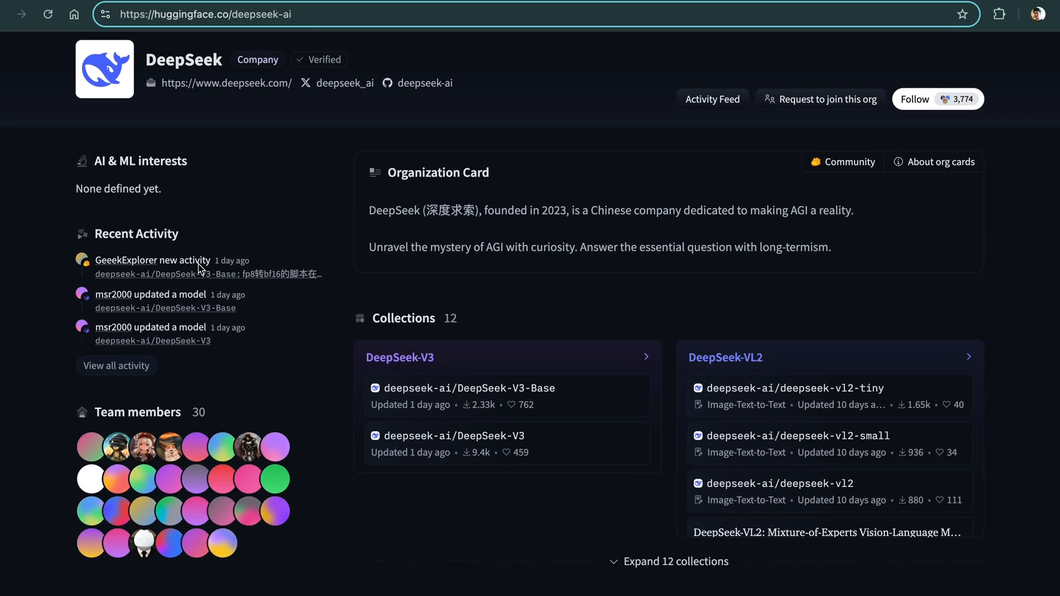
{"action": "scroll", "scroll_direction": "down", "scroll_amount": 3}
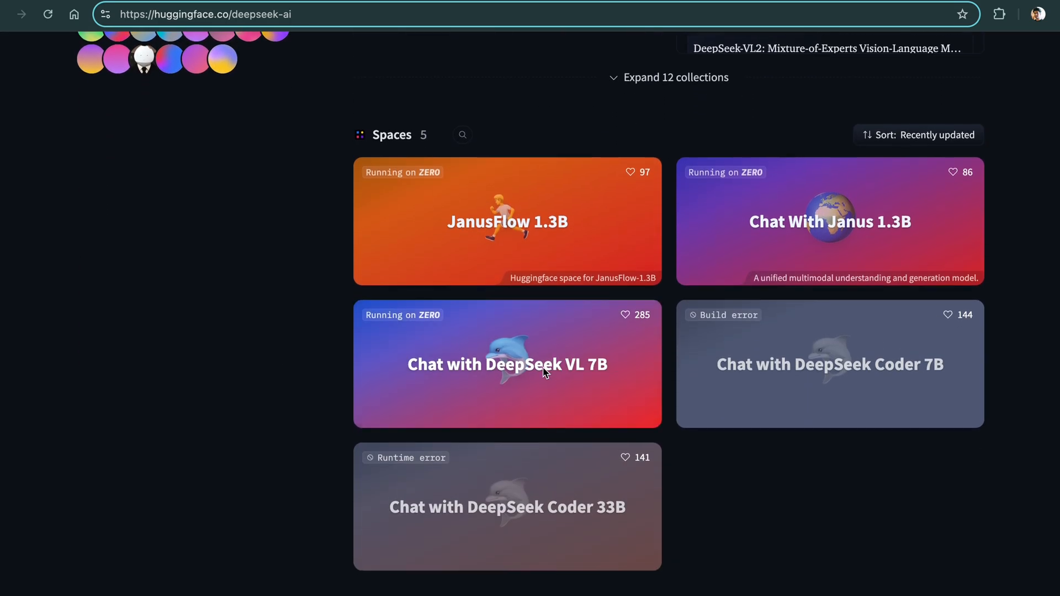
{"action": "left_click", "coordinate": [507, 364]}
{"action": "type", "text": "help"}
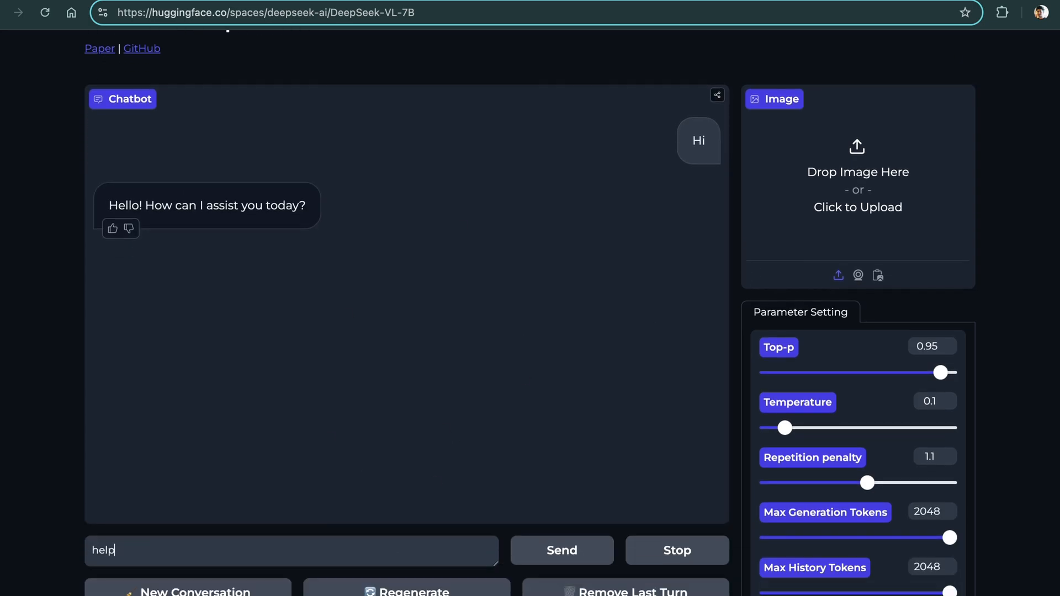
Have DeepSeek VL 7B write a TypeScript calculator, review it, then switch to Ollama's homepage
{"action": "left_click", "coordinate": [561, 550]}
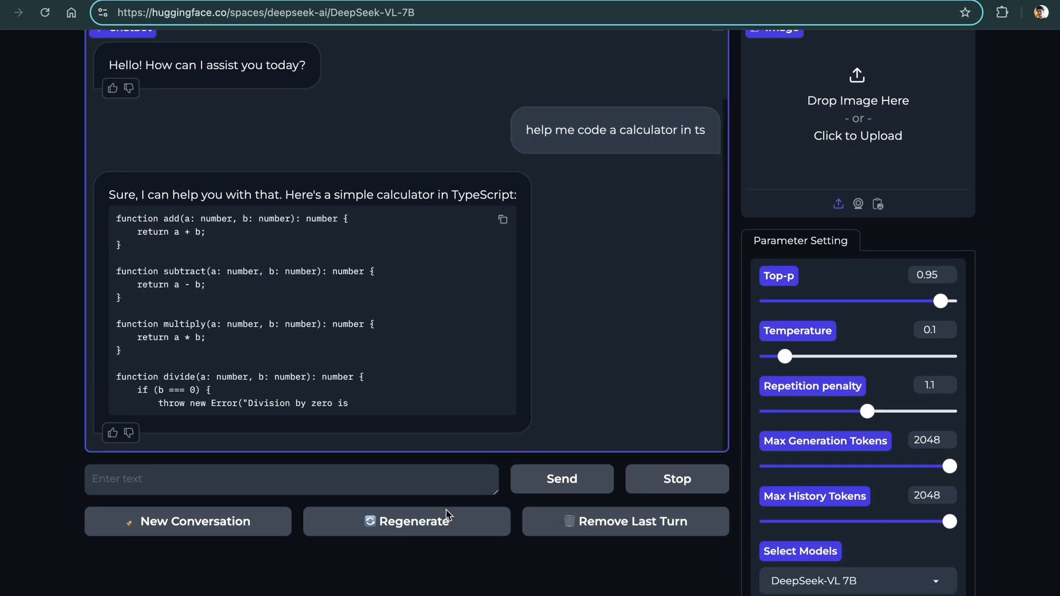
{"action": "scroll", "scroll_direction": "down", "scroll_amount": 3}
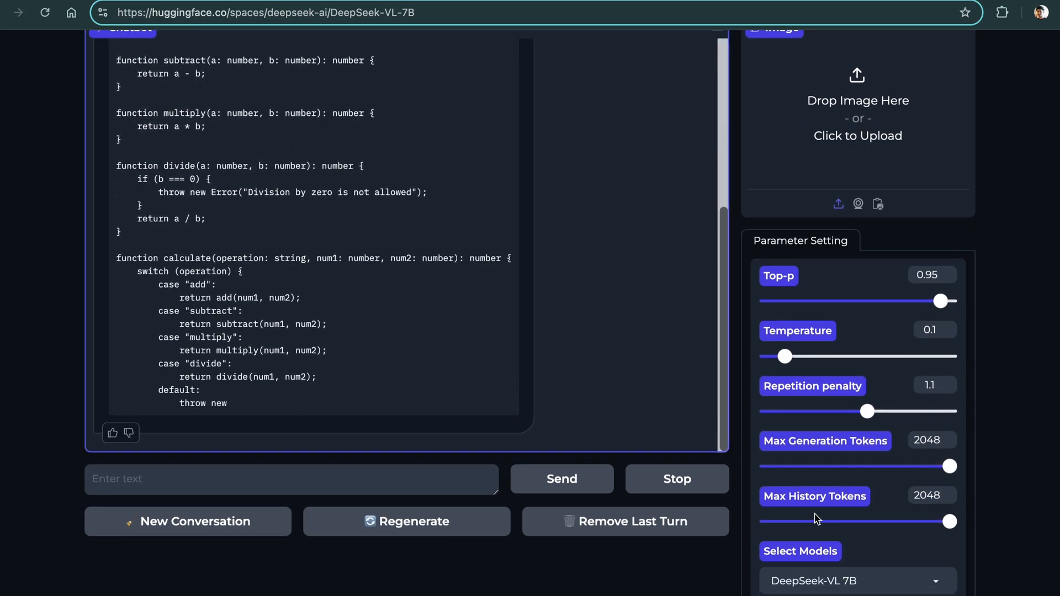
{"action": "scroll", "scroll_direction": "down", "scroll_amount": 3}
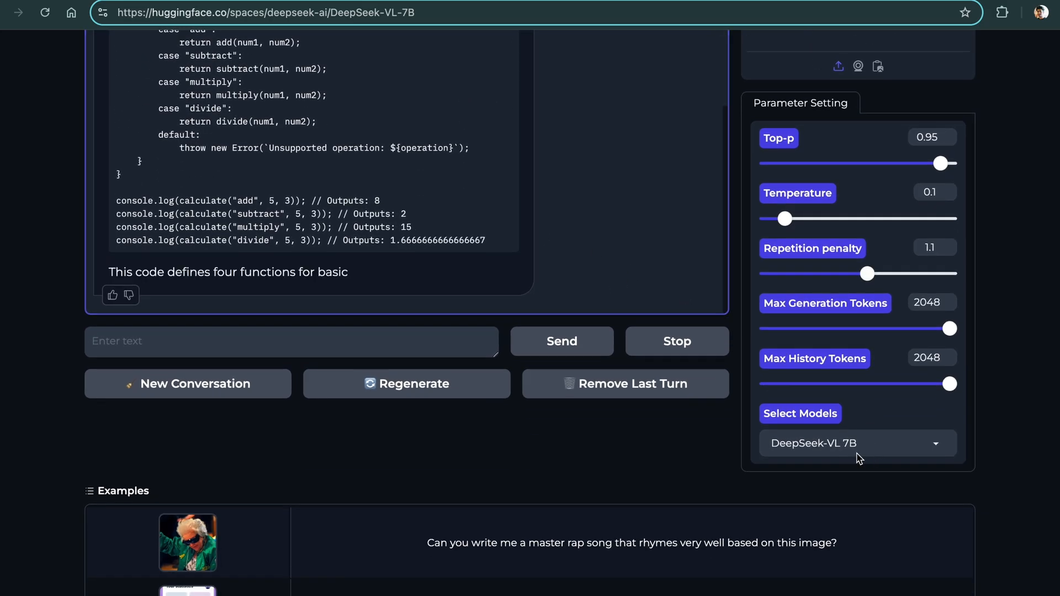
{"action": "left_click", "coordinate": [642, 34]}
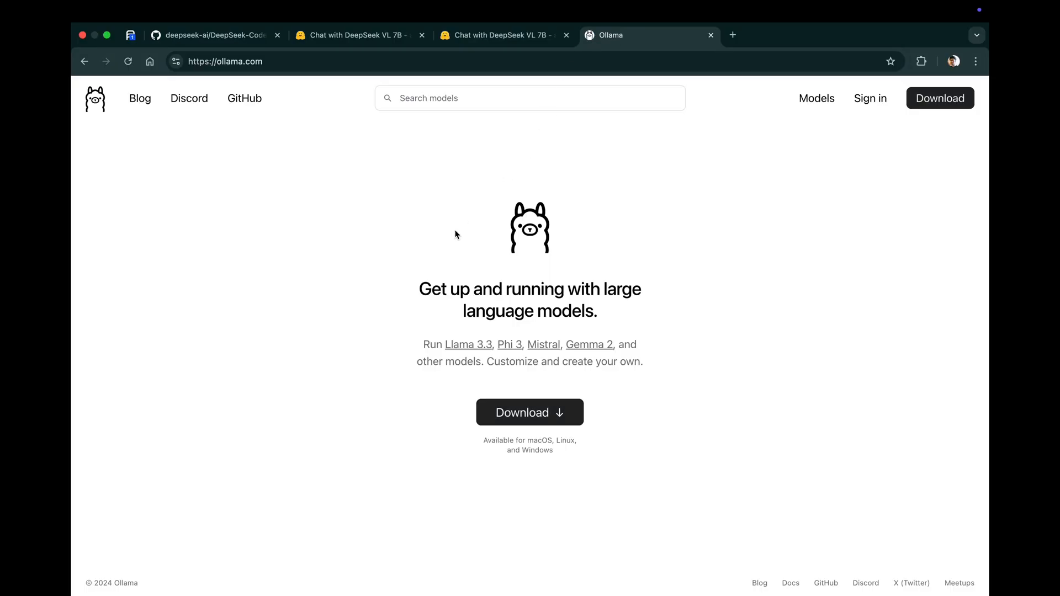
Find deepseek-coder in Ollama's model library and check its 1.3b, 6.7b and 33b sizes
{"action": "left_click", "coordinate": [816, 98]}
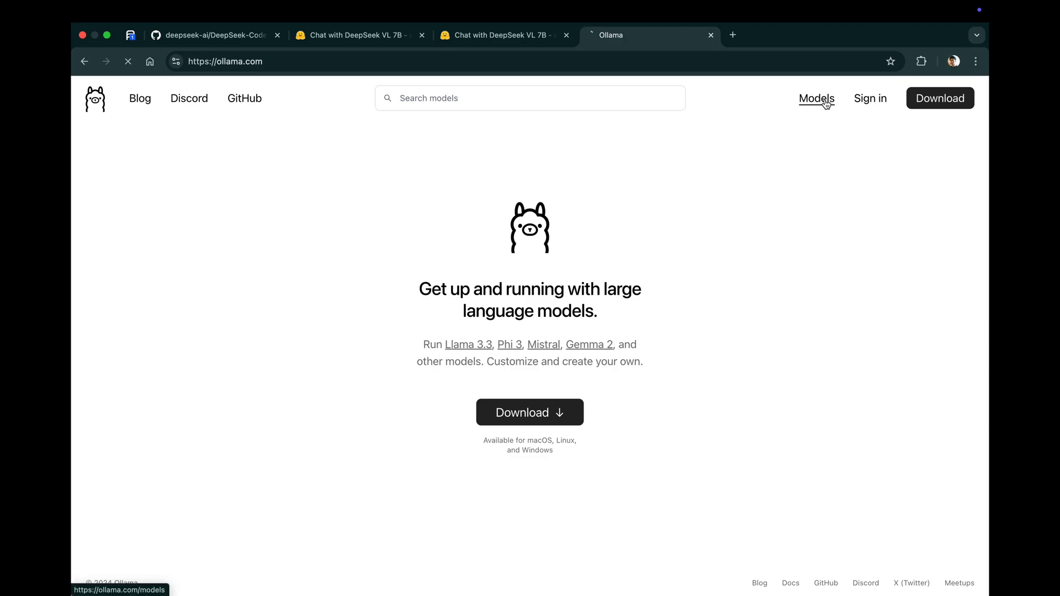
{"action": "left_click", "coordinate": [816, 98]}
{"action": "type", "text": "deep"}
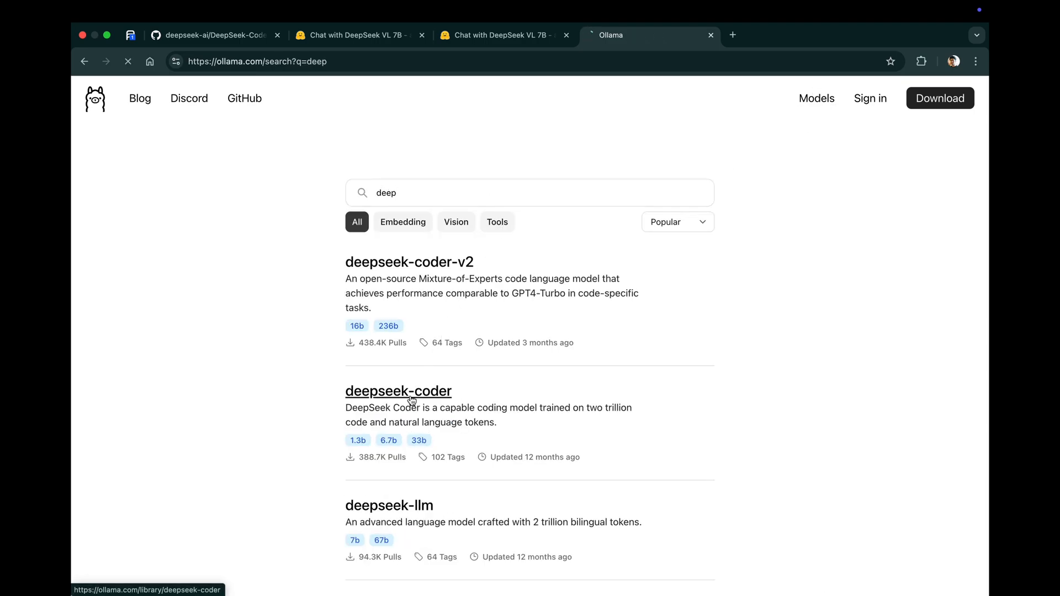
{"action": "left_click", "coordinate": [397, 390]}
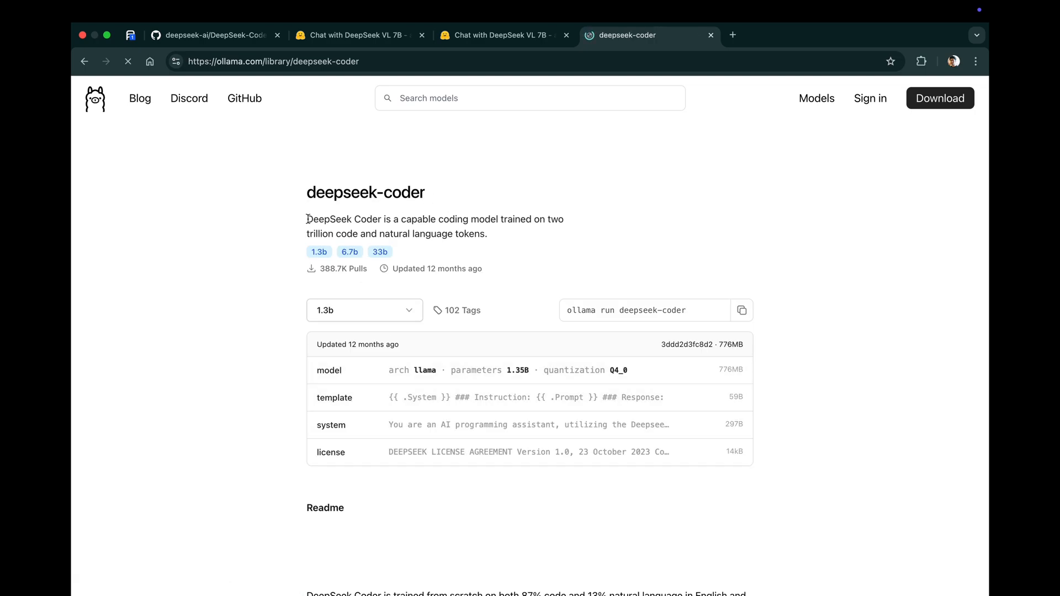
{"action": "scroll", "scroll_direction": "down", "scroll_amount": 3}
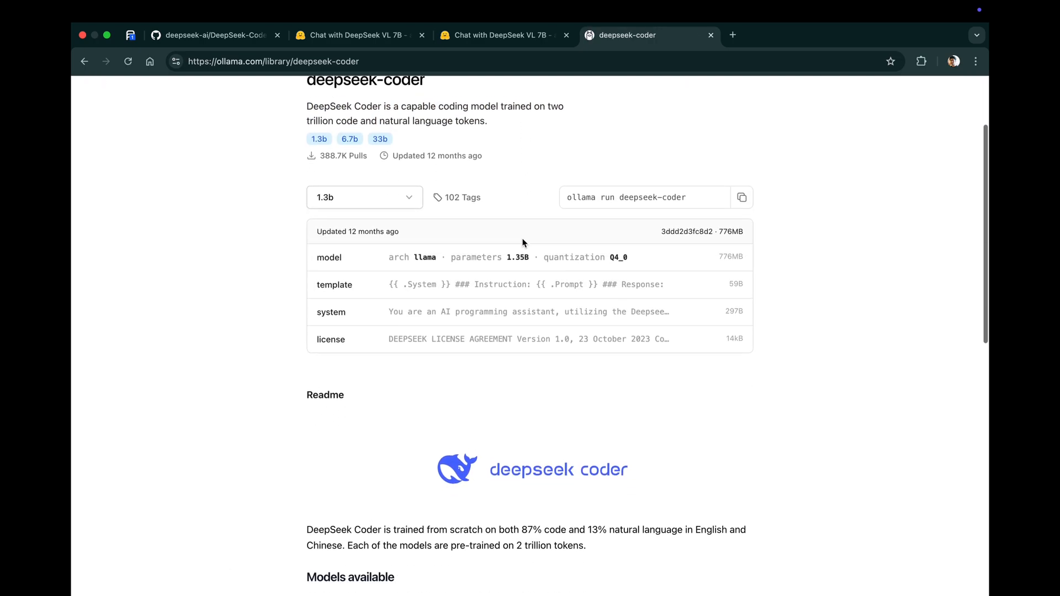
{"action": "left_click", "coordinate": [363, 198]}
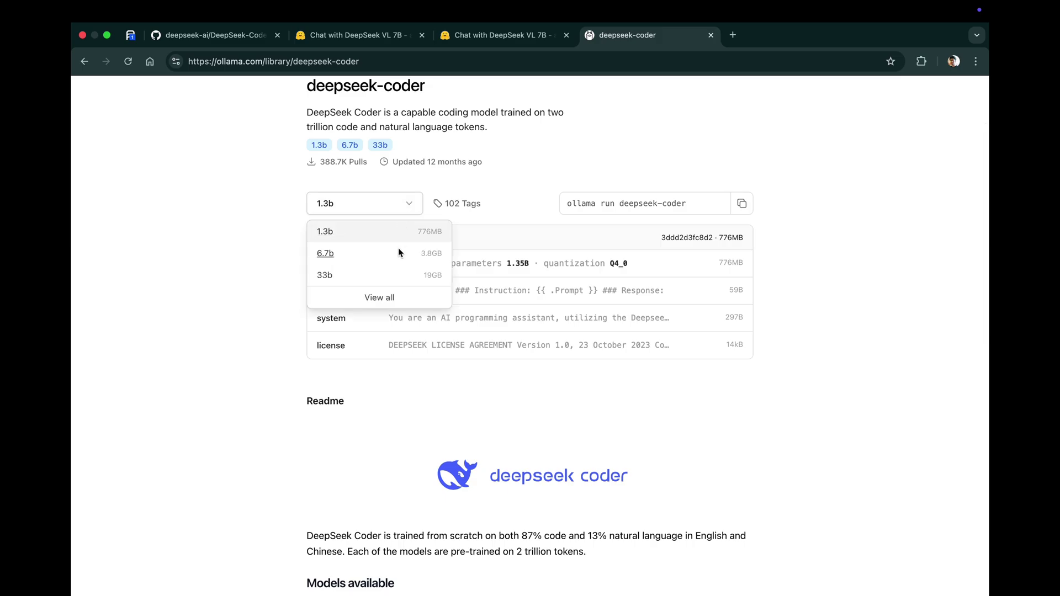
{"action": "left_click", "coordinate": [325, 254]}
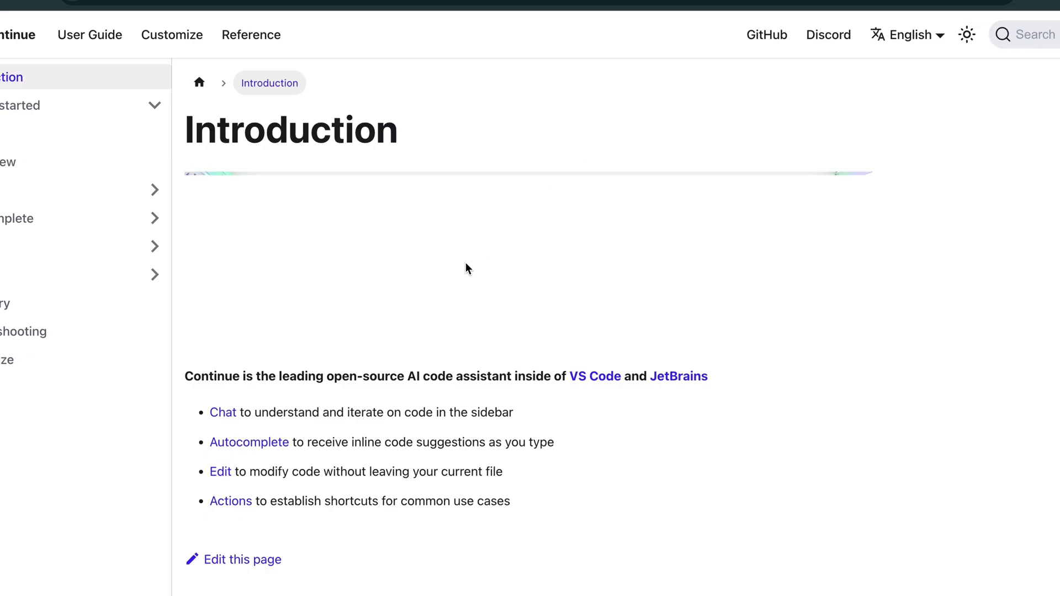
Review the Continue docs Overview feature summaries for Chat, Autocomplete, Edit and Actions
{"action": "left_click", "coordinate": [20, 134]}
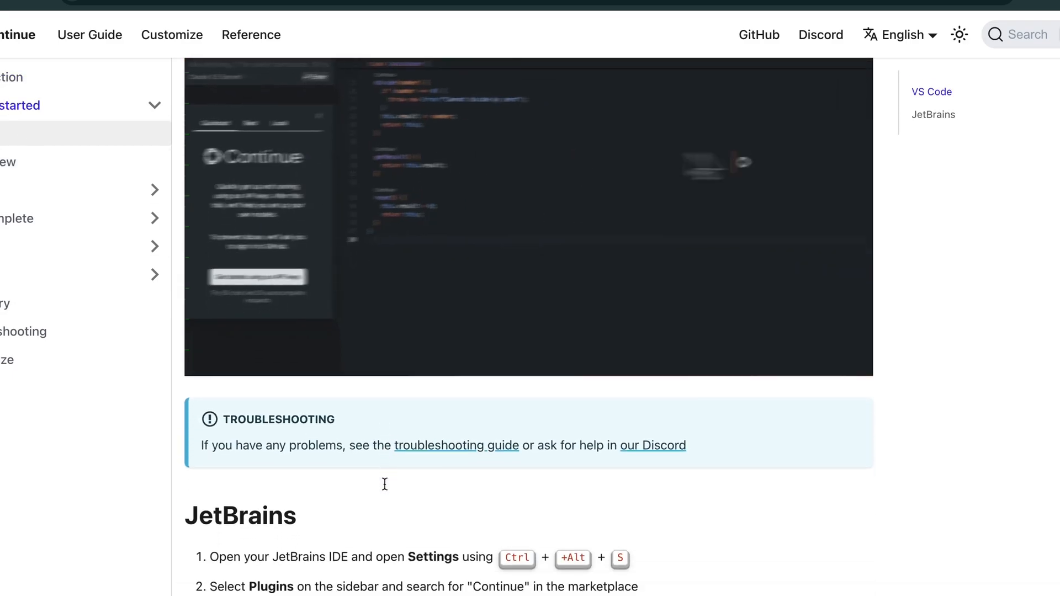
{"action": "left_click", "coordinate": [8, 162]}
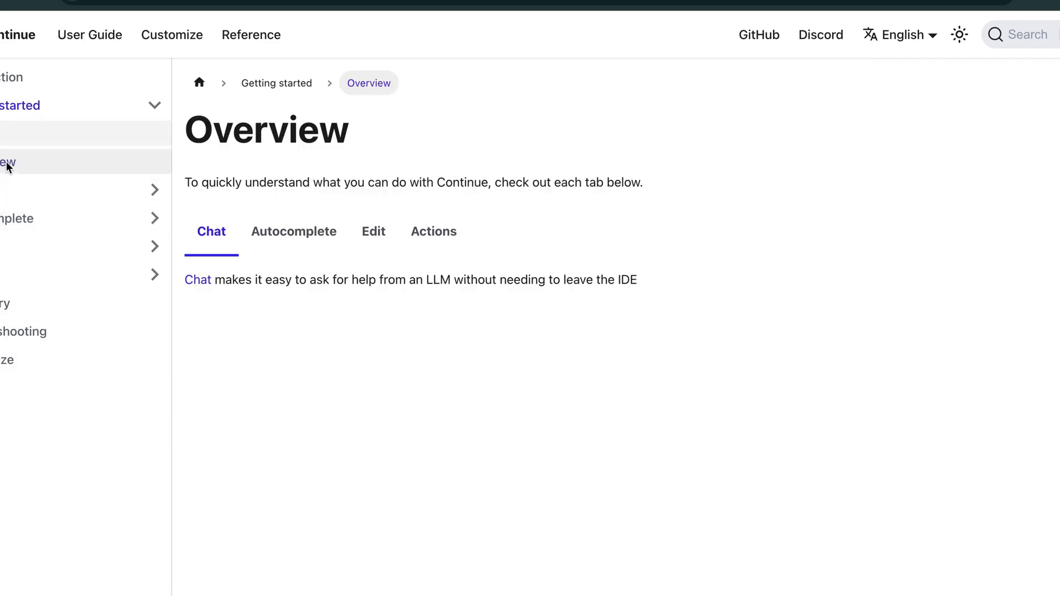
{"action": "scroll", "scroll_direction": "down", "scroll_amount": 3}
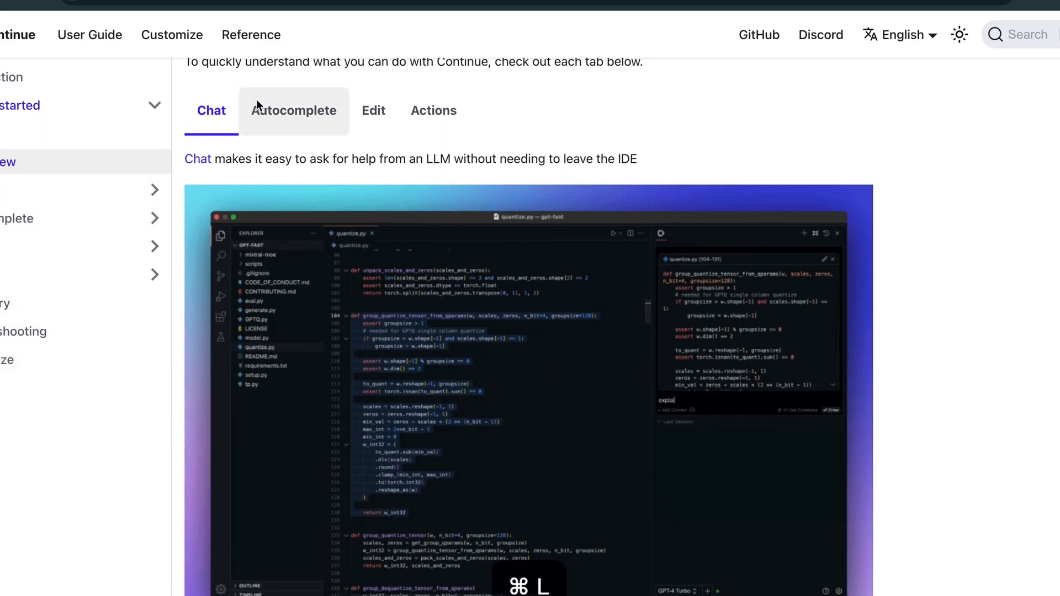
{"action": "left_click", "coordinate": [294, 110]}
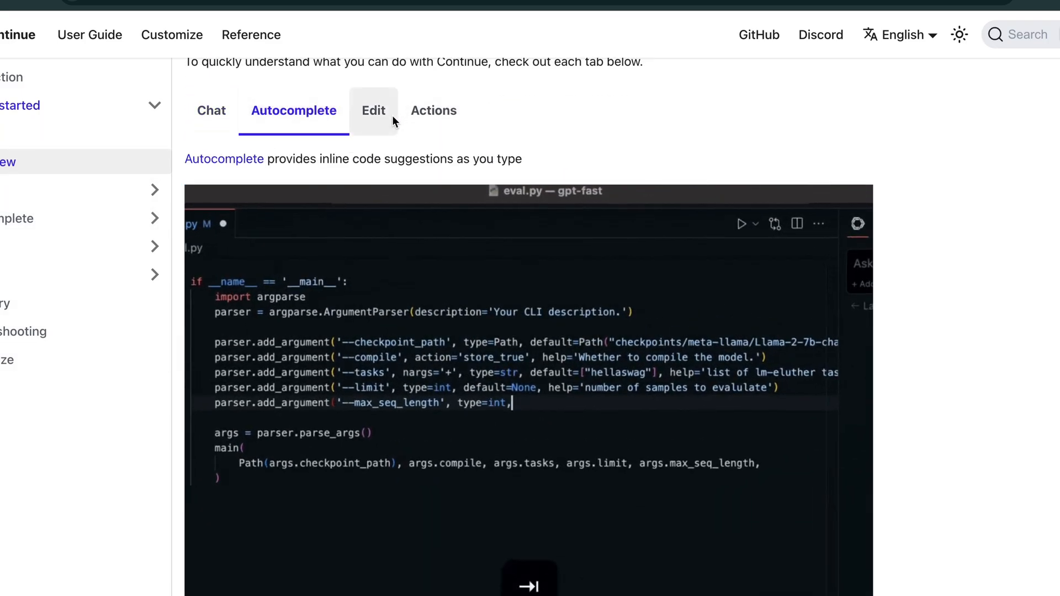
{"action": "left_click", "coordinate": [373, 111]}
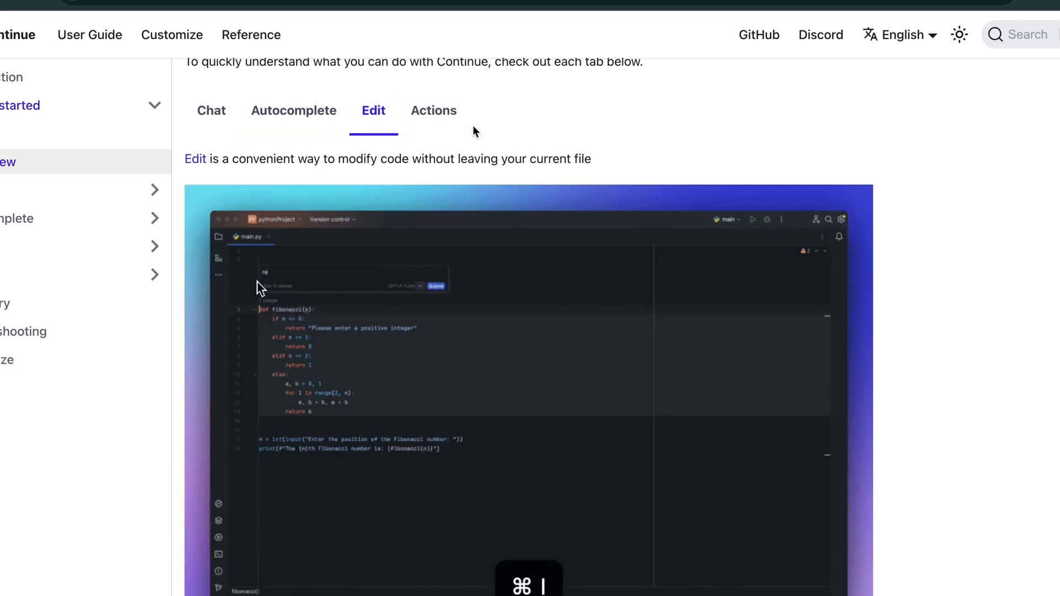
{"action": "mouse_move", "coordinate": [433, 110]}
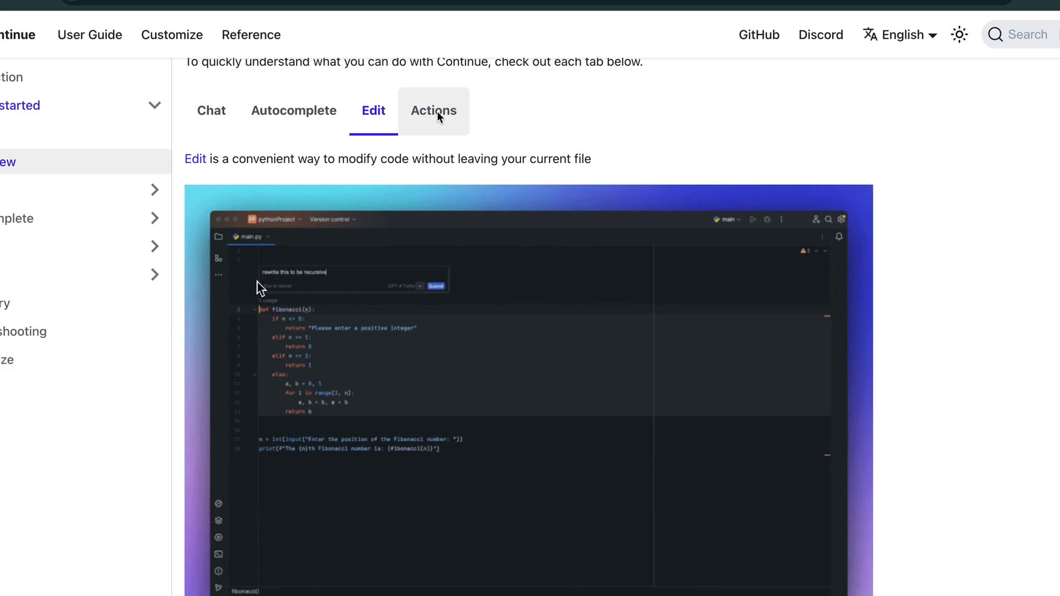
{"action": "left_click", "coordinate": [433, 111]}
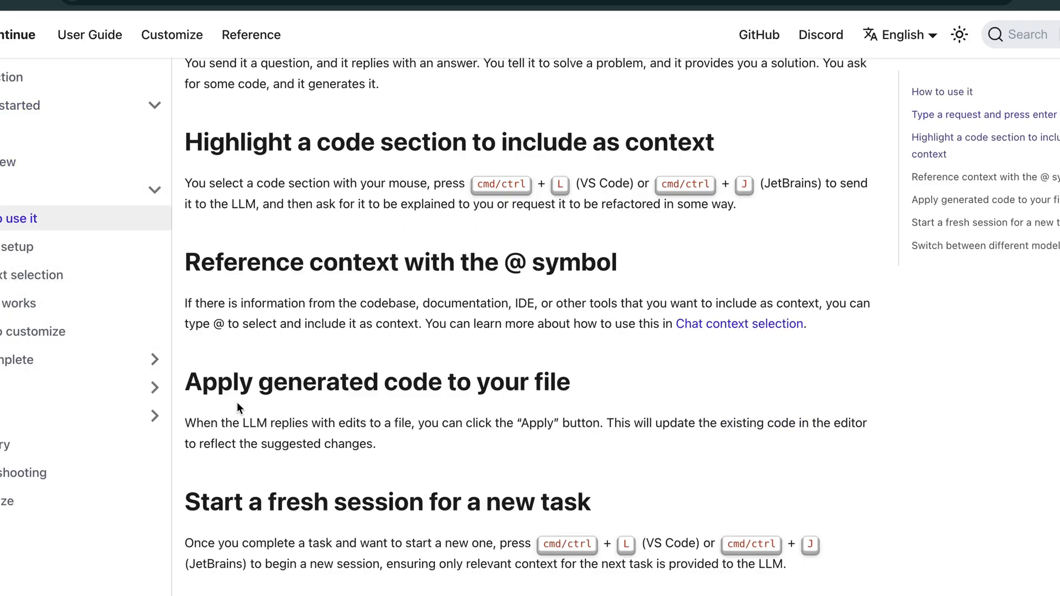
Move from the Chat usage guide to the Autocomplete how-to-use page
{"action": "scroll", "scroll_direction": "down", "scroll_amount": 3}
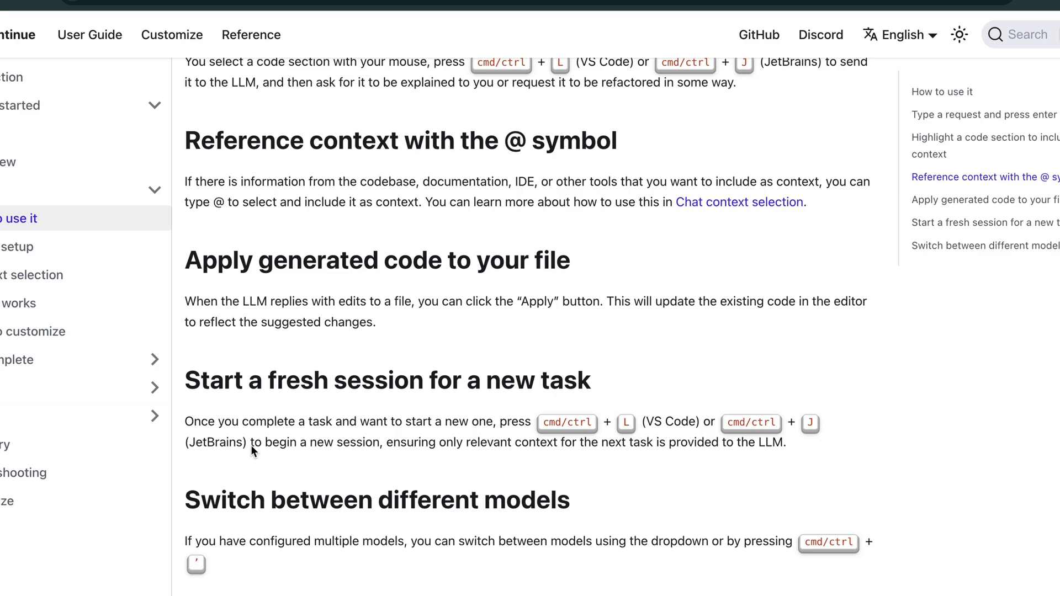
{"action": "left_click", "coordinate": [19, 388]}
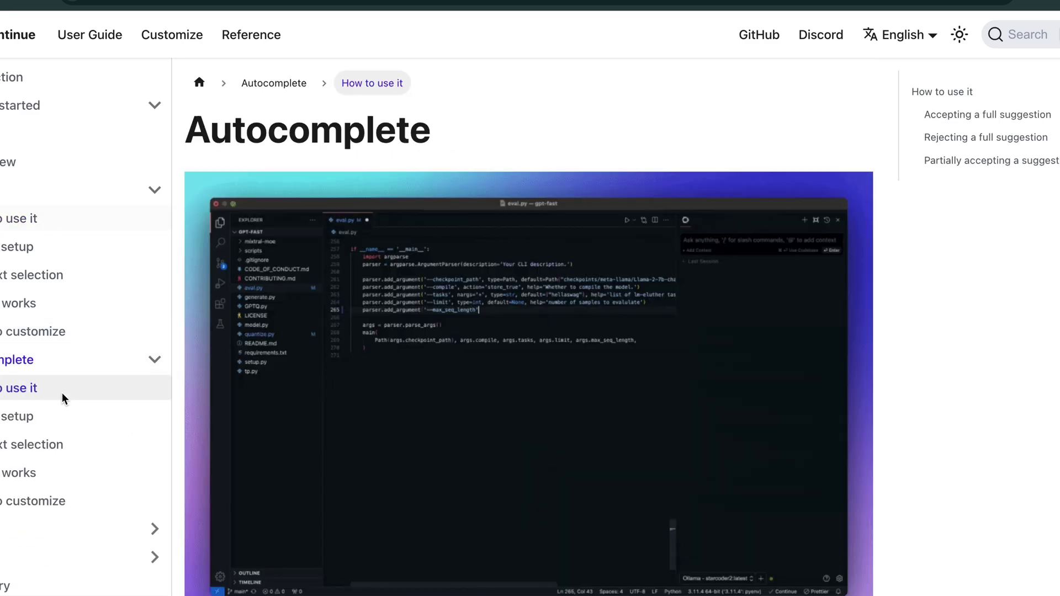
Reach the Autocomplete setup section's local offline example and select the Qwen2.5-Coder 1.5B model name
{"action": "scroll", "scroll_direction": "down", "scroll_amount": 3}
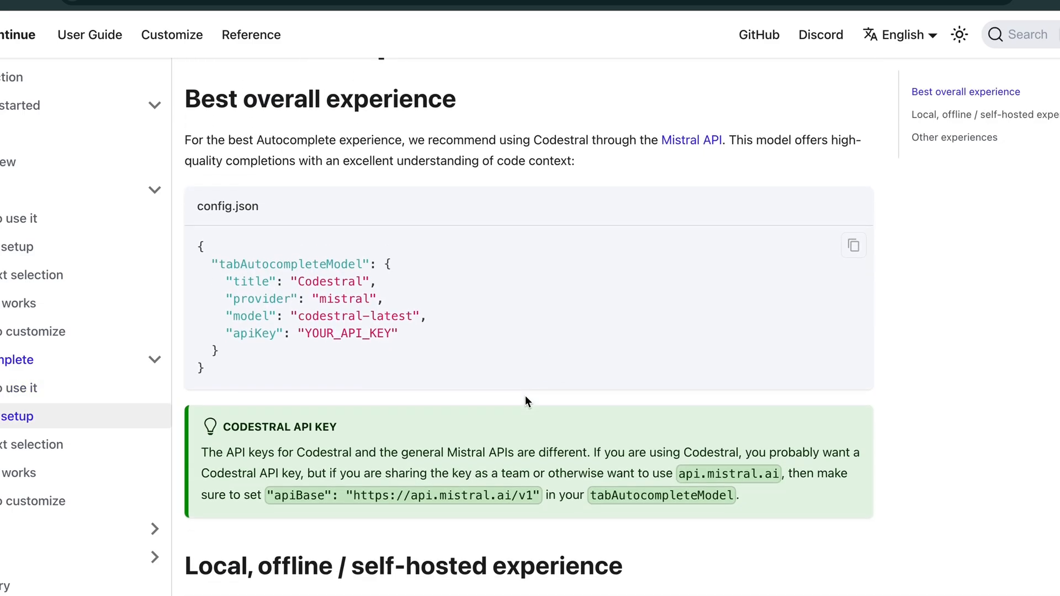
{"action": "scroll", "scroll_direction": "down", "scroll_amount": 3}
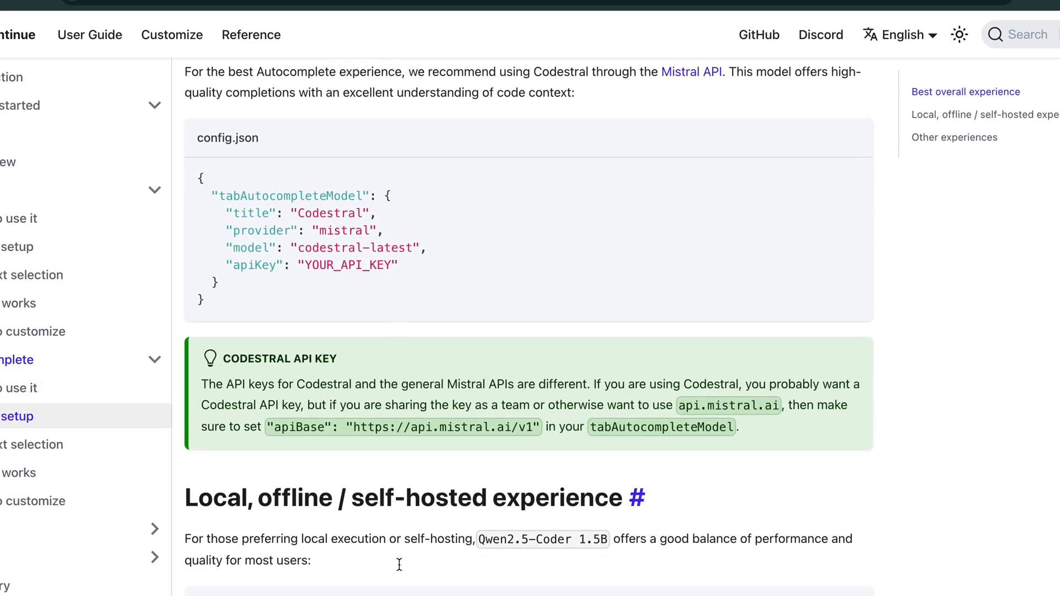
{"action": "scroll", "scroll_direction": "down", "scroll_amount": 3}
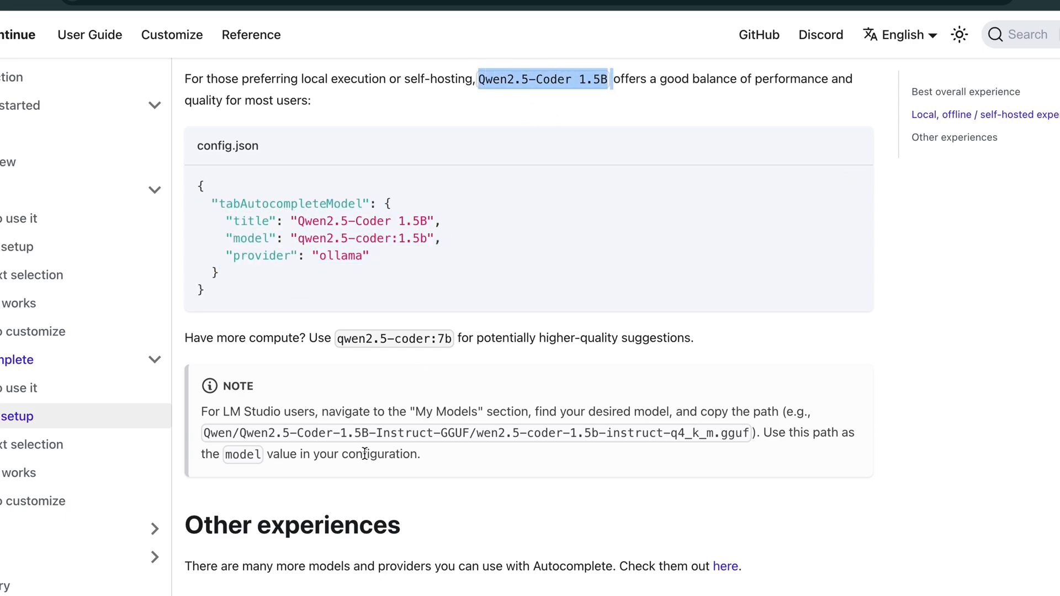
{"action": "scroll", "scroll_direction": "down", "scroll_amount": 3}
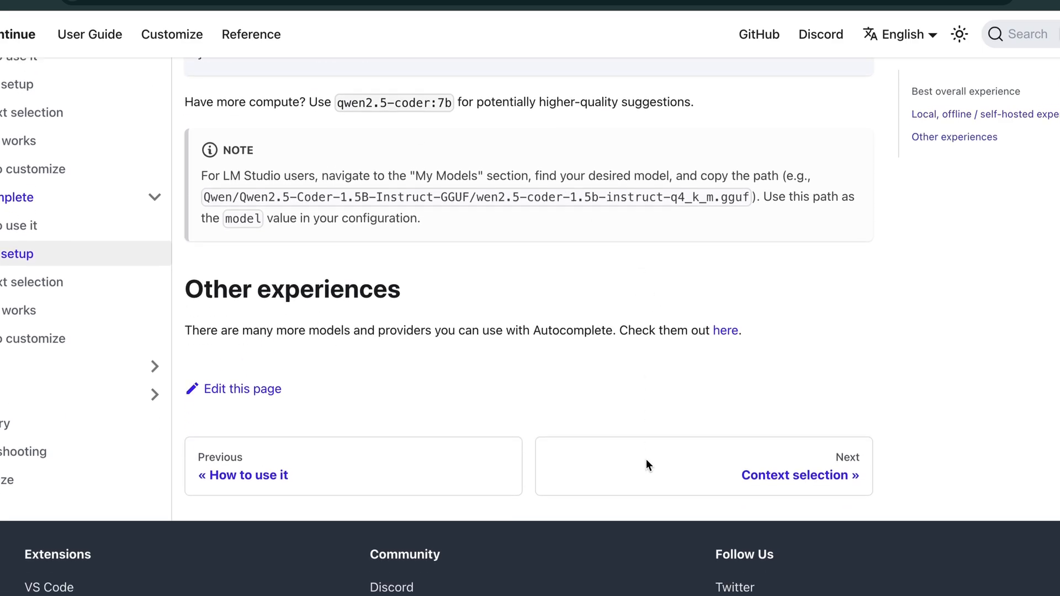
{"action": "scroll", "scroll_direction": "up", "scroll_amount": 3}
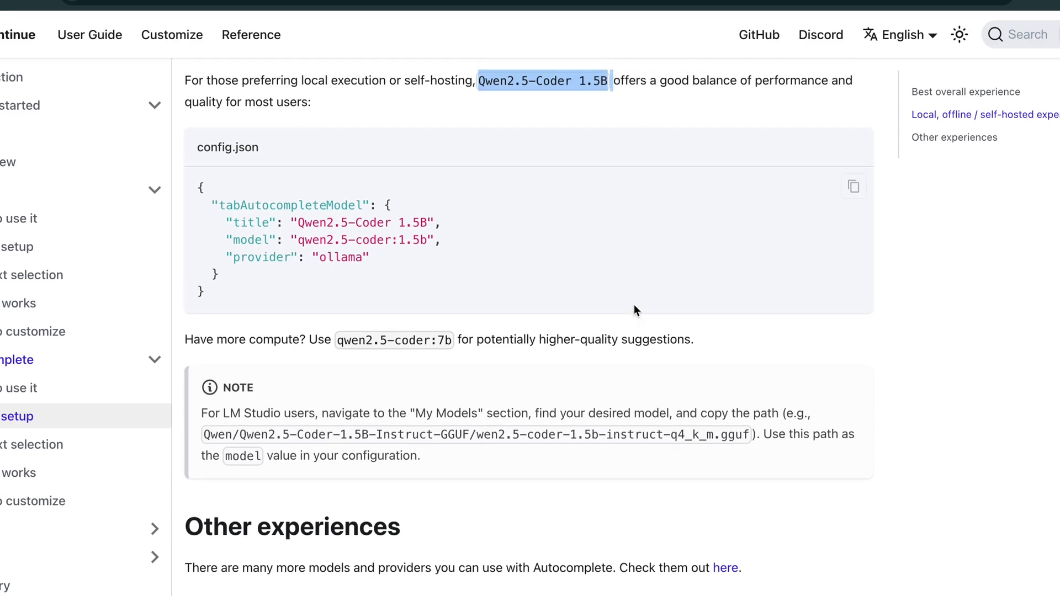
{"action": "mouse_move", "coordinate": [462, 362]}
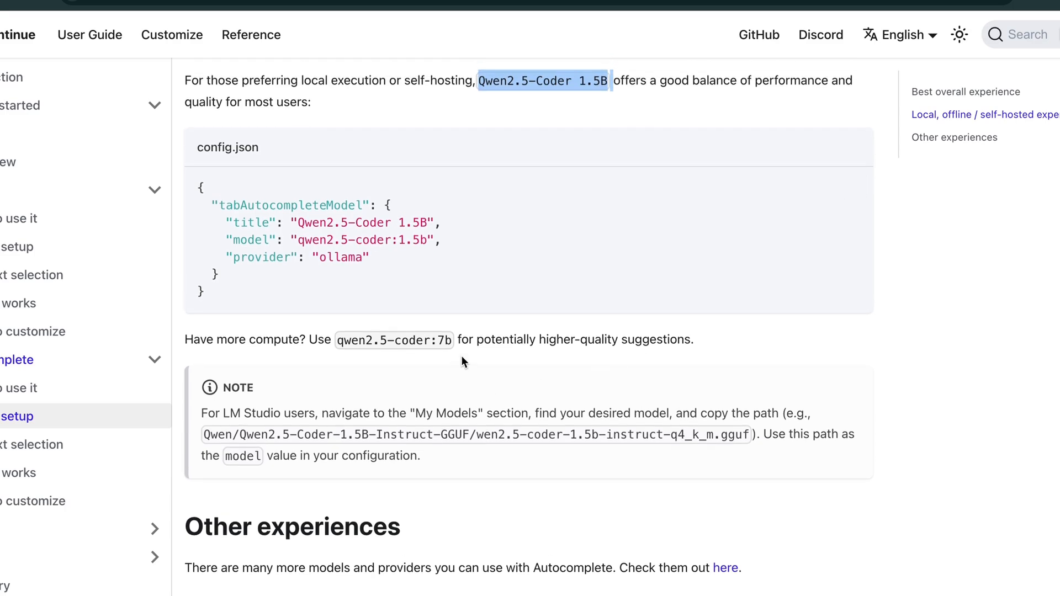
{"action": "double_click", "coordinate": [393, 340]}
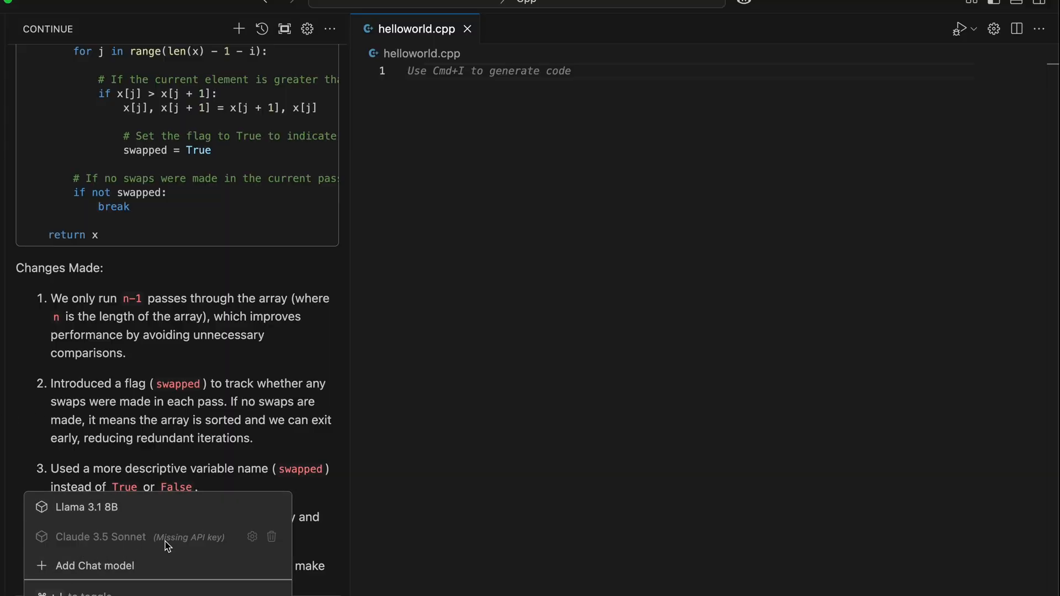
{"action": "mouse_move", "coordinate": [261, 28]}
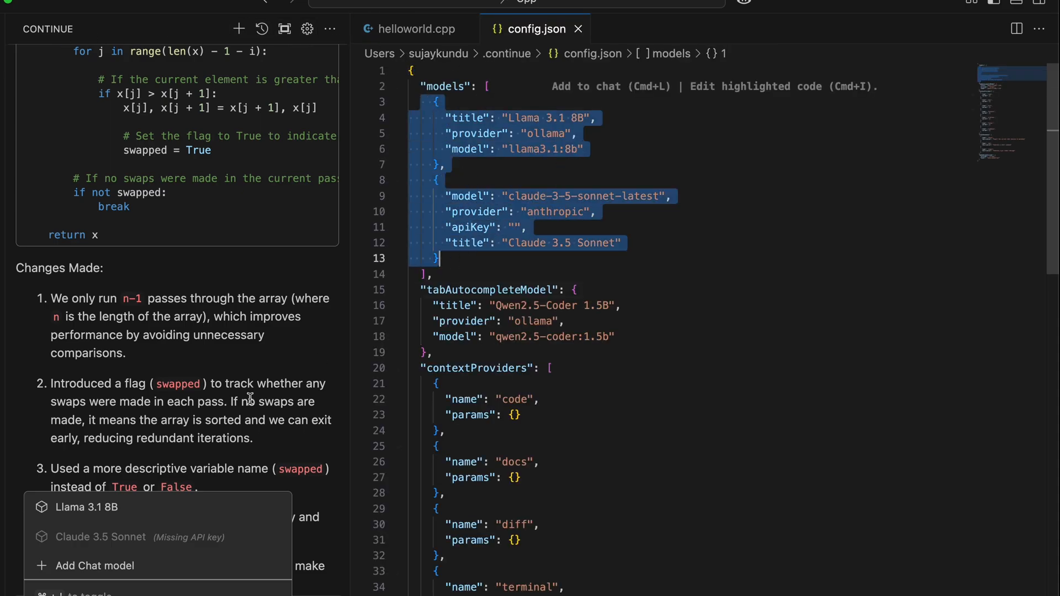
{"action": "mouse_move", "coordinate": [223, 553]}
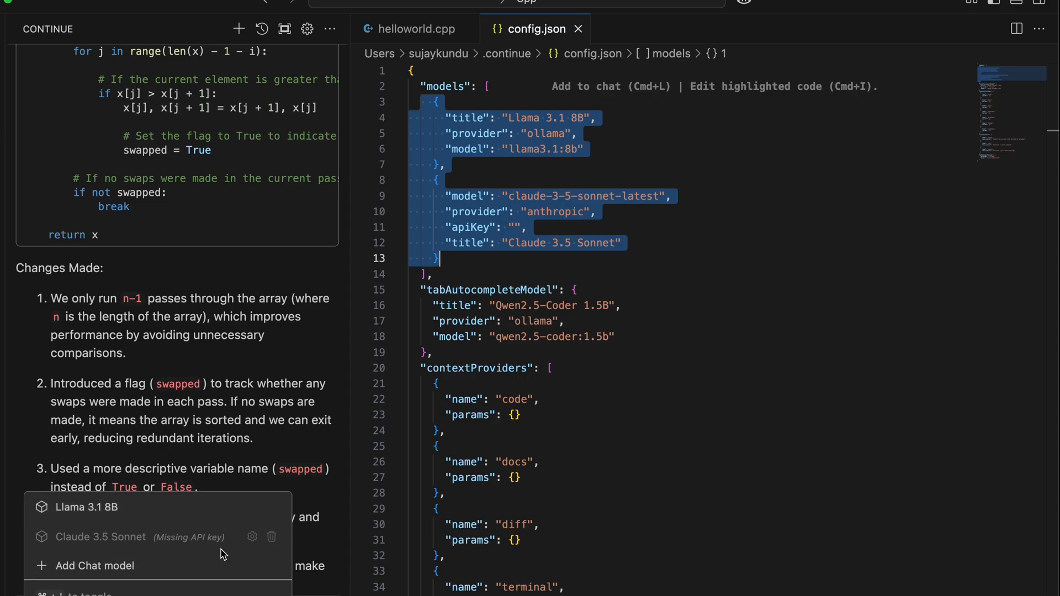
Inspect config.json's models and Qwen2.5-Coder tabAutocompleteModel entry, then return to helloworld.cpp
{"action": "left_click", "coordinate": [530, 227]}
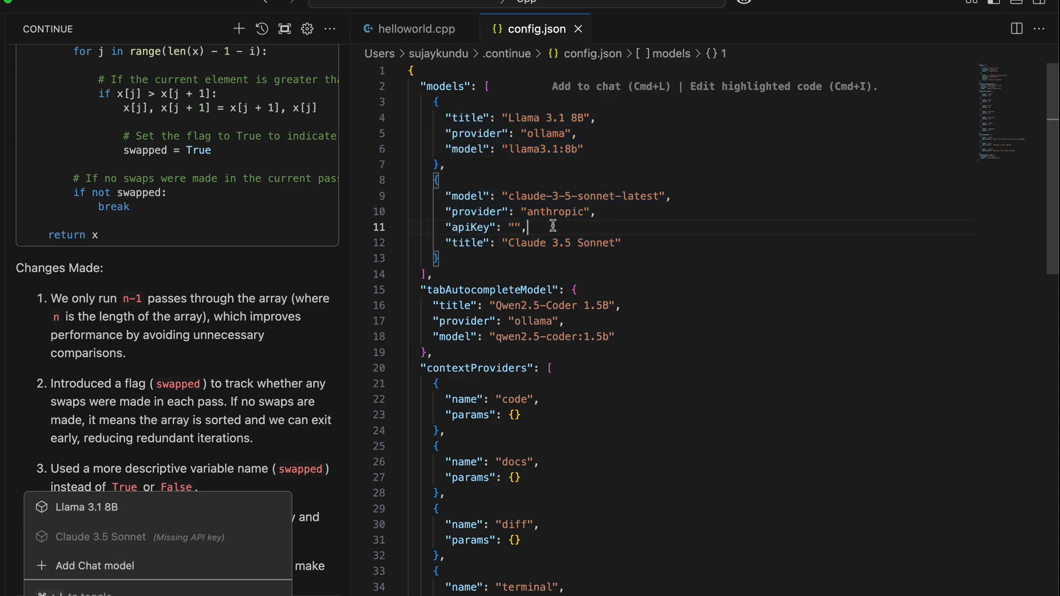
{"action": "scroll", "scroll_direction": "down", "scroll_amount": 3}
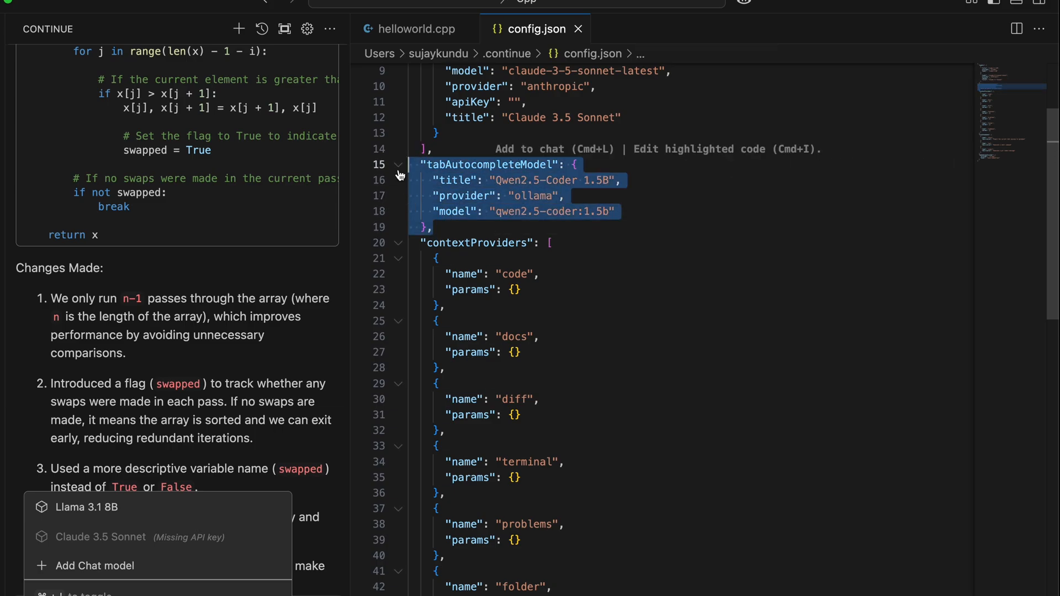
{"action": "left_click", "coordinate": [415, 29]}
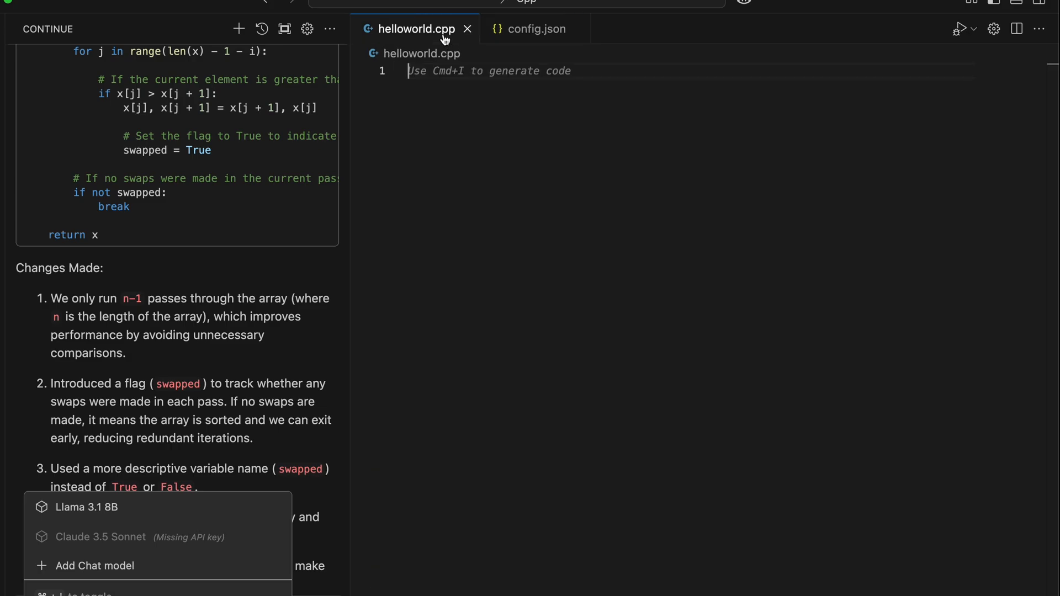
{"action": "mouse_move", "coordinate": [530, 113]}
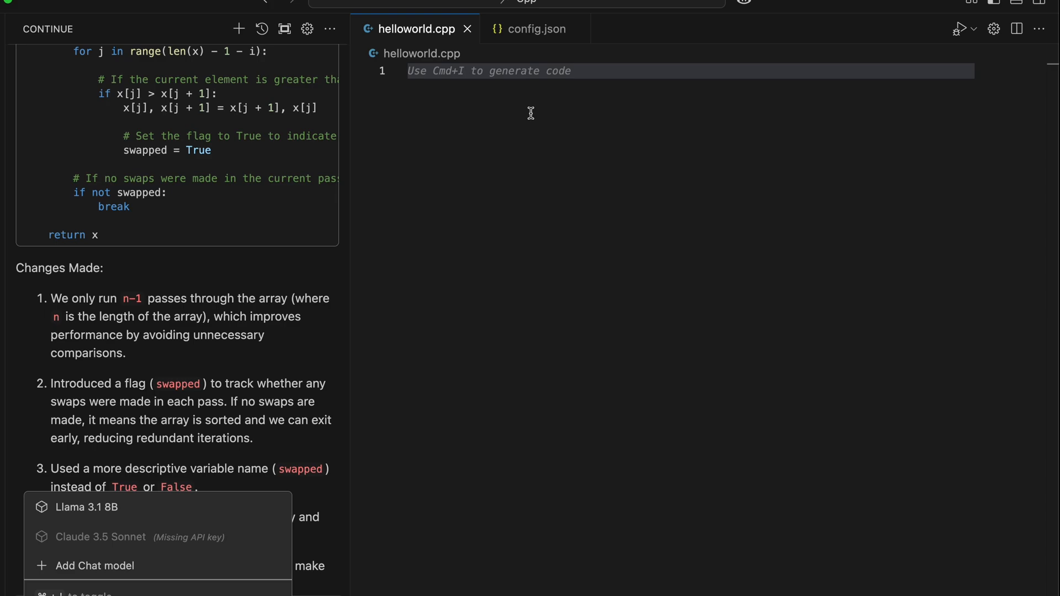
Start a new chat and write helloworld.cpp's header comment with author 'Suxplor4r', letting autocomplete fill the Hello World program
{"action": "left_click", "coordinate": [516, 71]}
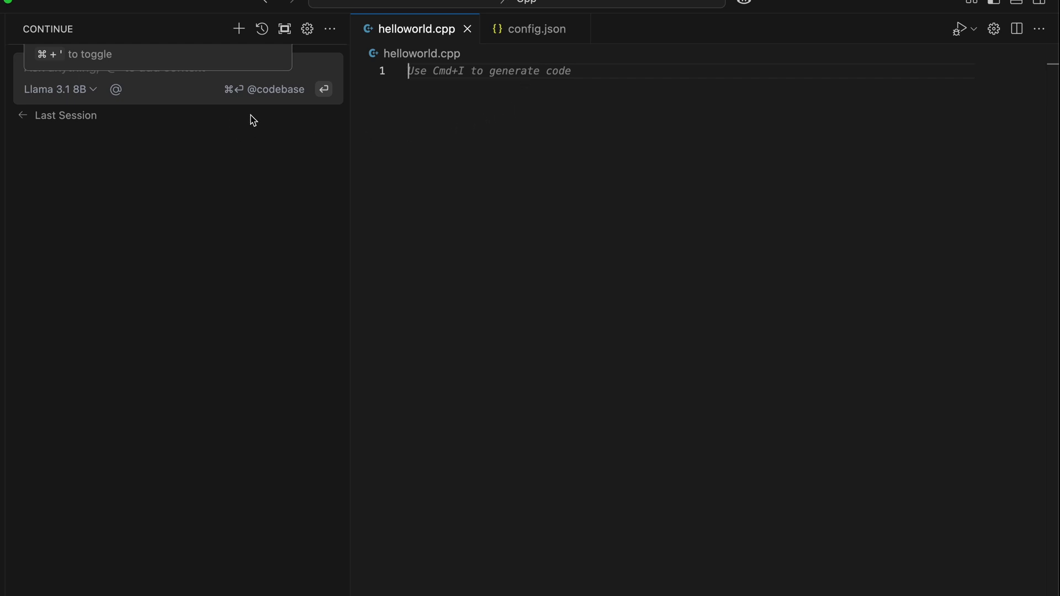
{"action": "mouse_move", "coordinate": [142, 171]}
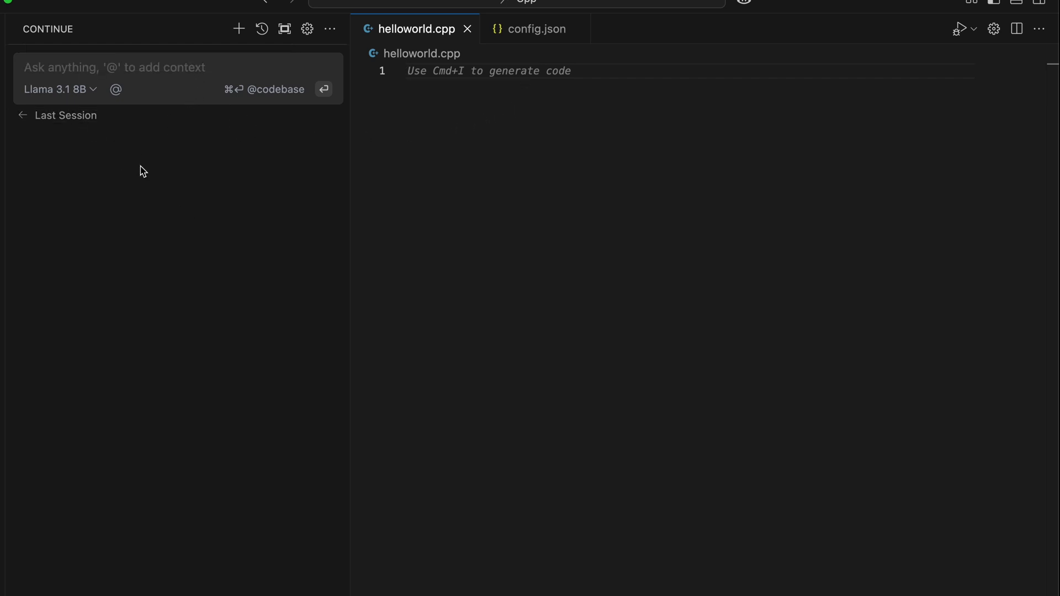
{"action": "type", "text": "#"}
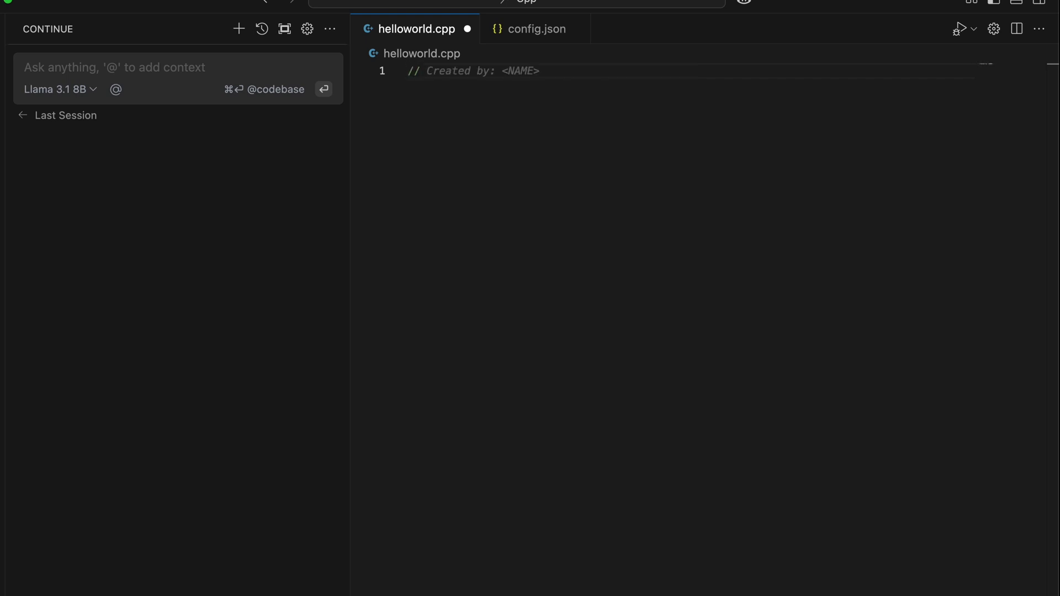
{"action": "left_click", "coordinate": [541, 71]}
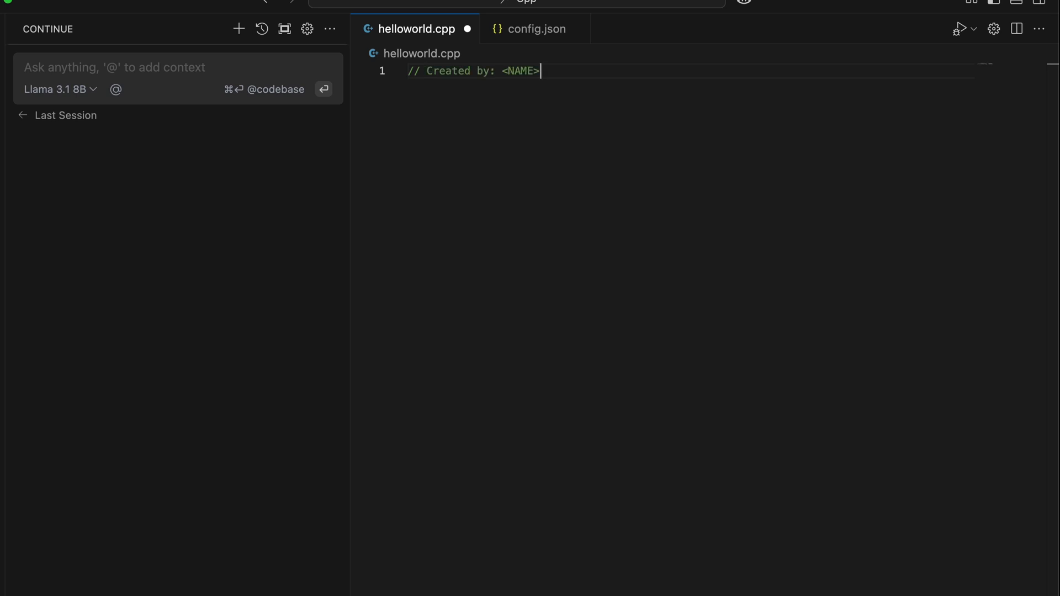
{"action": "type", "text": "Su"}
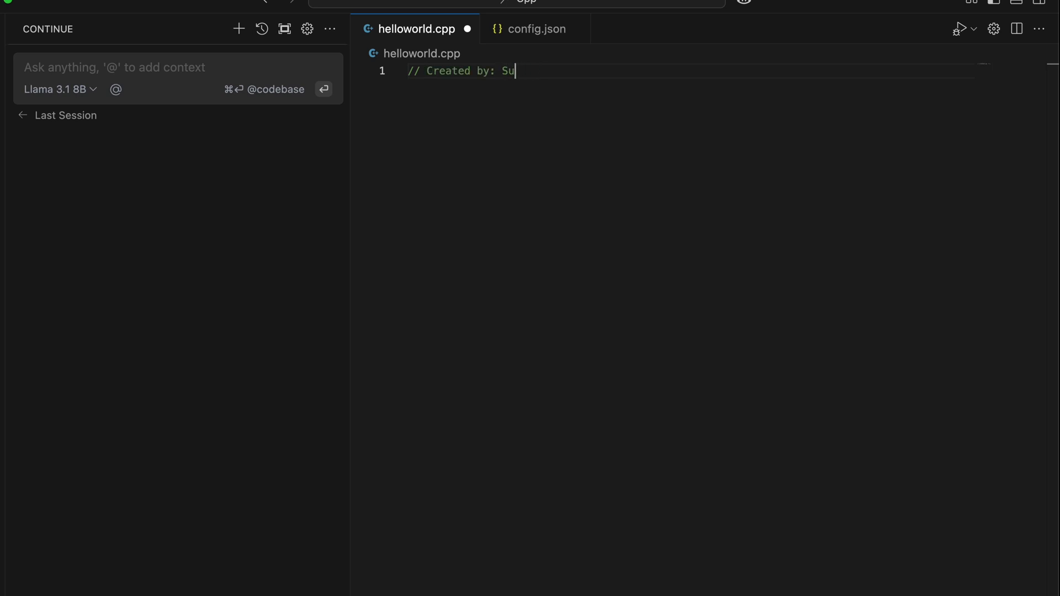
{"action": "type", "text": "xplor4r"}
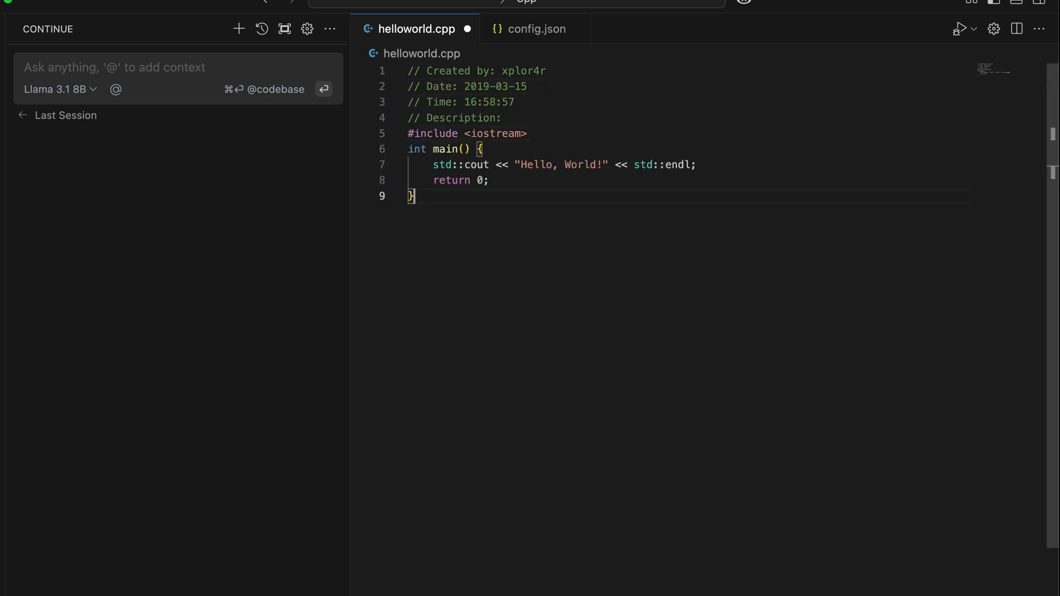
Begin adding a Continue chat model and browse the provider list to choose Mistral
{"action": "left_click", "coordinate": [60, 88]}
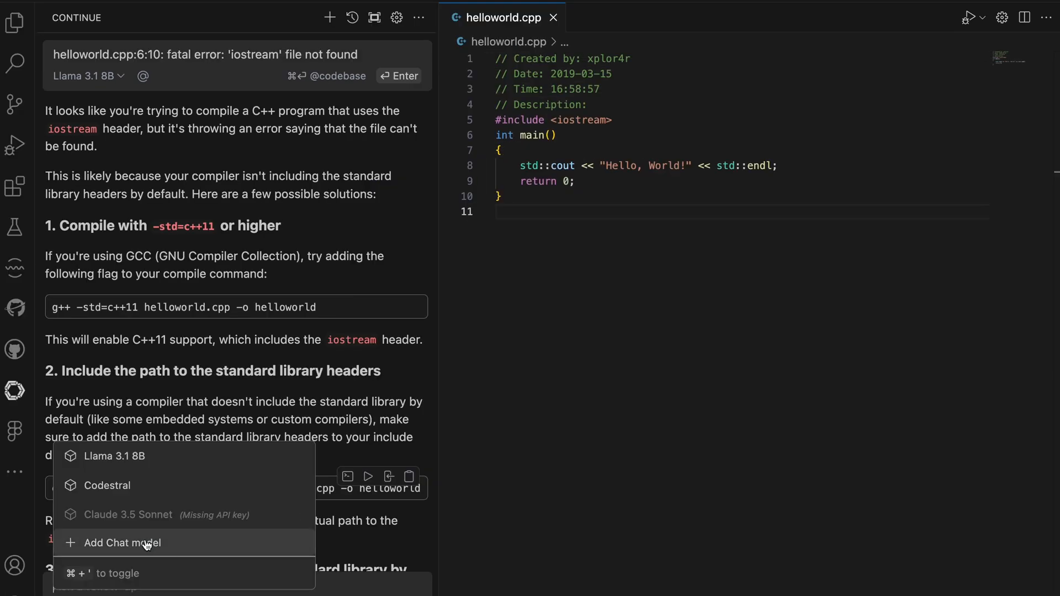
{"action": "left_click", "coordinate": [122, 543]}
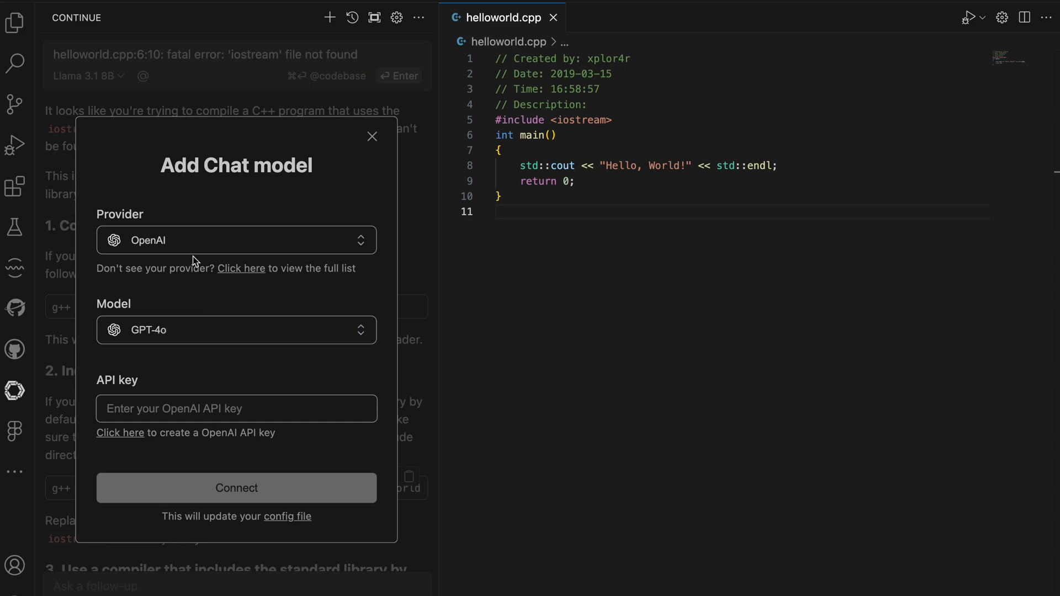
{"action": "left_click", "coordinate": [236, 240]}
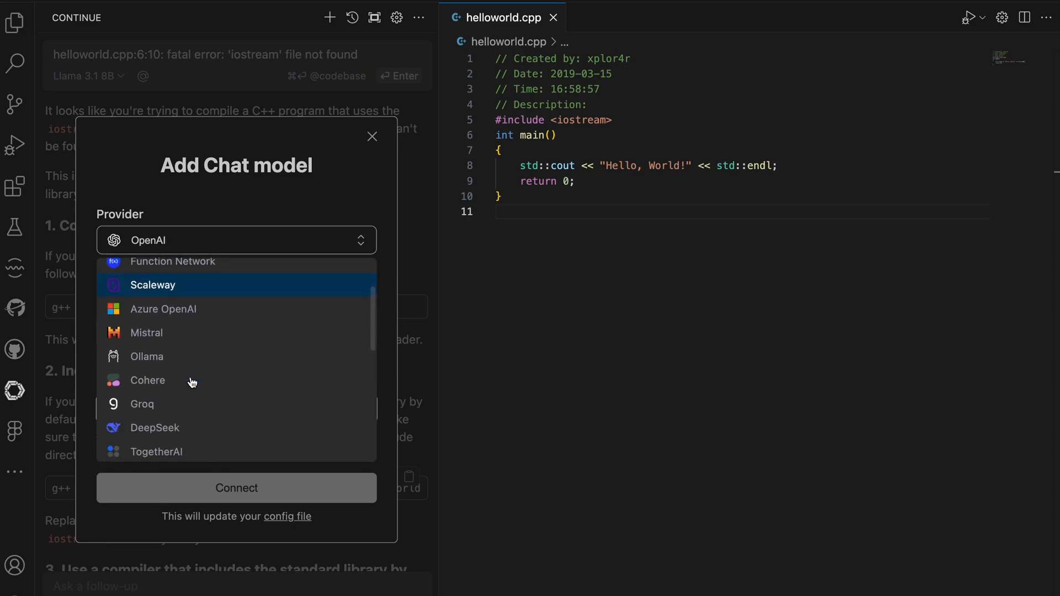
{"action": "scroll", "scroll_direction": "down", "scroll_amount": 3}
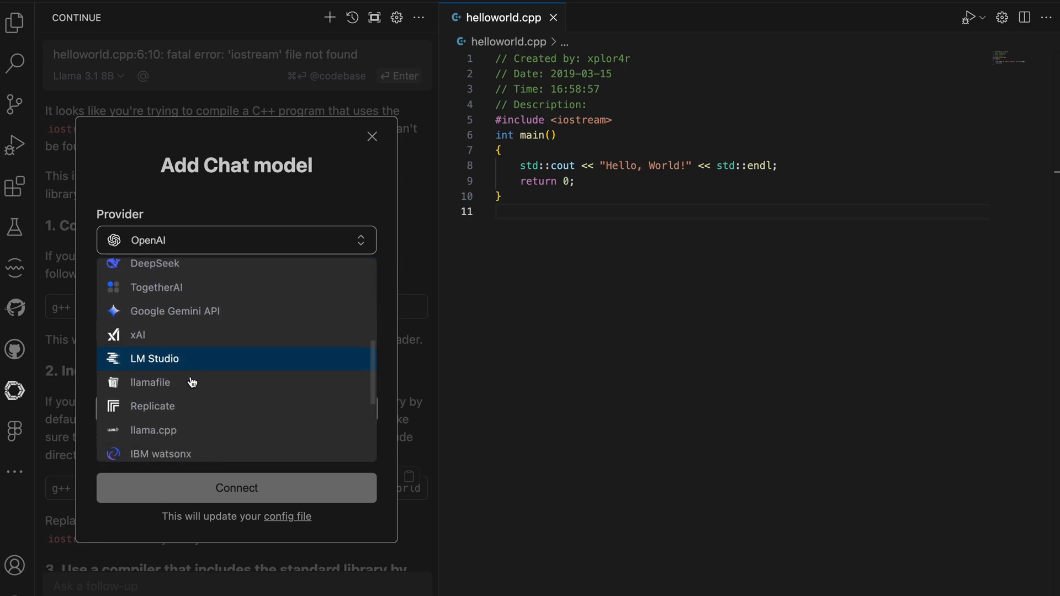
{"action": "scroll", "scroll_direction": "down", "scroll_amount": 3}
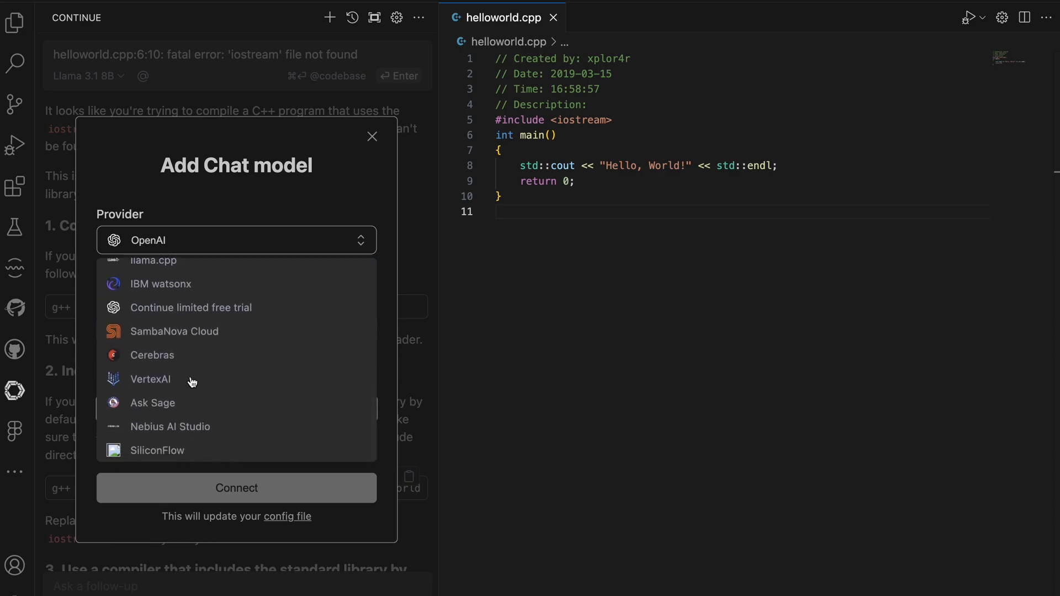
{"action": "scroll", "scroll_direction": "up", "scroll_amount": 3}
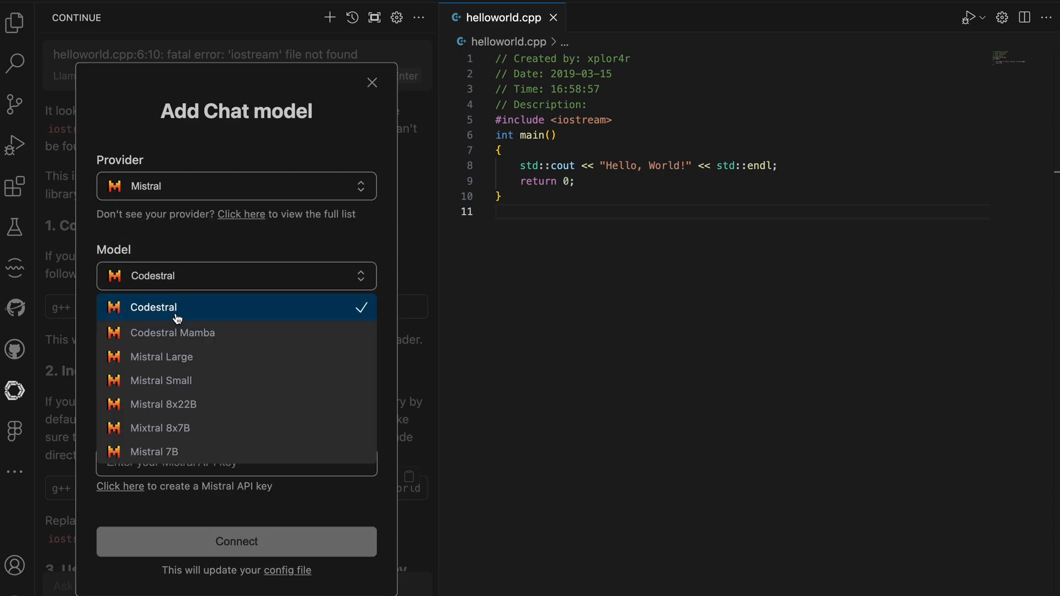
{"action": "mouse_move", "coordinate": [190, 468]}
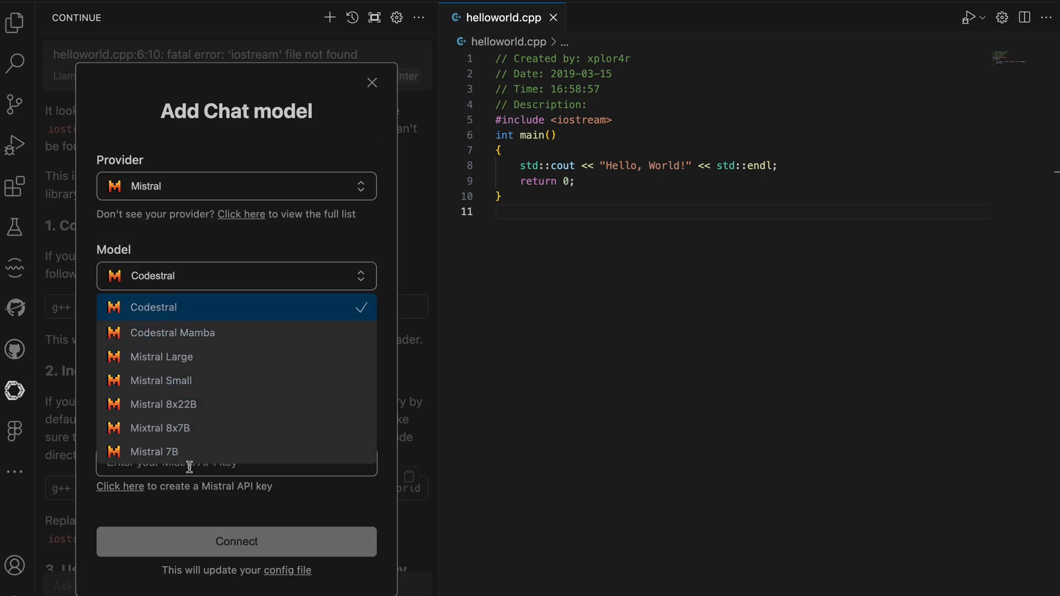
{"action": "mouse_move", "coordinate": [185, 315]}
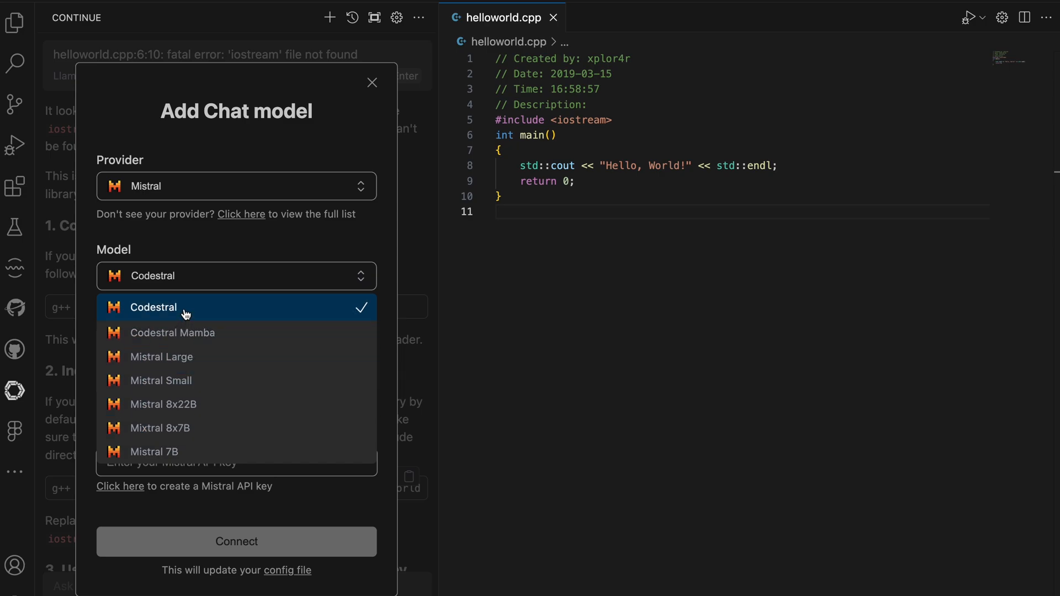
Keep Codestral as the model and go to Mistral's page for creating an API key
{"action": "left_click", "coordinate": [153, 308]}
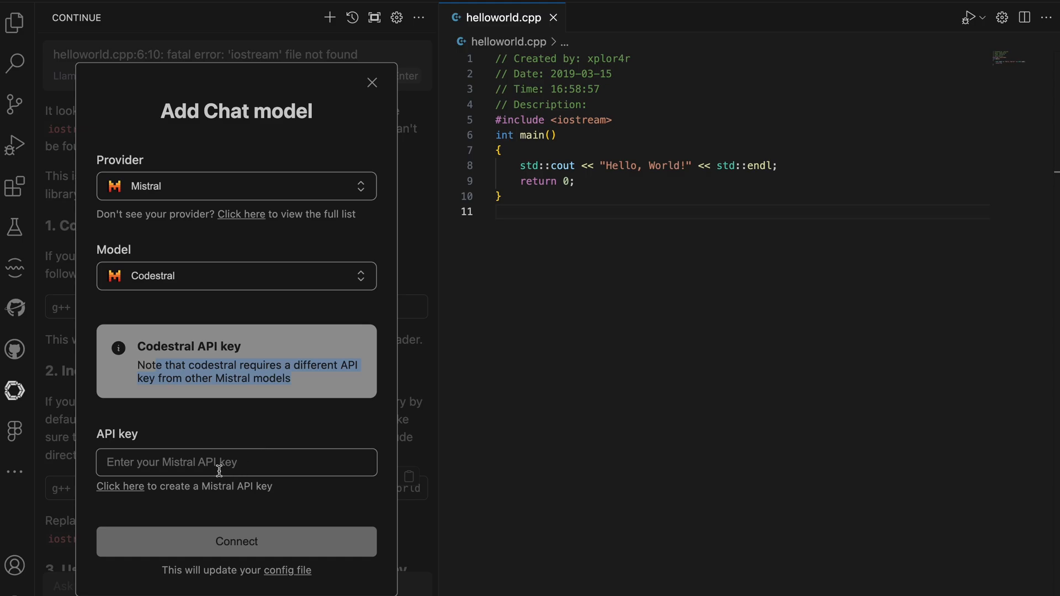
{"action": "left_click", "coordinate": [119, 485]}
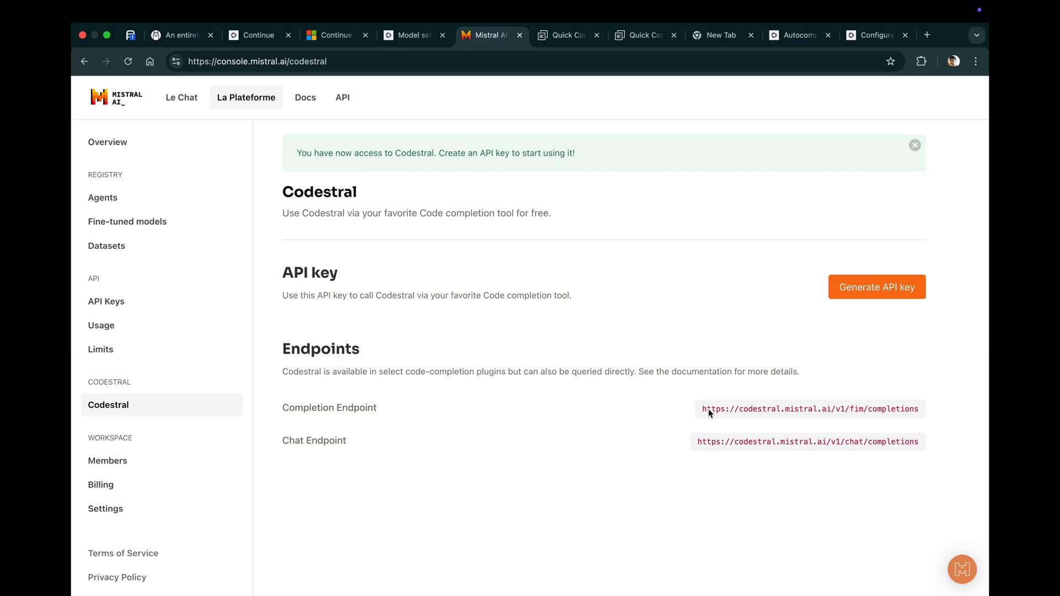
{"action": "mouse_move", "coordinate": [715, 413]}
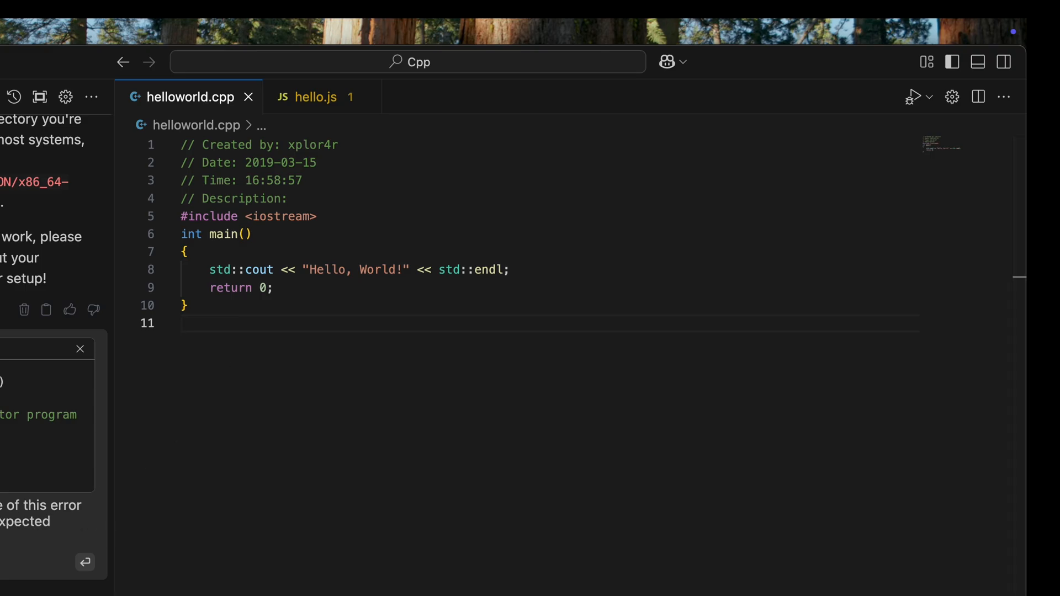
Add a new line at the end of hello.js after the weather app code and start typing 'con'
{"action": "left_click", "coordinate": [315, 97]}
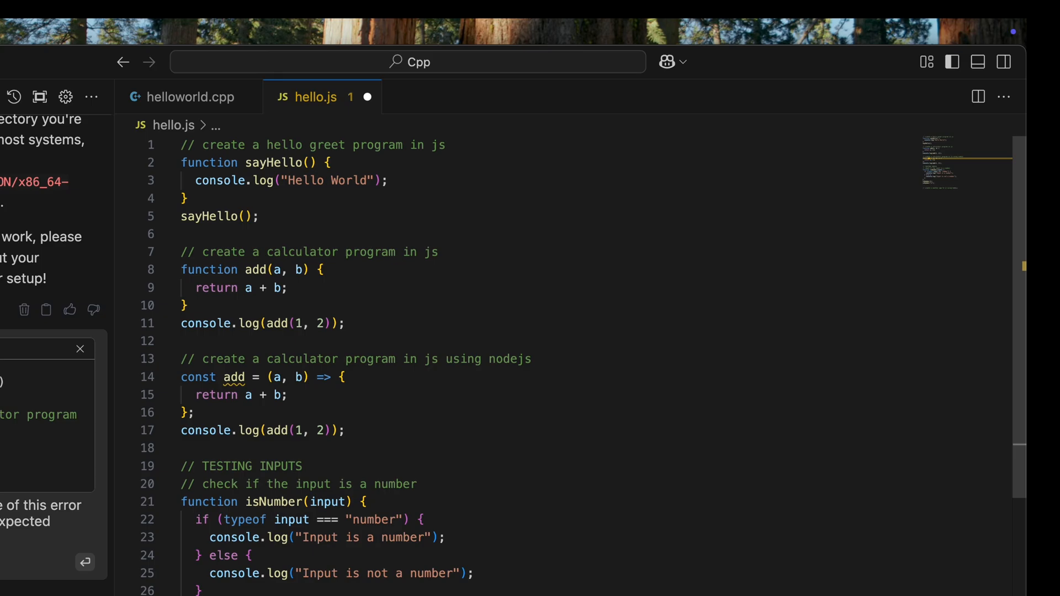
{"action": "scroll", "scroll_direction": "down", "scroll_amount": 3}
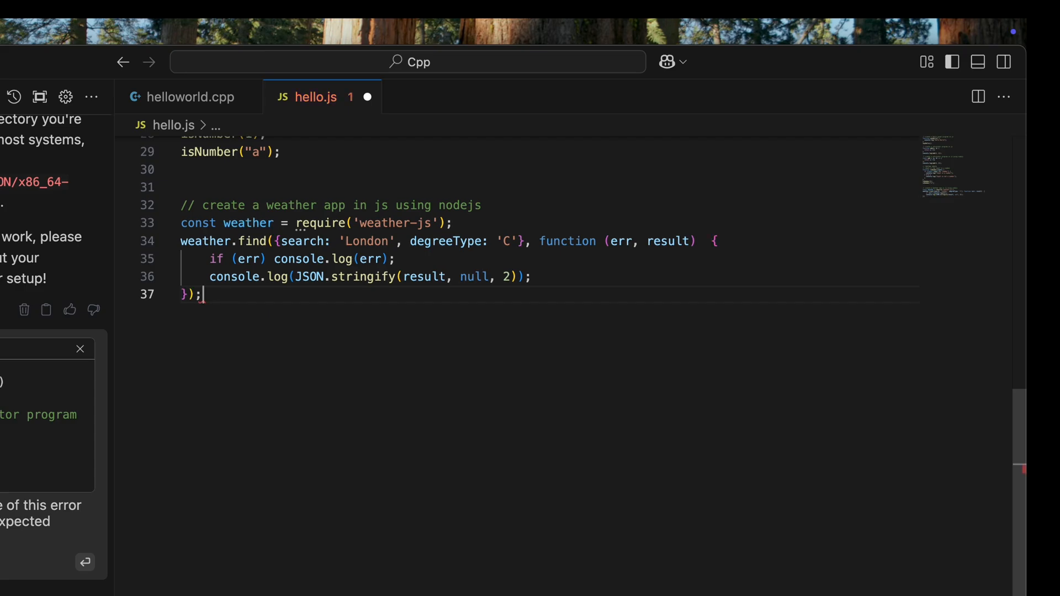
{"action": "key", "text": "Return"}
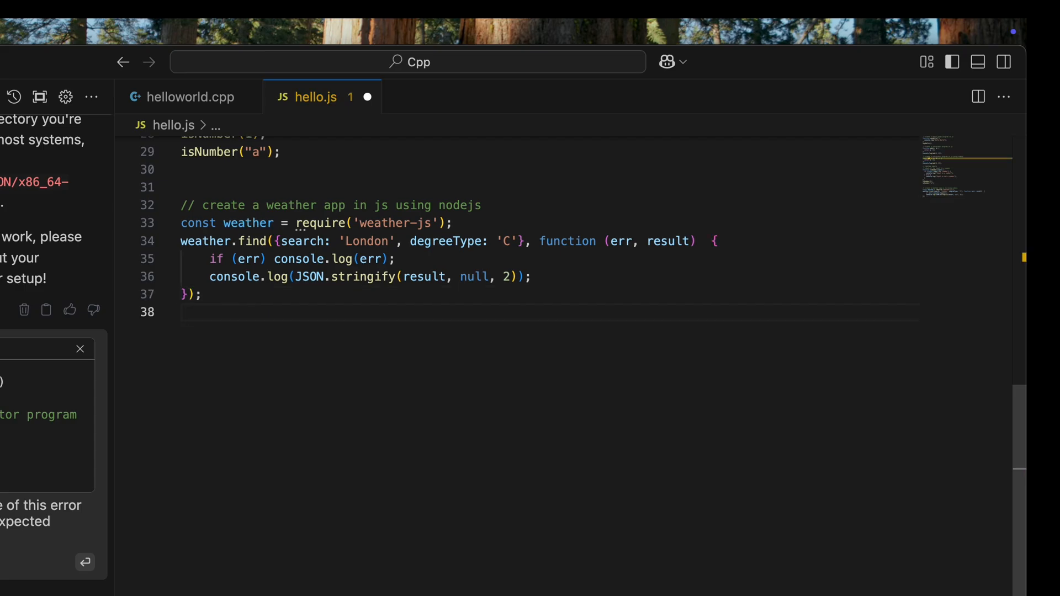
{"action": "type", "text": "con"}
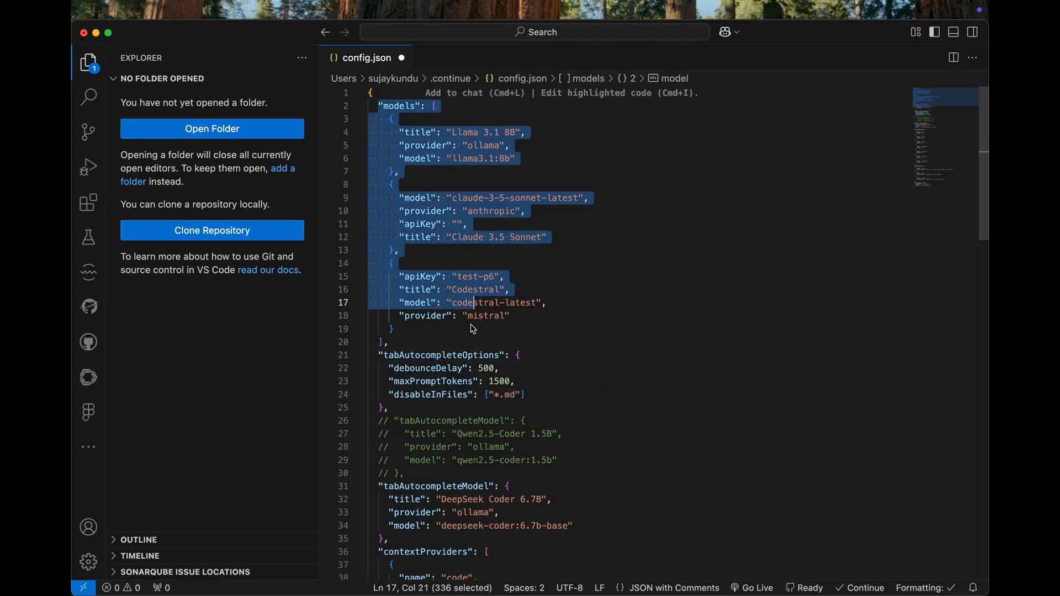
Check the config's models and DeepSeek Coder autocomplete entry, then return to hello.js
{"action": "scroll", "scroll_direction": "down", "scroll_amount": 3}
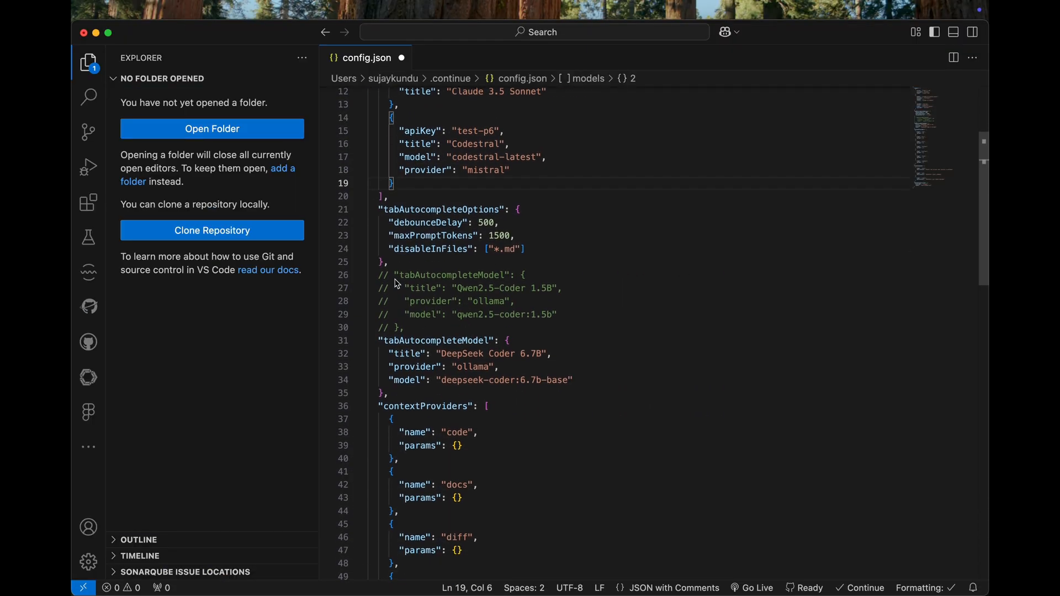
{"action": "left_click", "coordinate": [470, 406]}
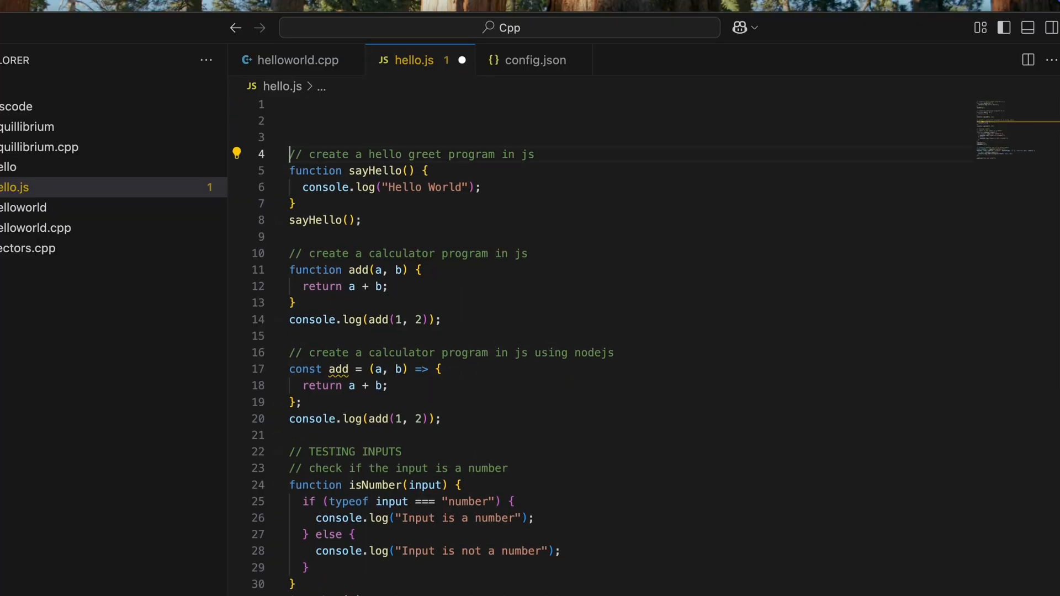
Write a '// i want to create a tic tac toe game in js' comment and start 'const ticTacToe = ()' for DeepSeek Coder to complete
{"action": "type", "text": "// i want to create a tic"}
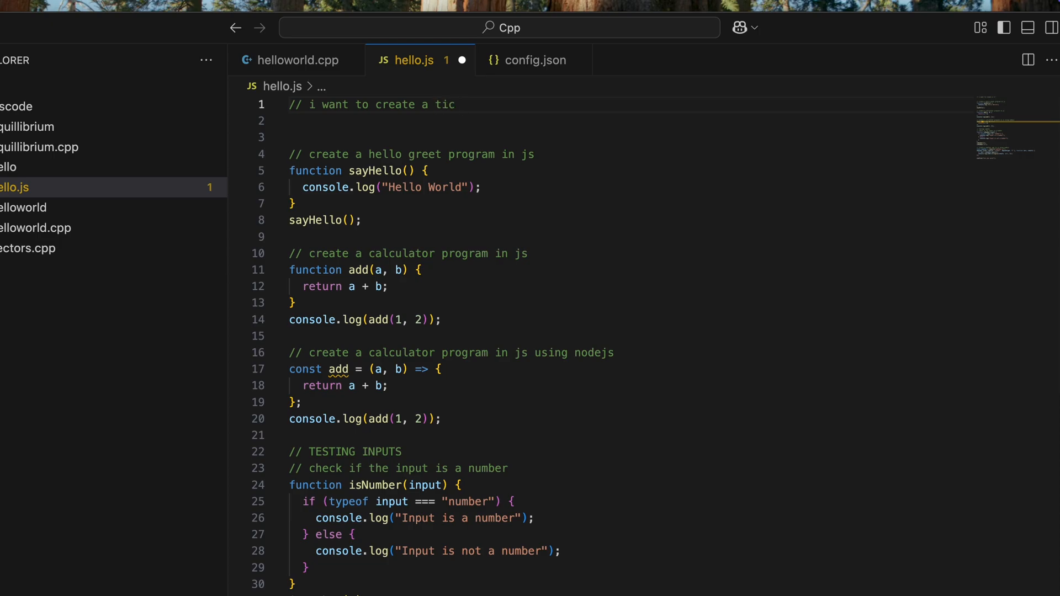
{"action": "type", "text": "tac toe game in js"}
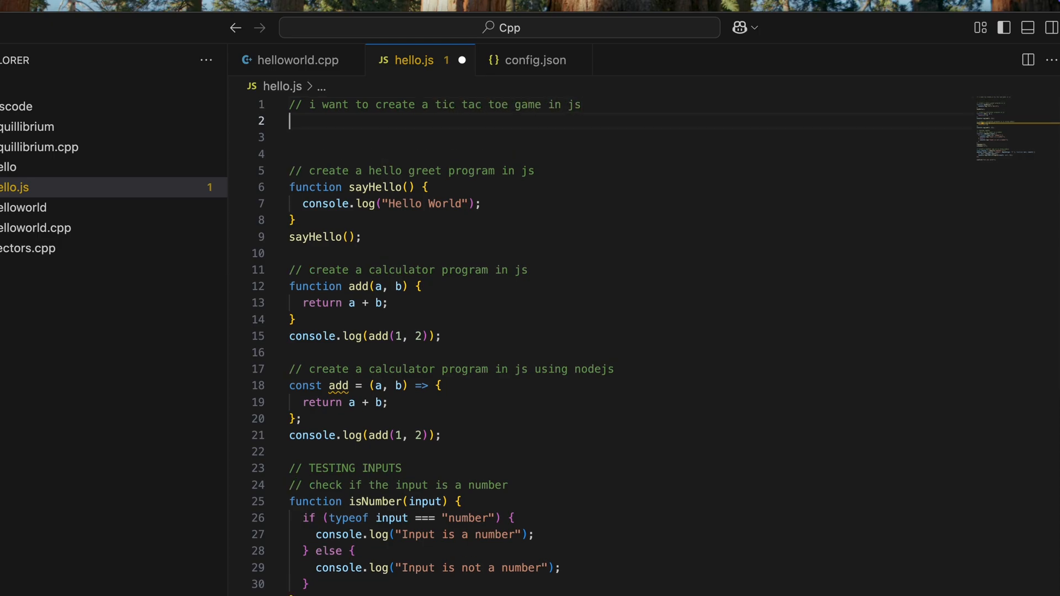
{"action": "type", "text": "const game = {"}
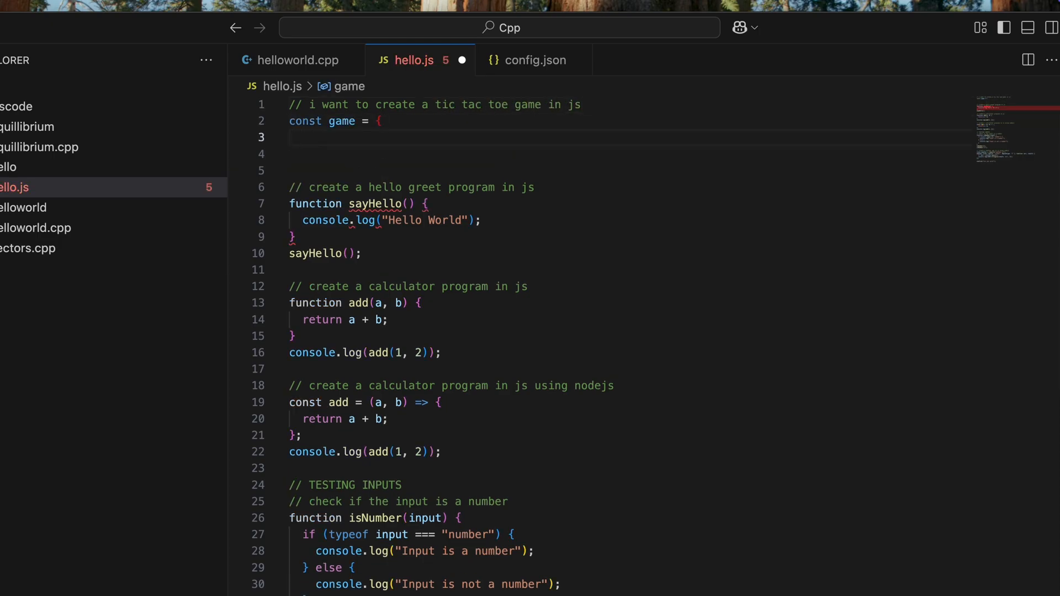
{"action": "key", "text": "Backspace"}
{"action": "type", "text": "// write the code"}
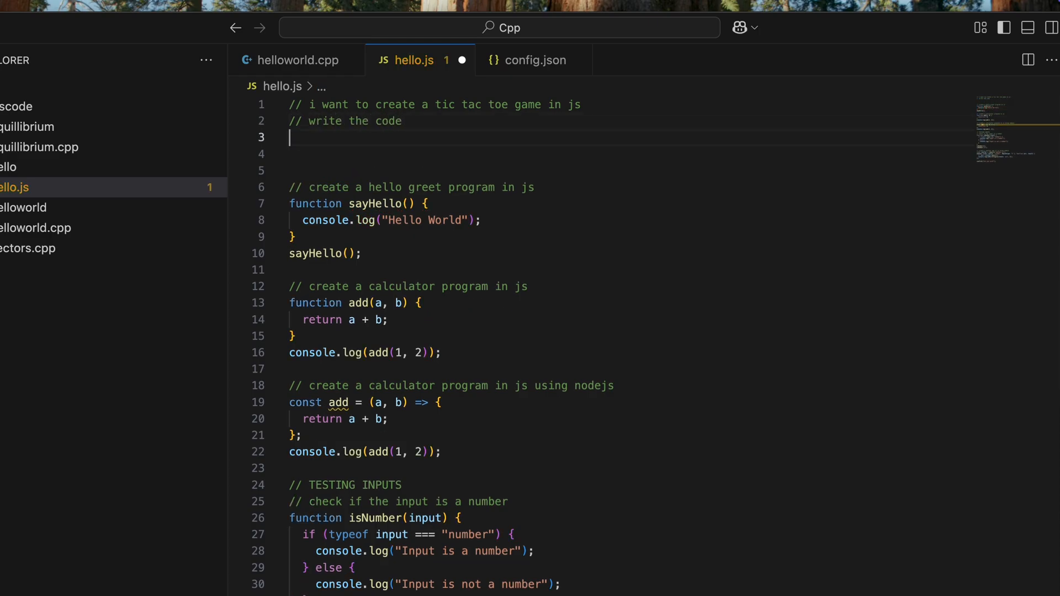
{"action": "type", "text": "const"}
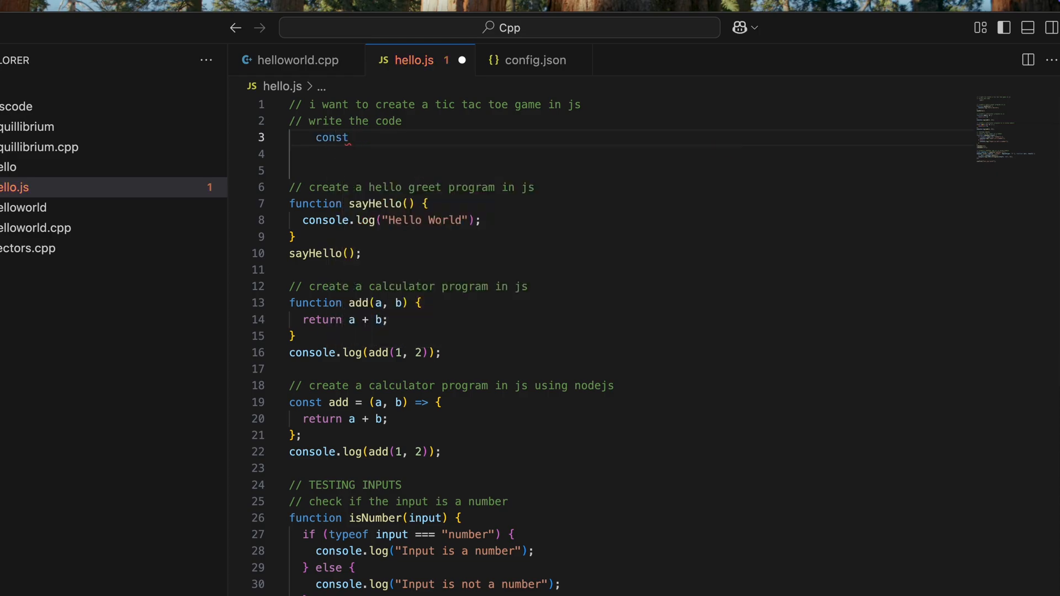
{"action": "type", "text": "ticTacT"}
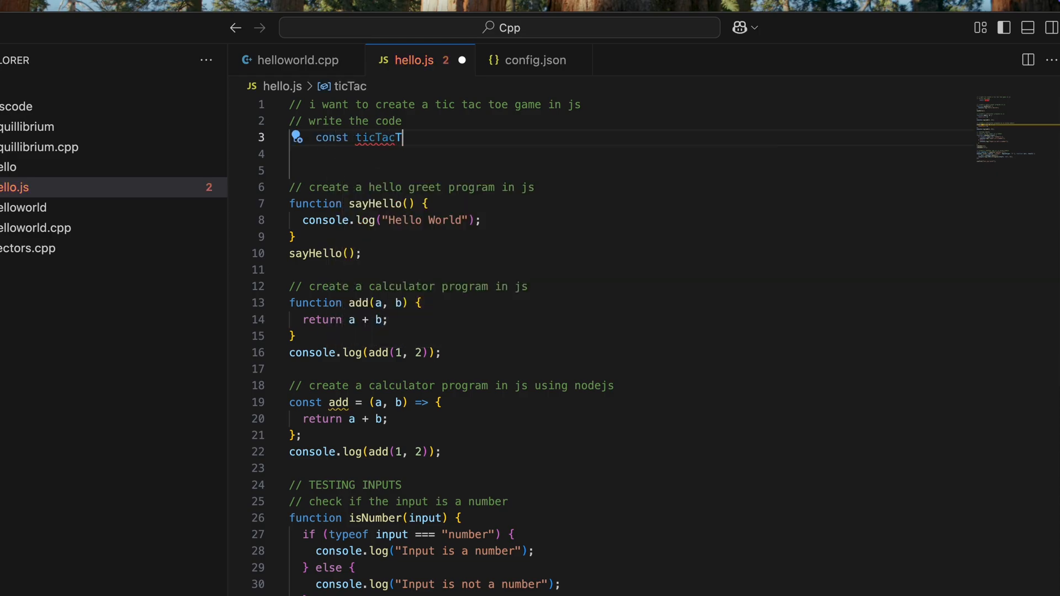
{"action": "type", "text": "oe = () => {"}
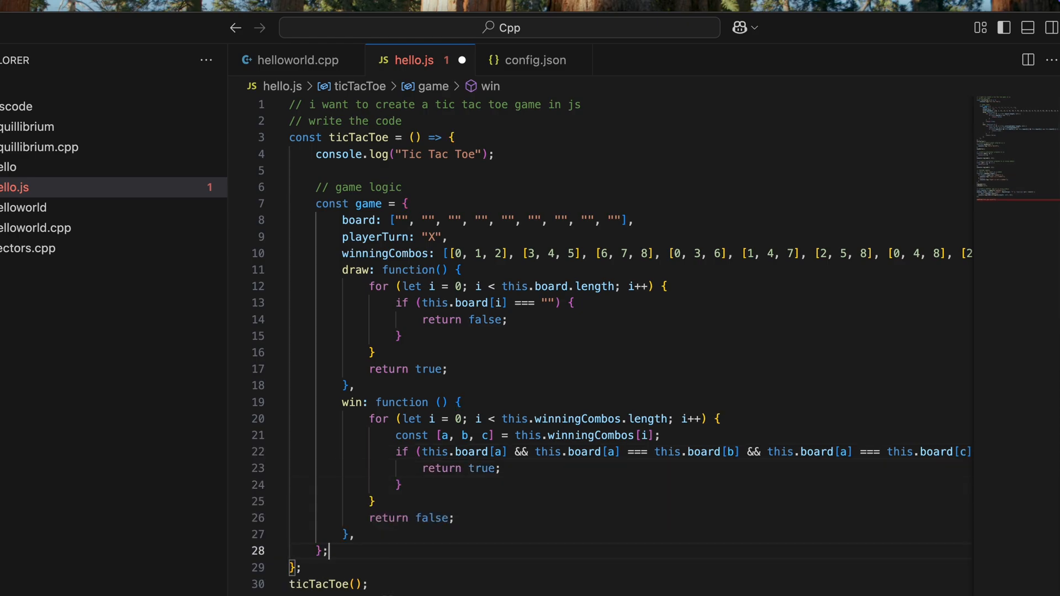
Accept the autocompleted game loop with a '// gam' comment and alert("Draw"); handling
{"action": "scroll", "scroll_direction": "down", "scroll_amount": 3}
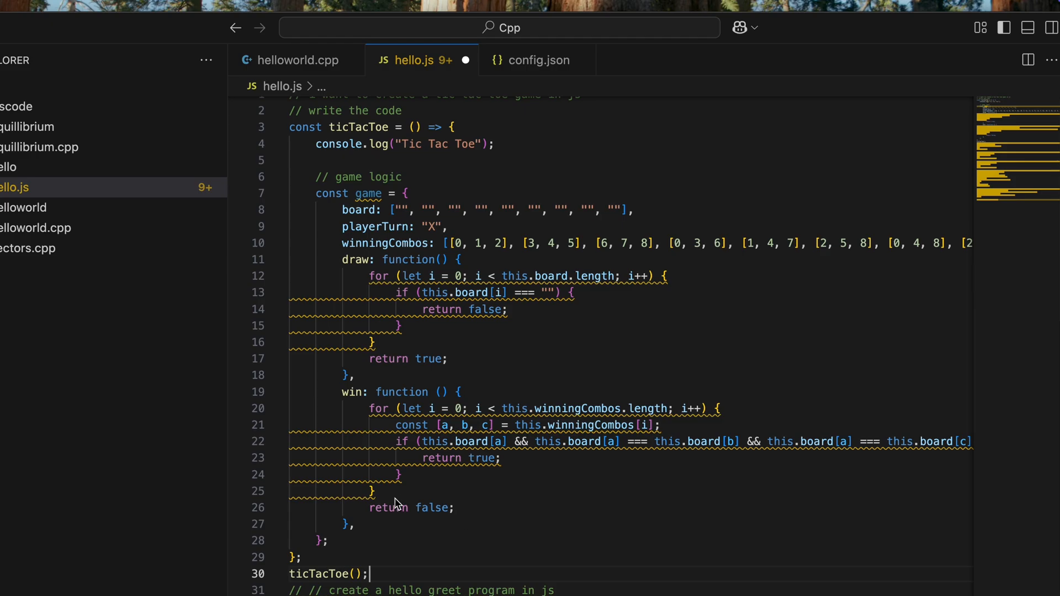
{"action": "type", "text": "// game run"}
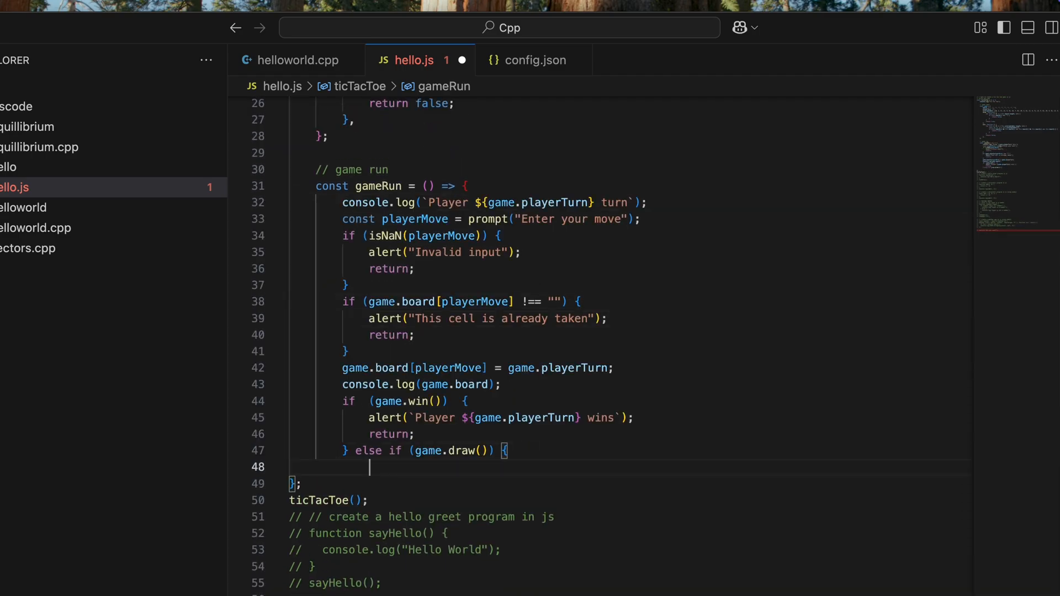
{"action": "type", "text": "alert(\"Draw\");"}
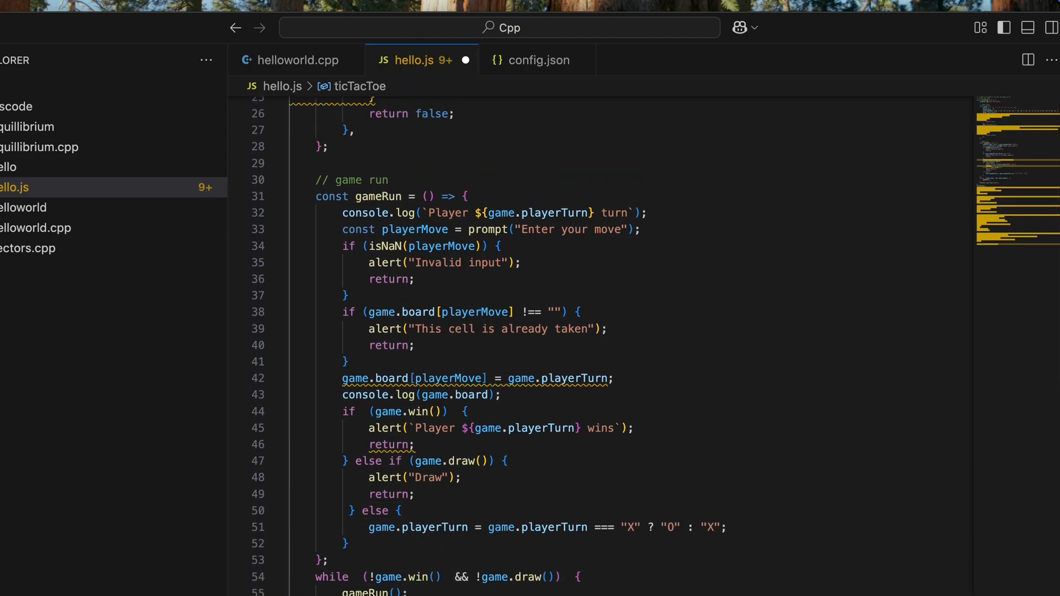
{"action": "scroll", "scroll_direction": "down", "scroll_amount": 3}
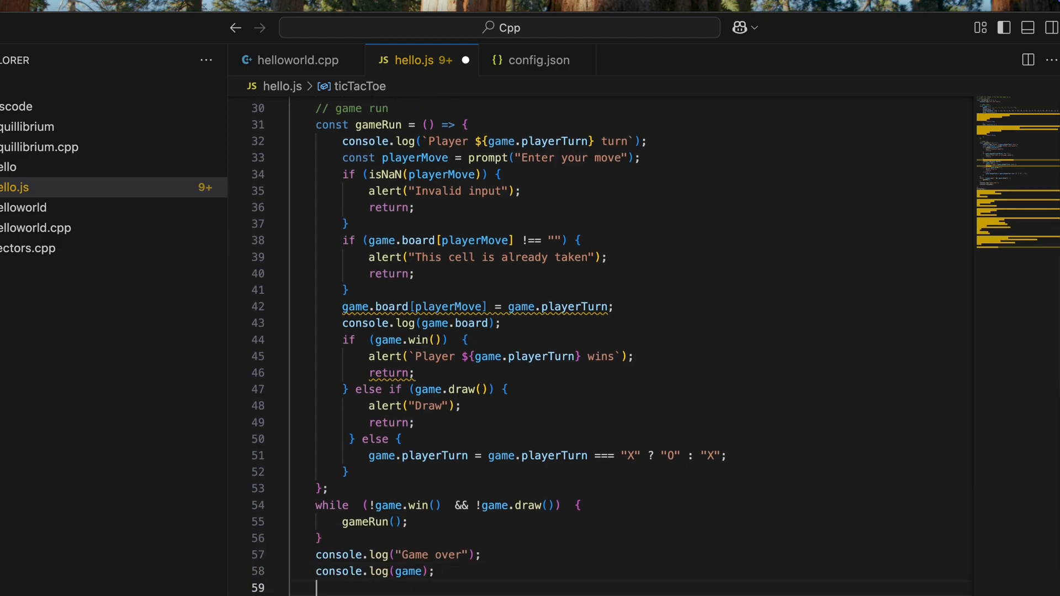